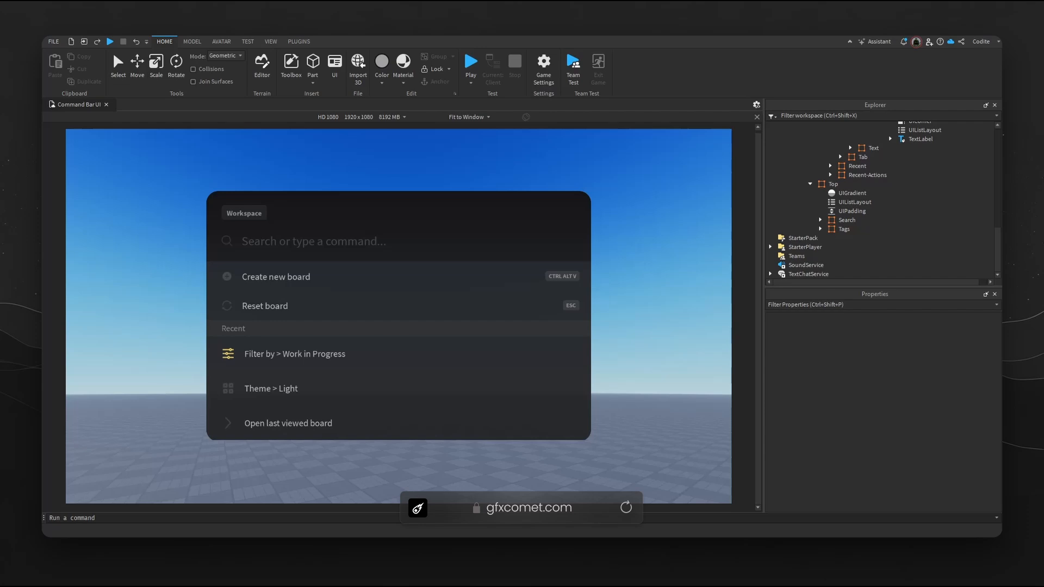
mouse_move(545, 192)
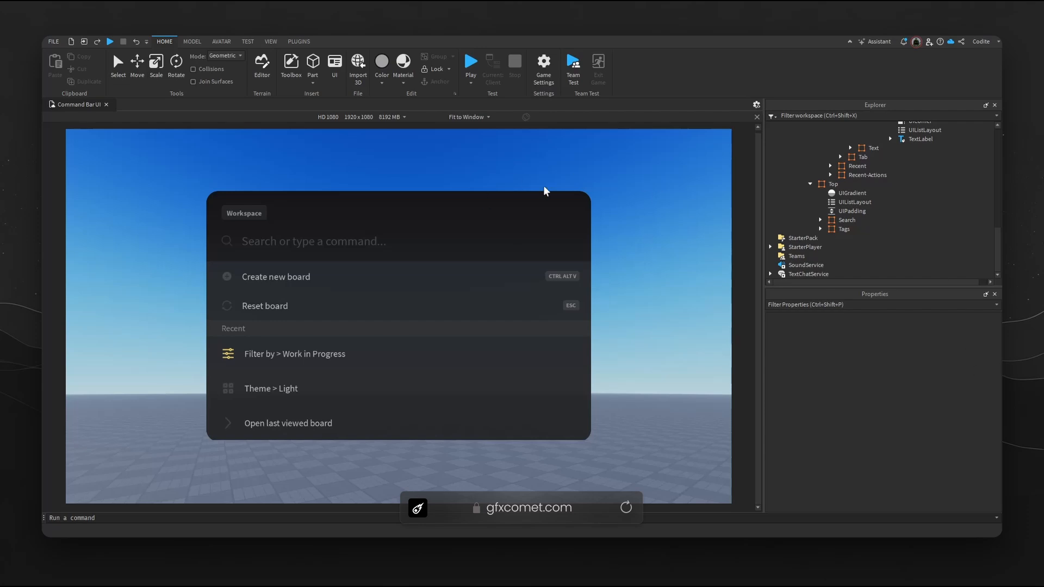
- Switch the viewport preview from Fit to Window to Actual Resolution
click(467, 117)
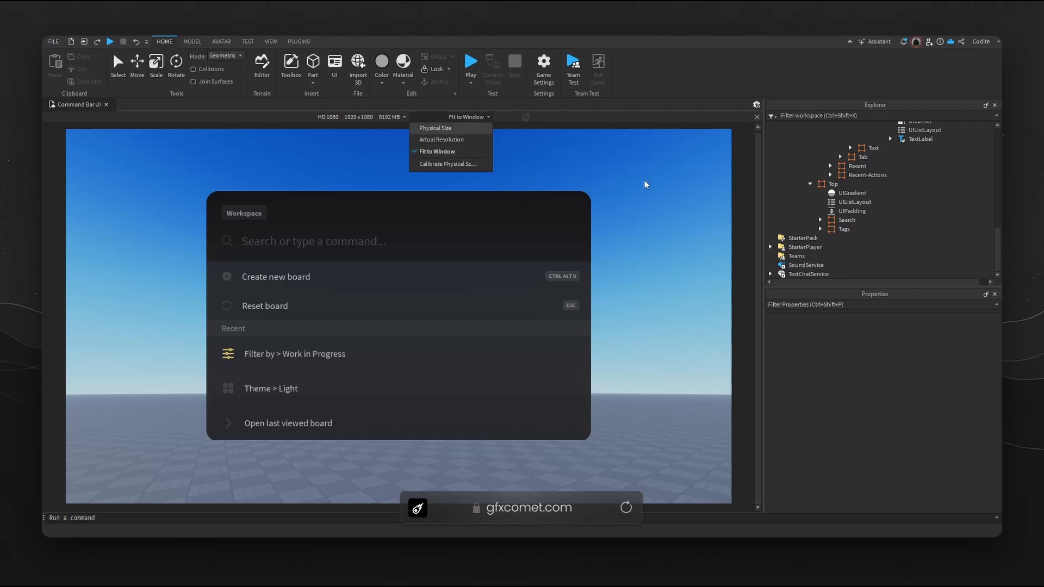
click(440, 139)
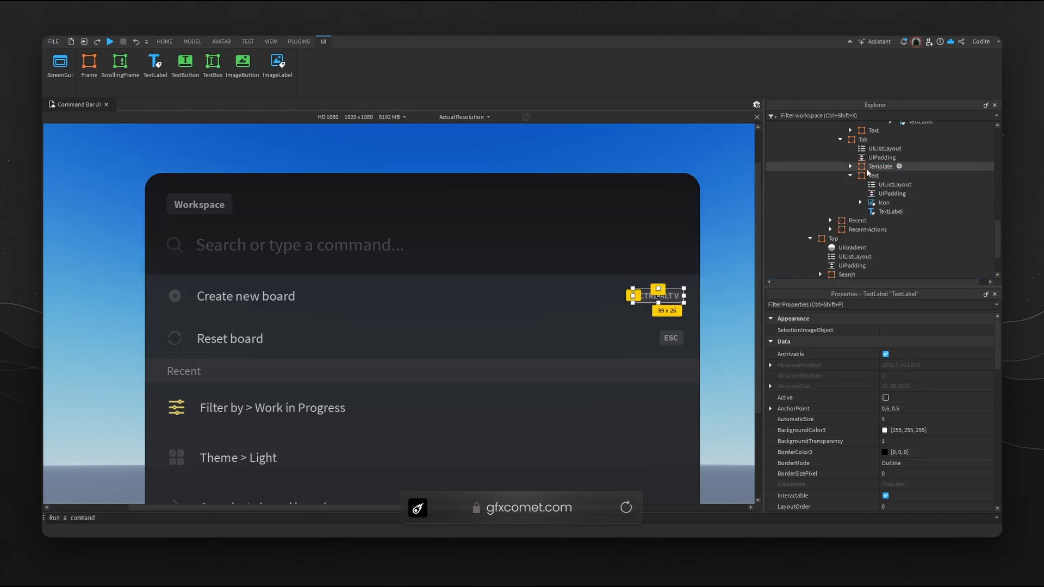
- Give the Reset board row a CTRL ALT DEL key button and rename the tag to Personal Workspace
click(859, 185)
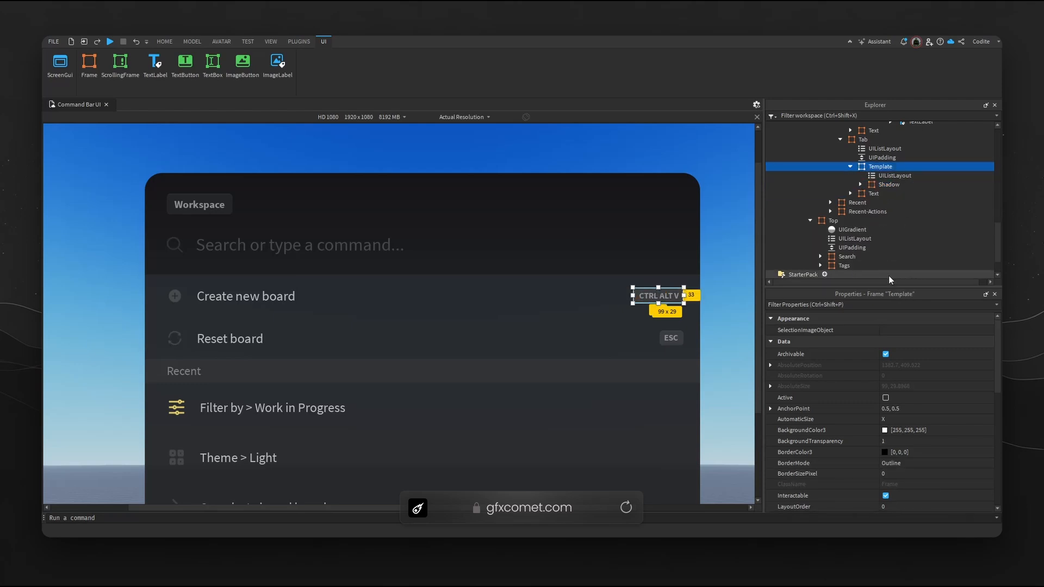
mouse_move(645, 342)
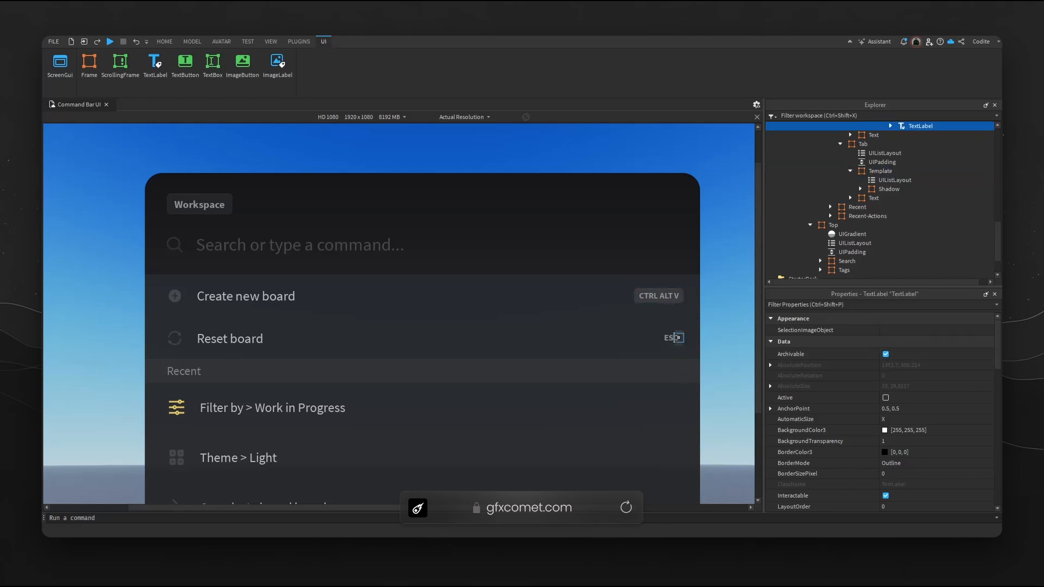
mouse_move(717, 335)
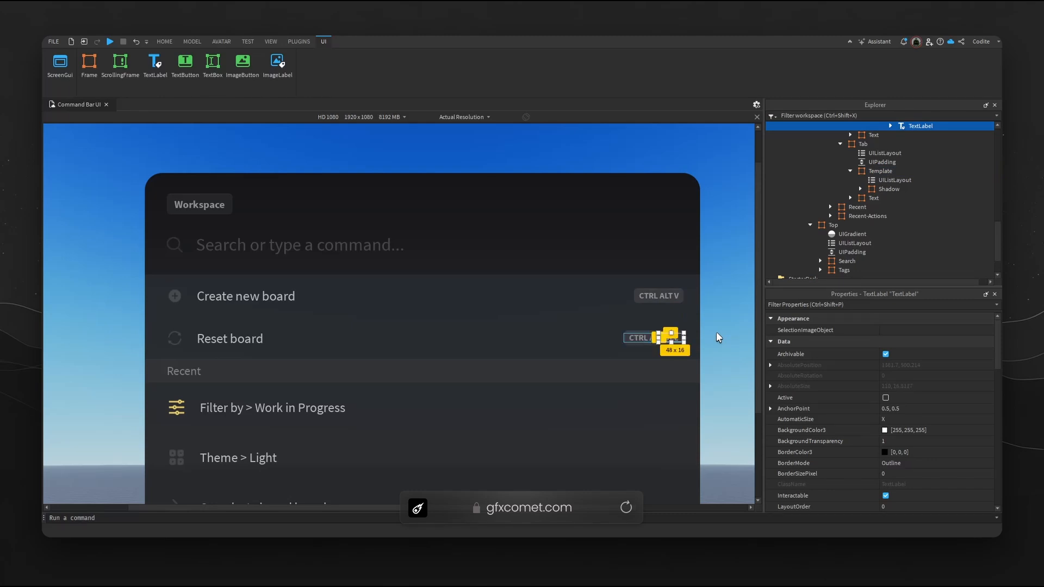
click(164, 41)
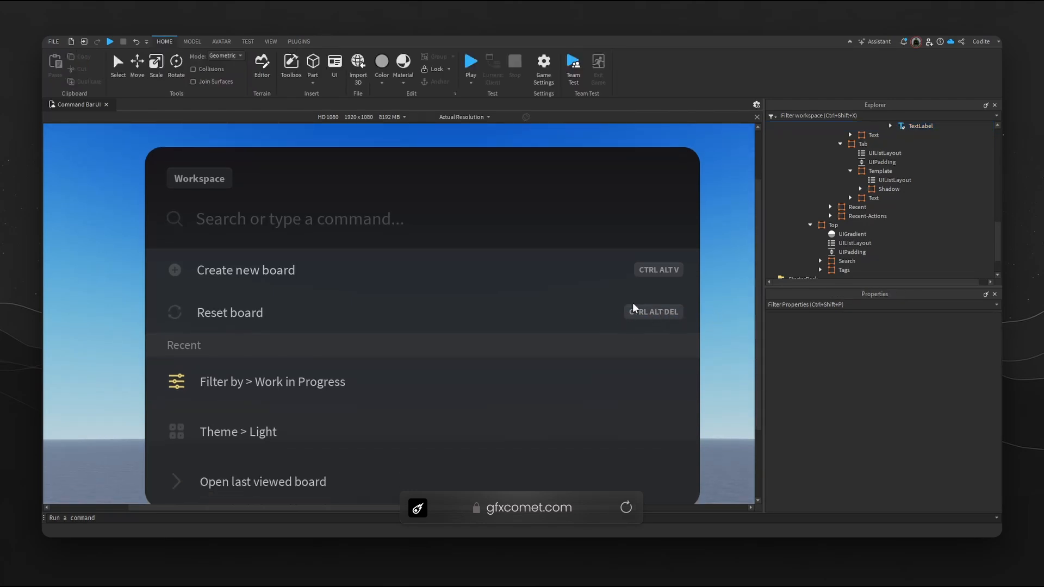
click(323, 41)
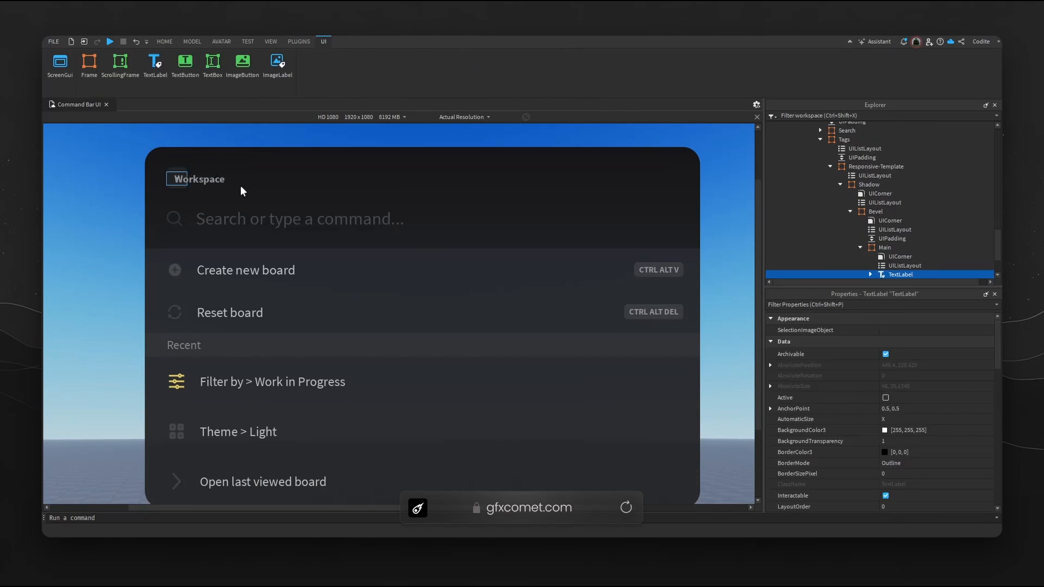
text(Personal)
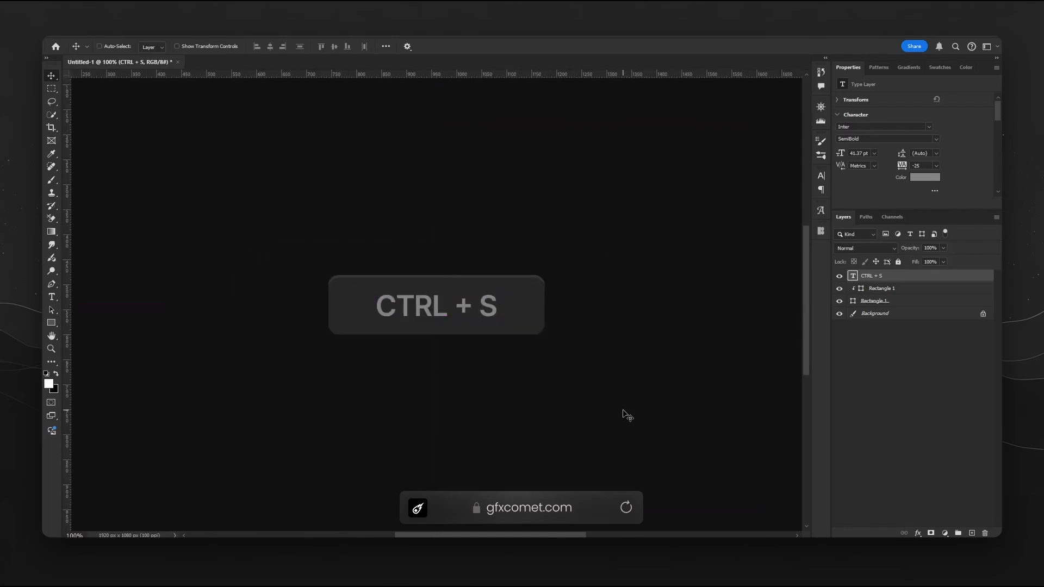
- Make a compact S key badge from the CTRL + S group, 119 px wide
click(881, 288)
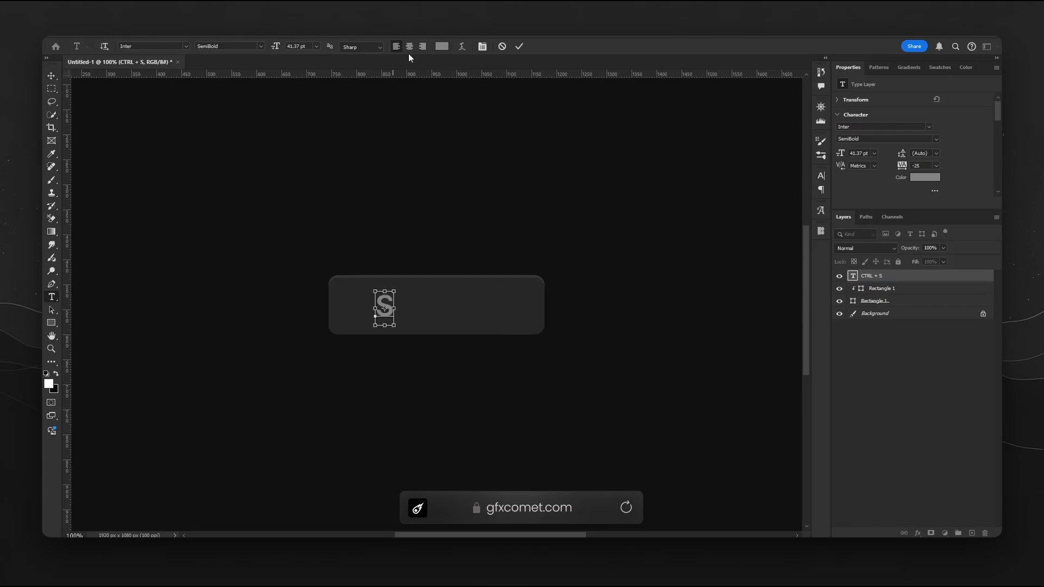
drag(384, 308, 436, 308)
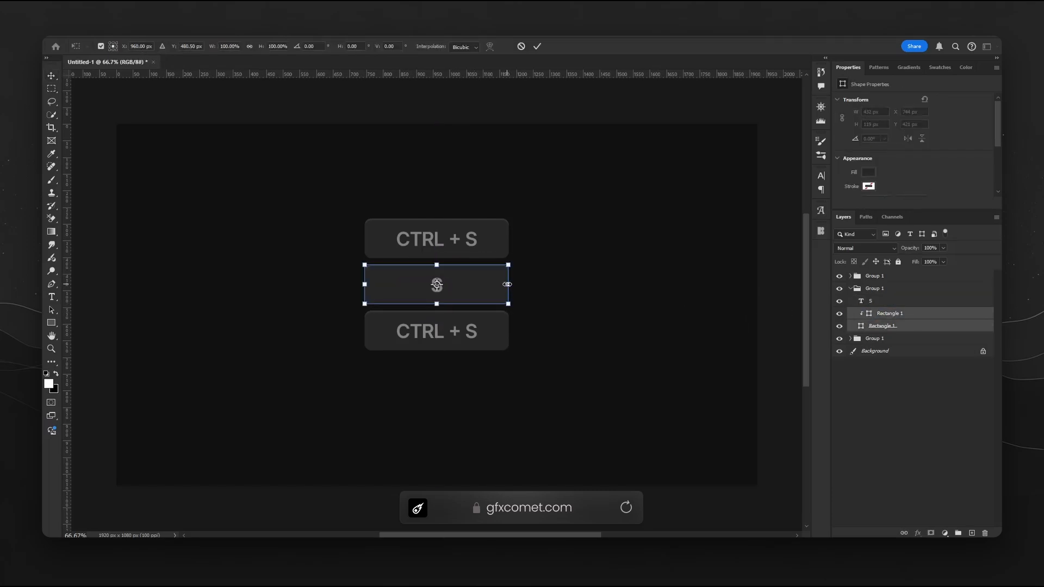
drag(507, 283, 458, 283)
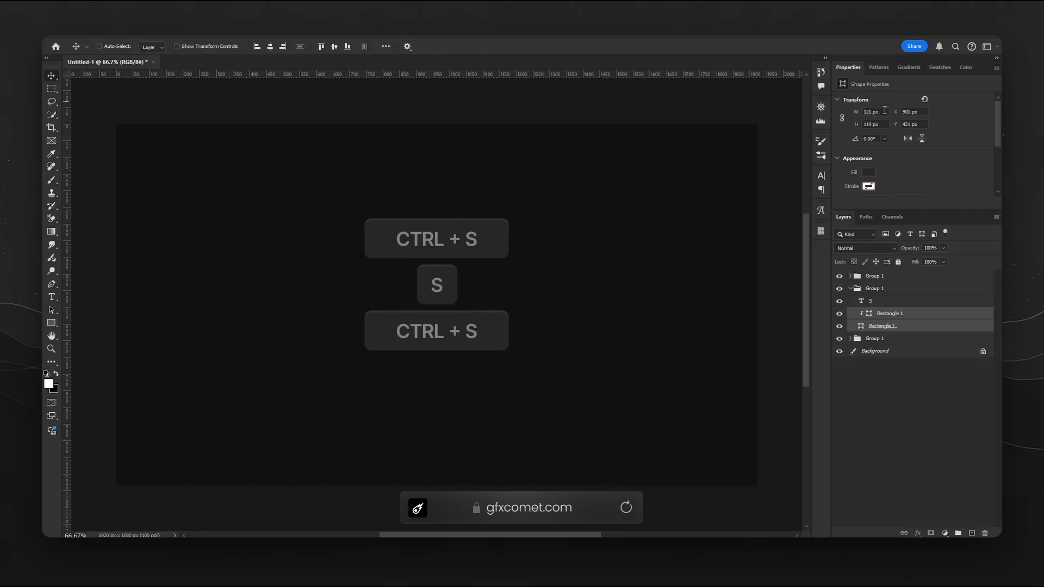
text(119)
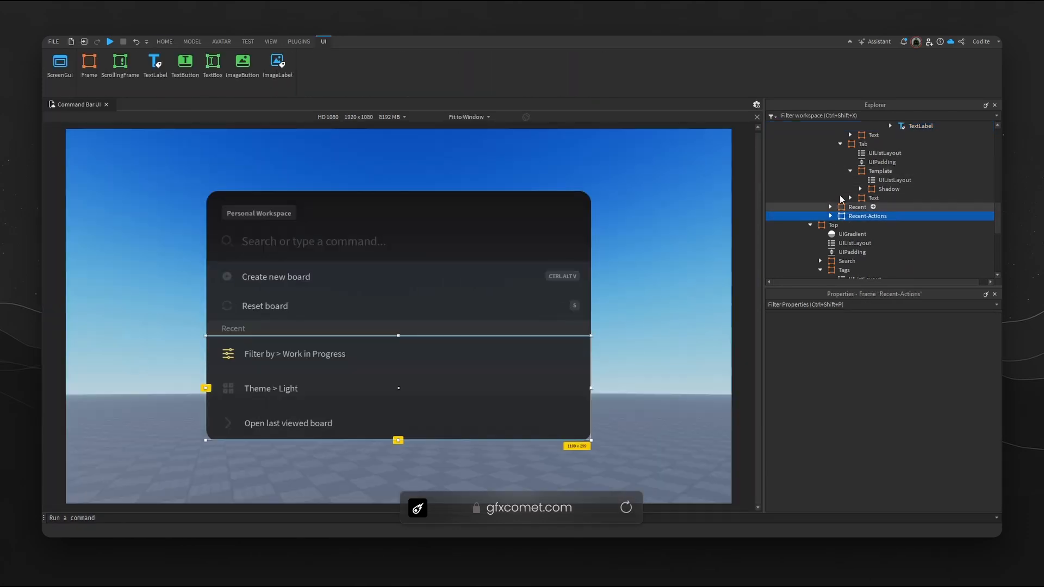
- Duplicate the Recent header and an Open last viewed board row in the command bar list
click(862, 143)
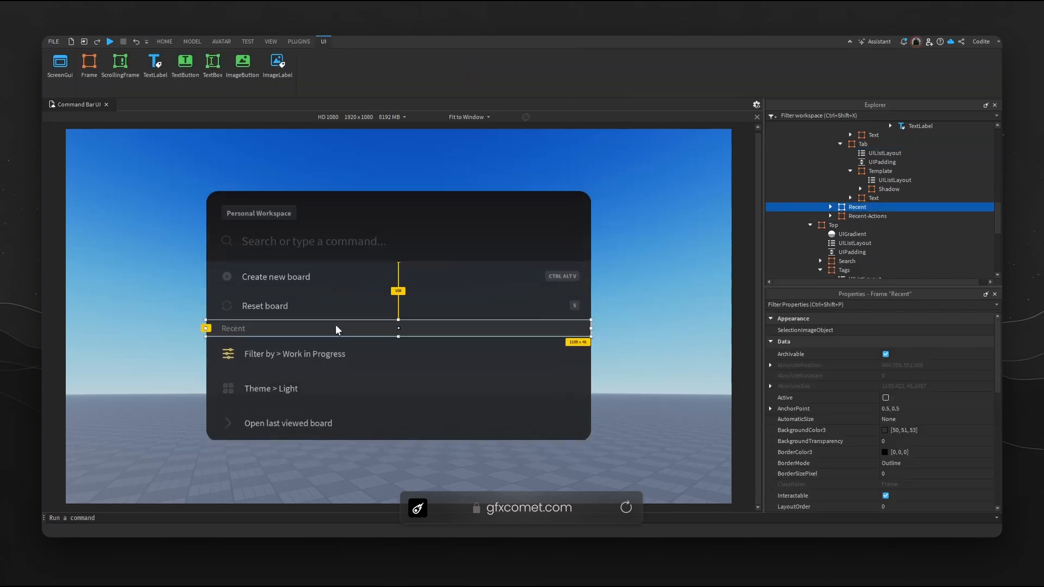
mouse_move(390, 326)
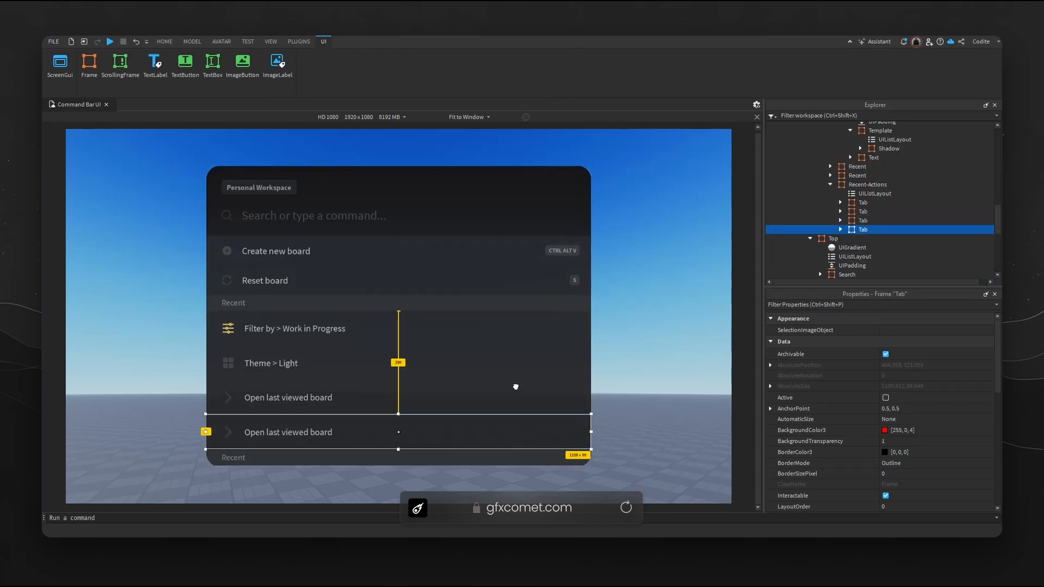
click(164, 42)
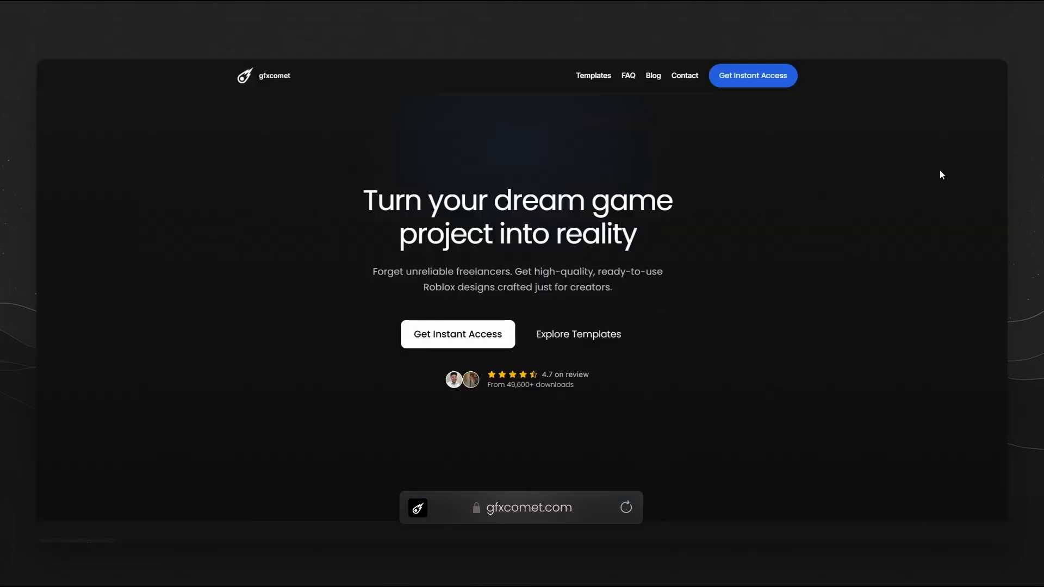
- Scroll through gfxcomet.com's templates, tutorials, FAQ and Products Included list
scroll(down, 3)
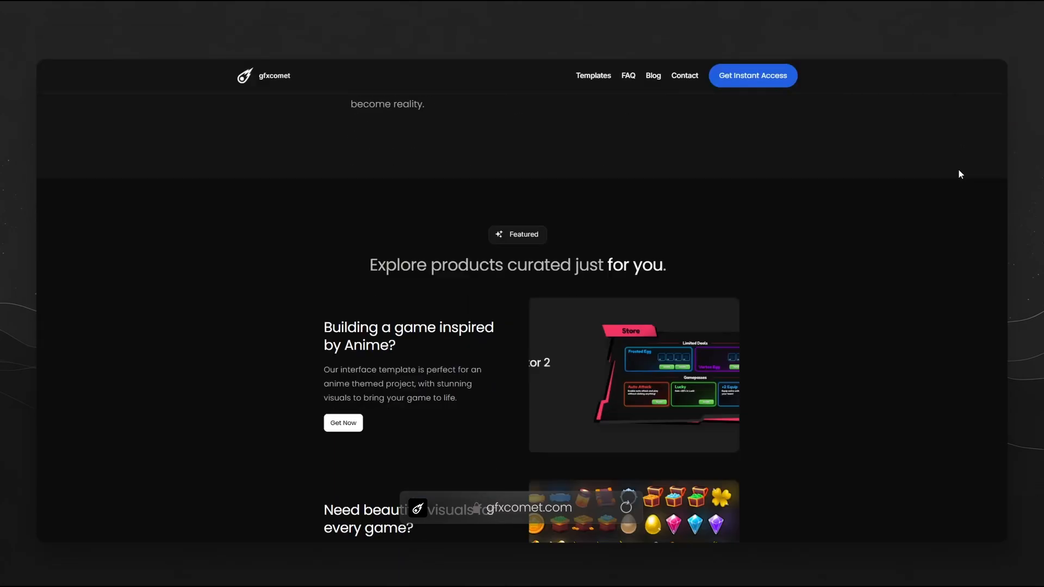
scroll(down, 3)
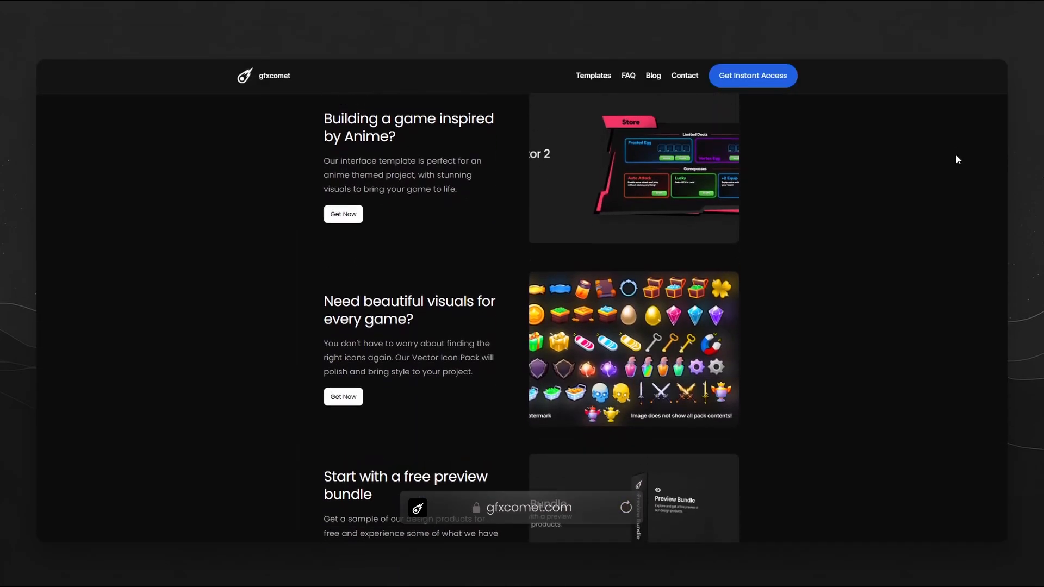
scroll(down, 3)
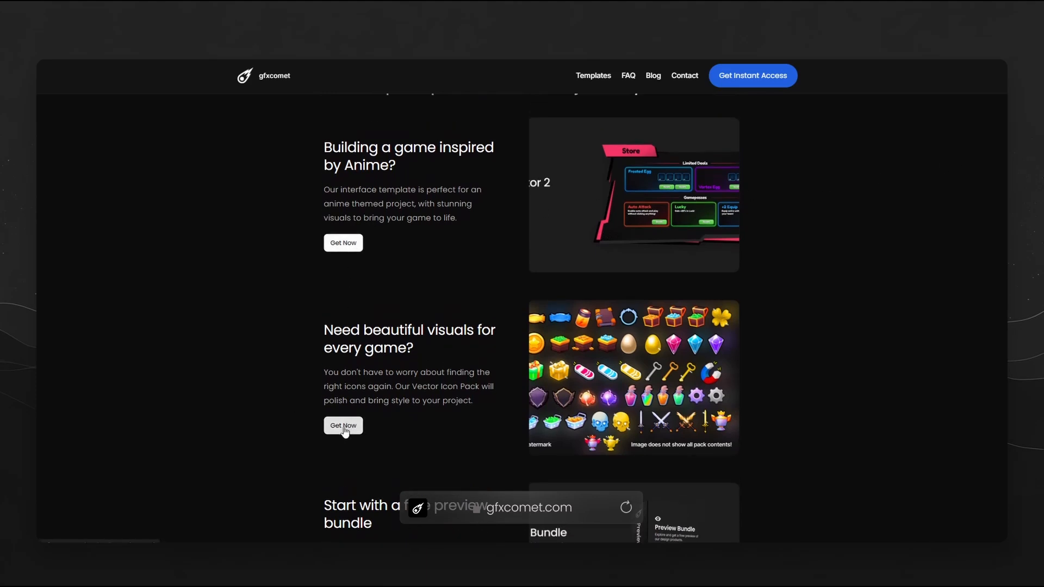
scroll(down, 3)
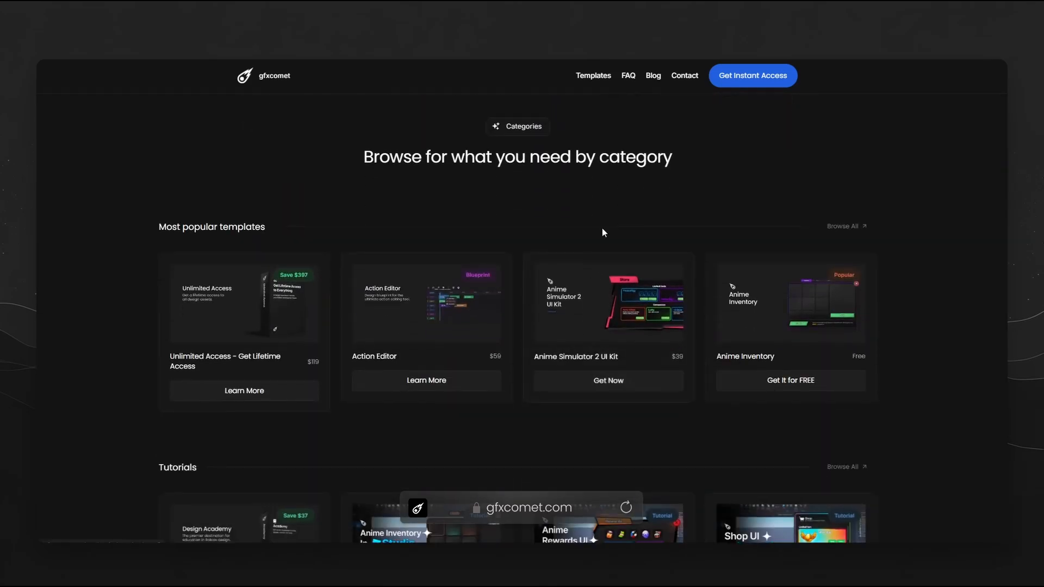
scroll(down, 3)
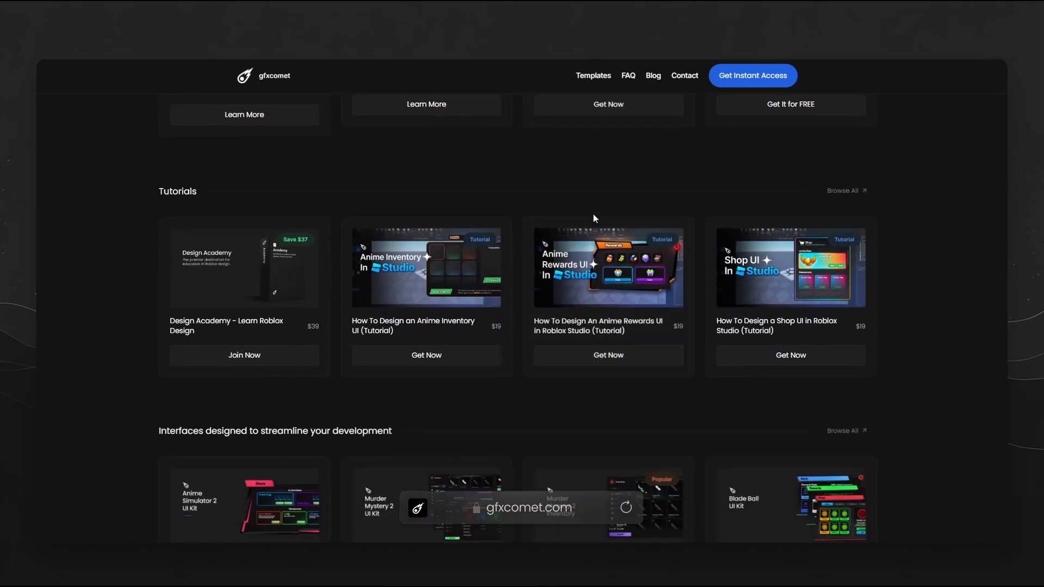
scroll(down, 3)
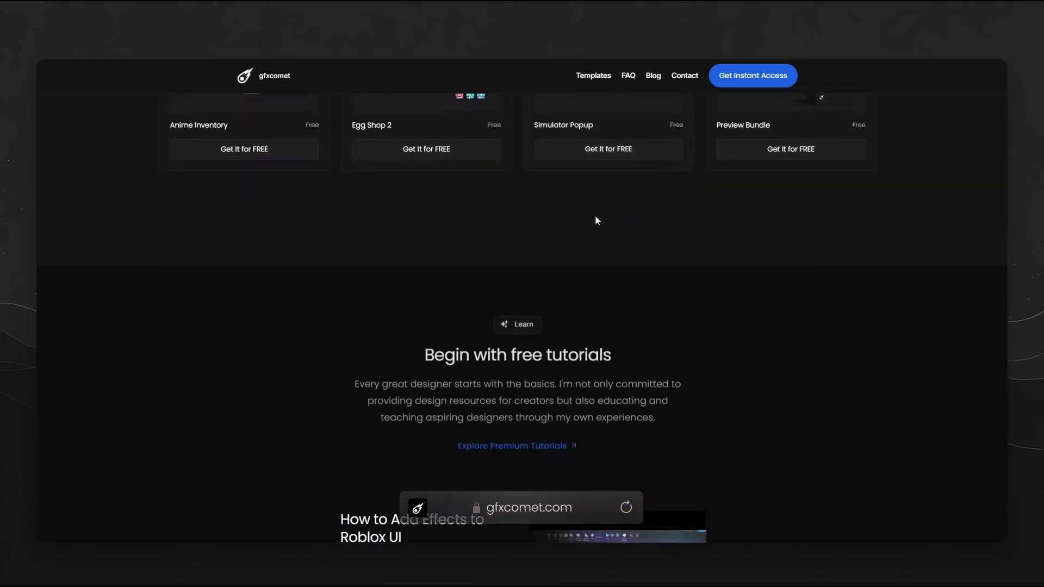
scroll(down, 3)
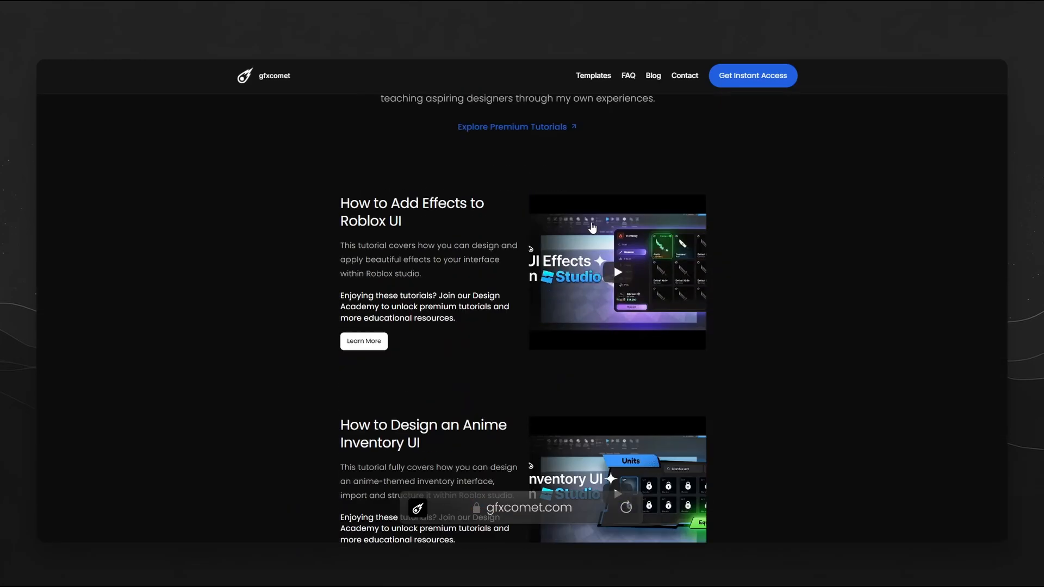
scroll(down, 3)
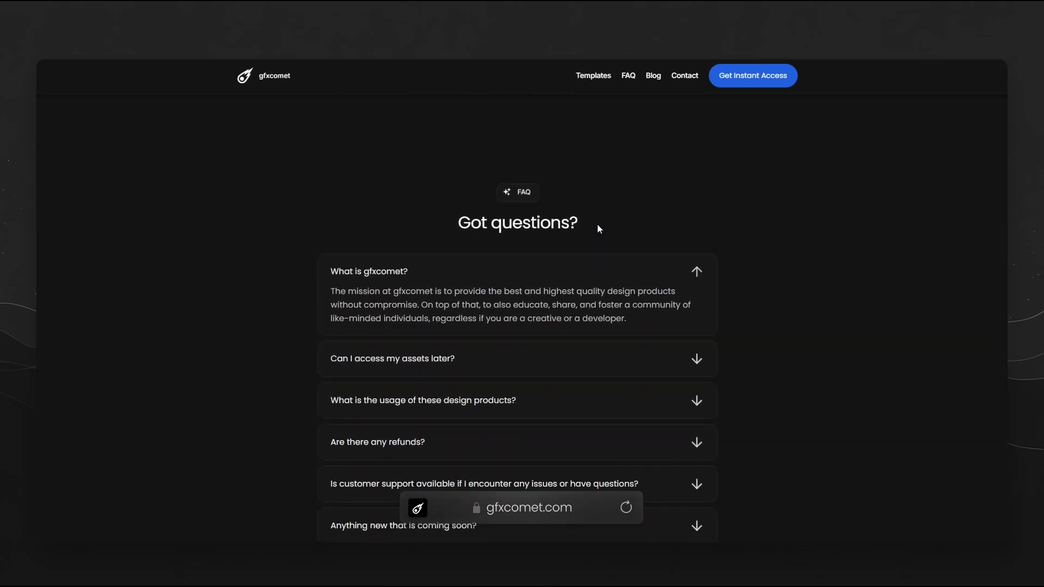
scroll(down, 3)
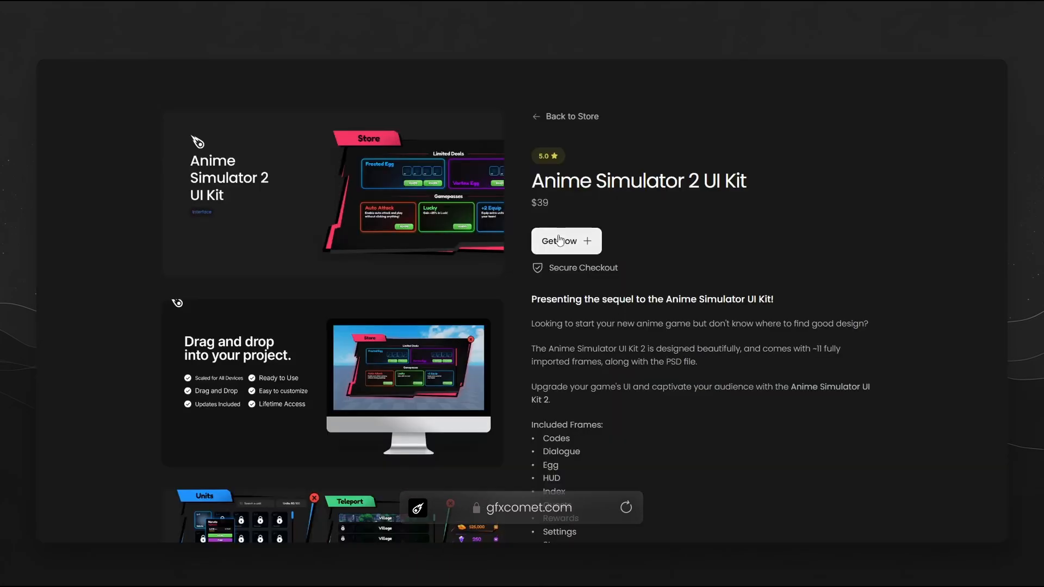
scroll(down, 3)
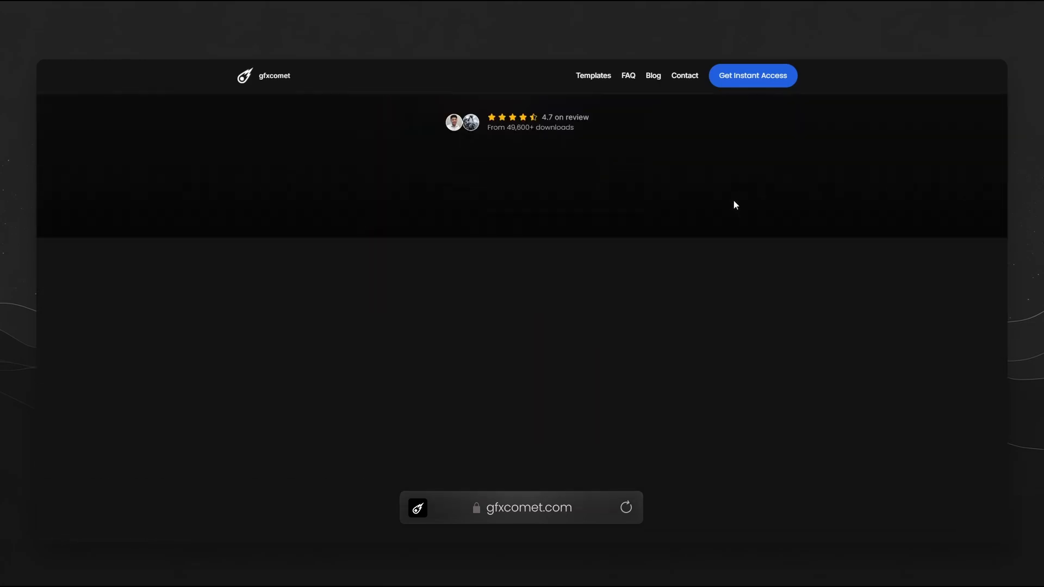
scroll(down, 3)
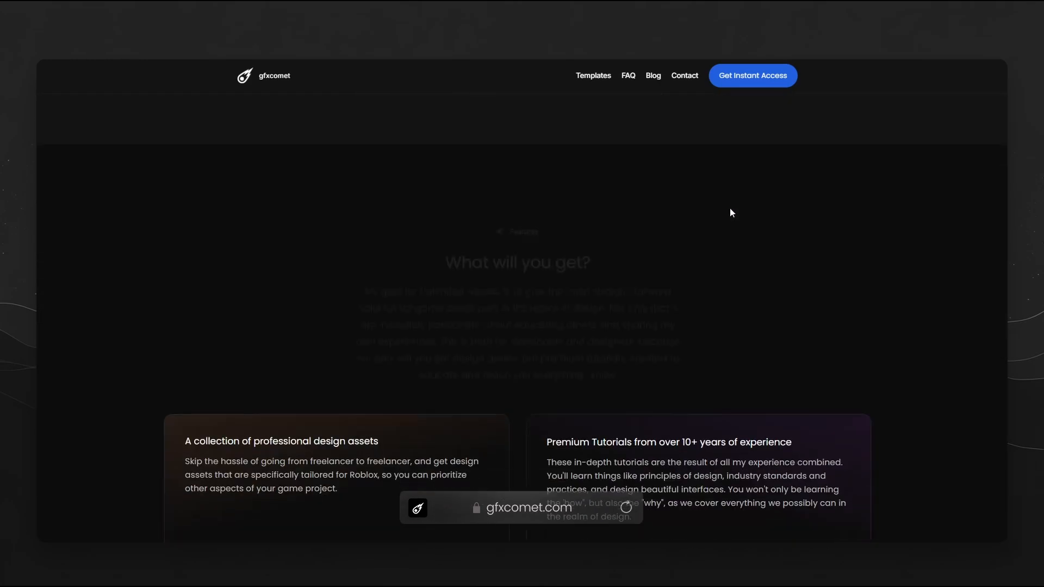
scroll(down, 3)
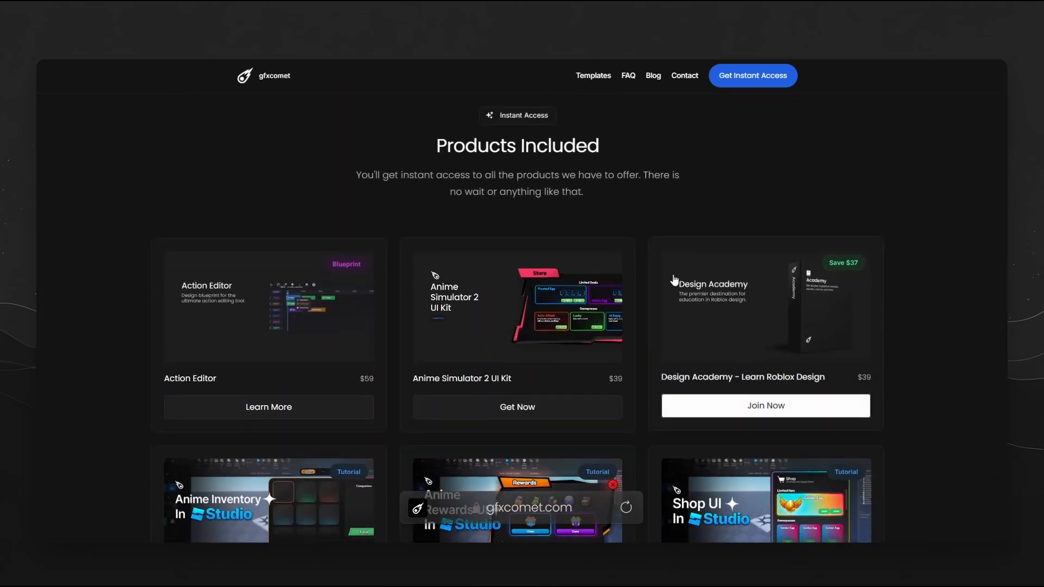
scroll(down, 3)
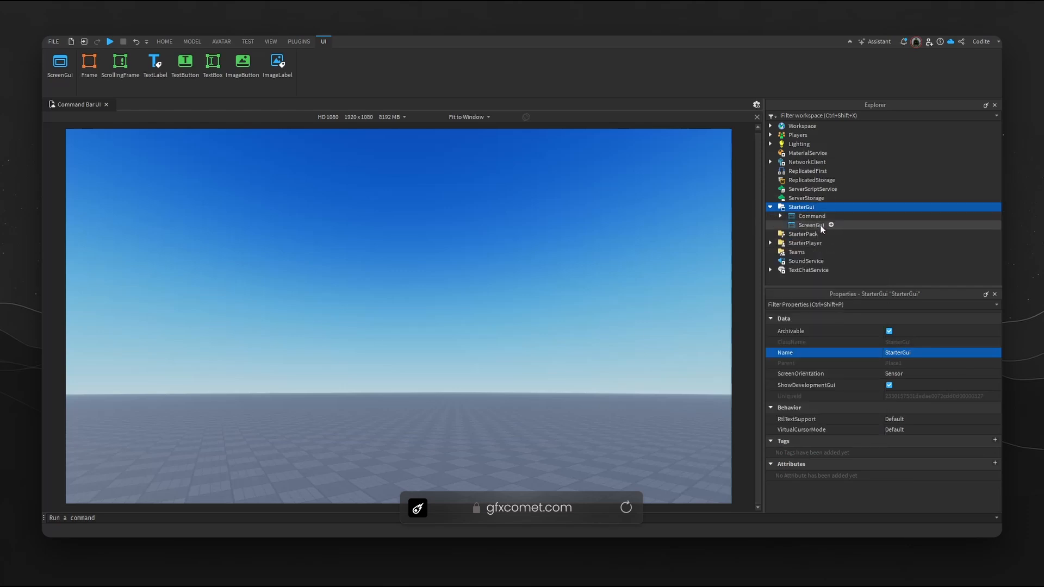
- Rename the ScreenGui to Keybind and add a full-screen Canvas frame with 11,11,11 background
click(810, 224)
text(fra)
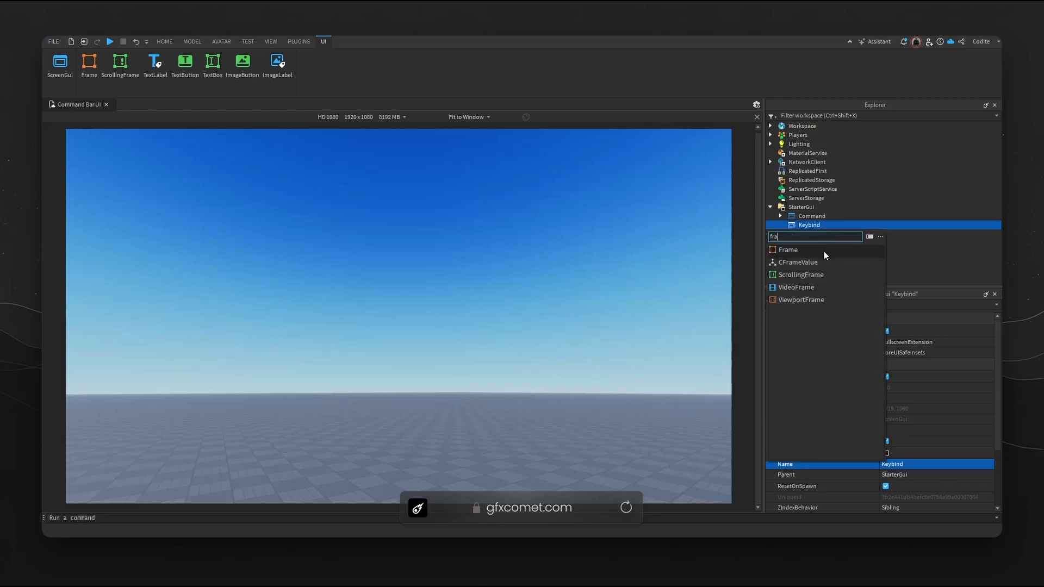
click(787, 249)
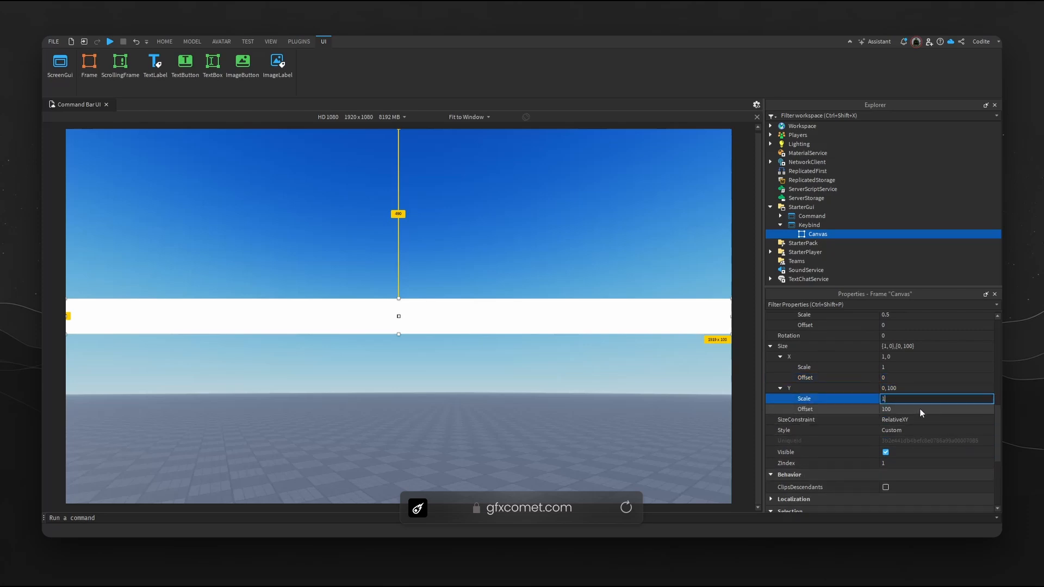
text(10)
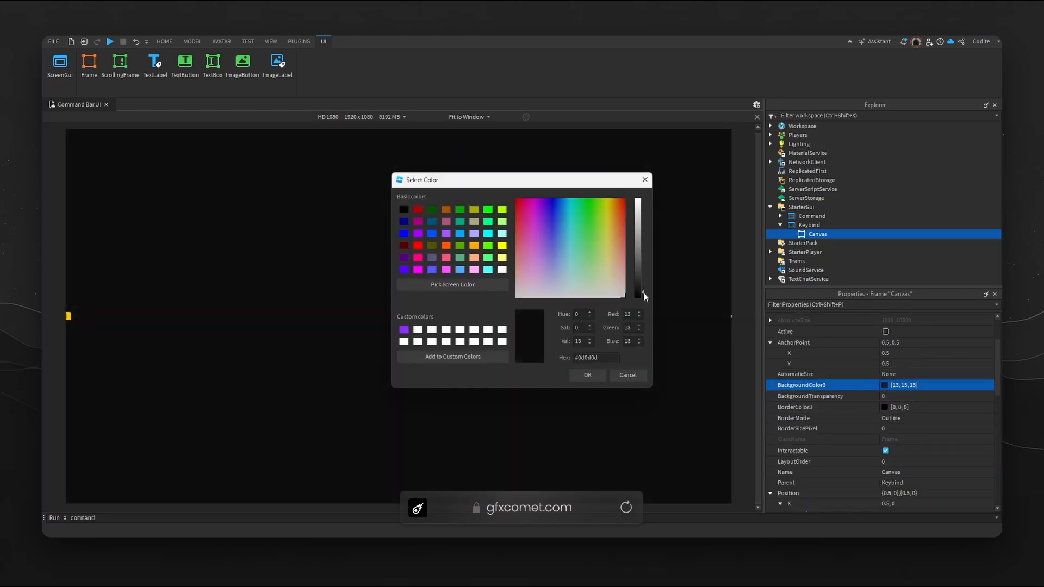
click(586, 375)
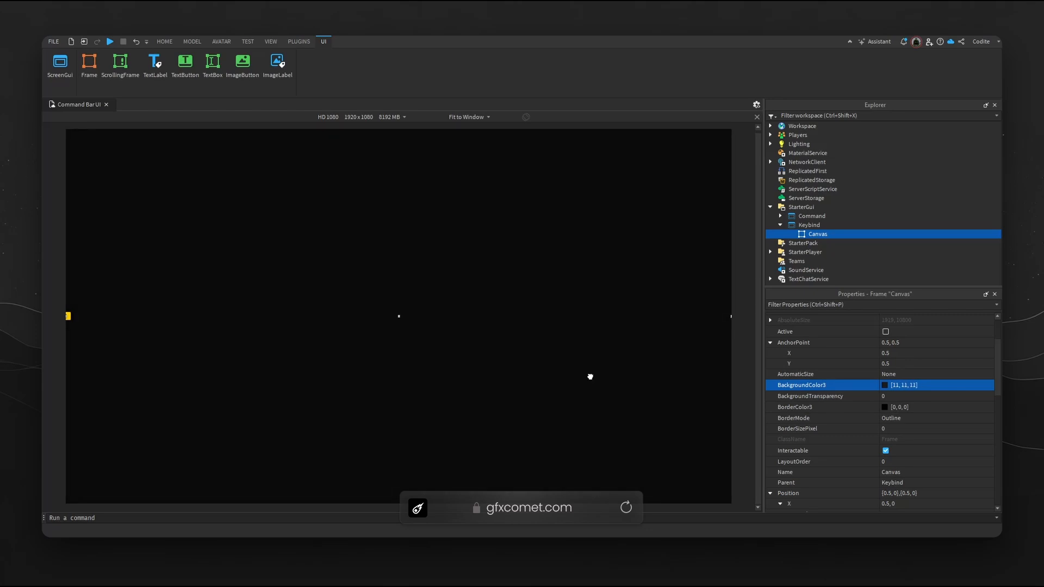
- Enable the Command ScreenGui again and expand it to its Template element
click(811, 216)
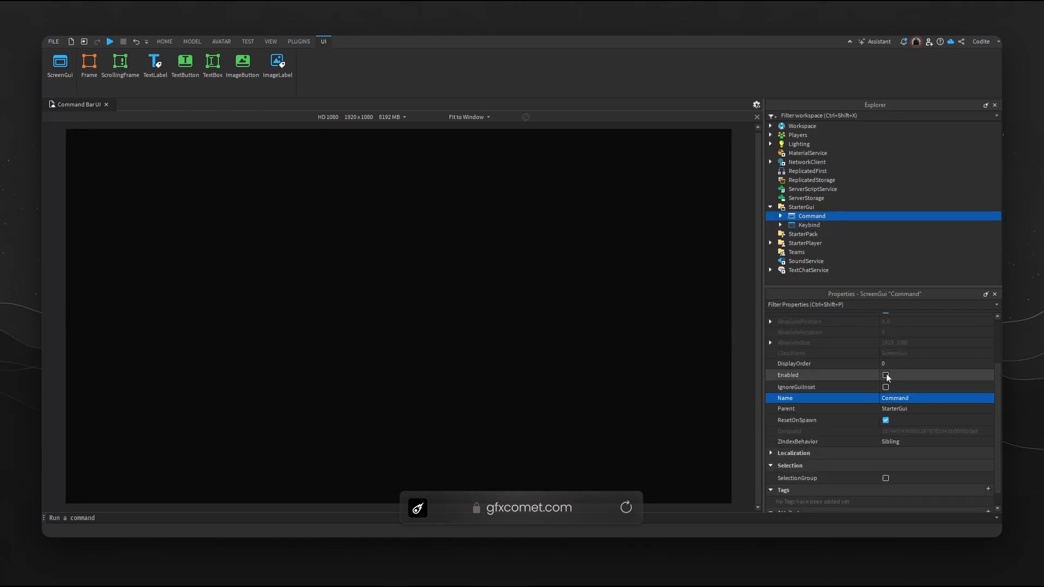
click(885, 375)
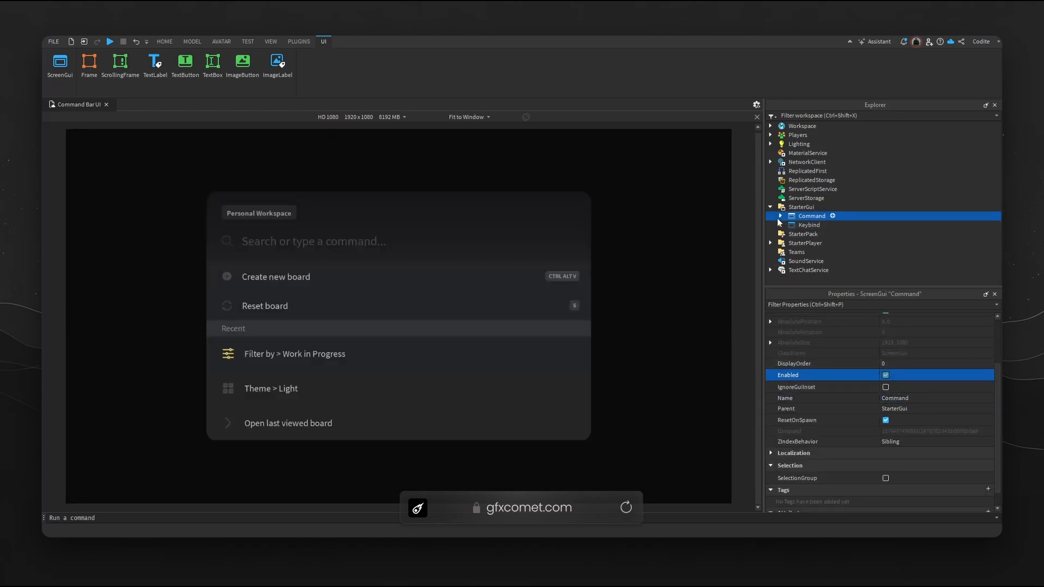
click(816, 243)
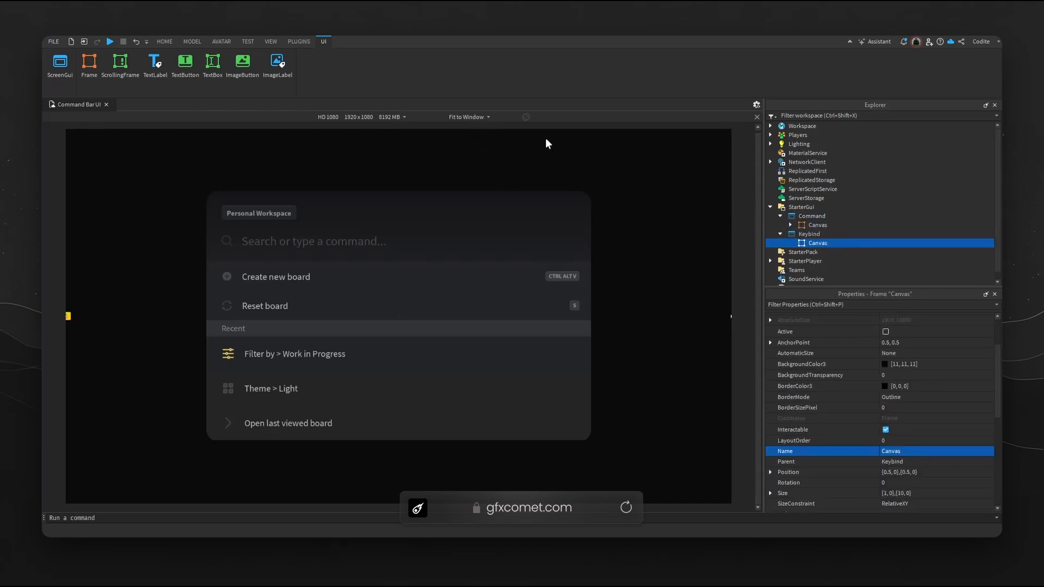
click(834, 228)
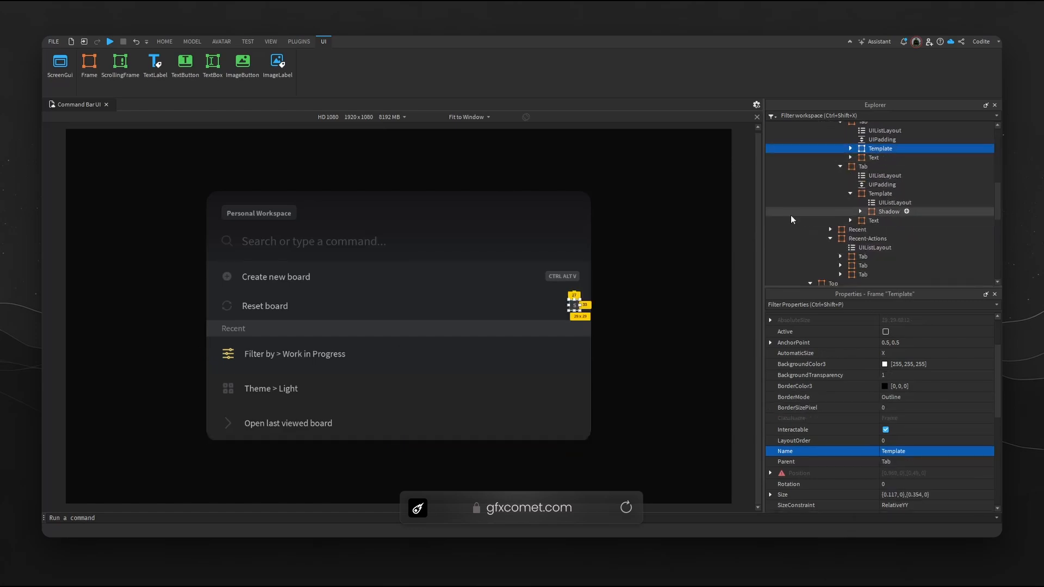
- Inspect the Template's Shadow and Bevel structure, then fold the hierarchy back up
click(888, 165)
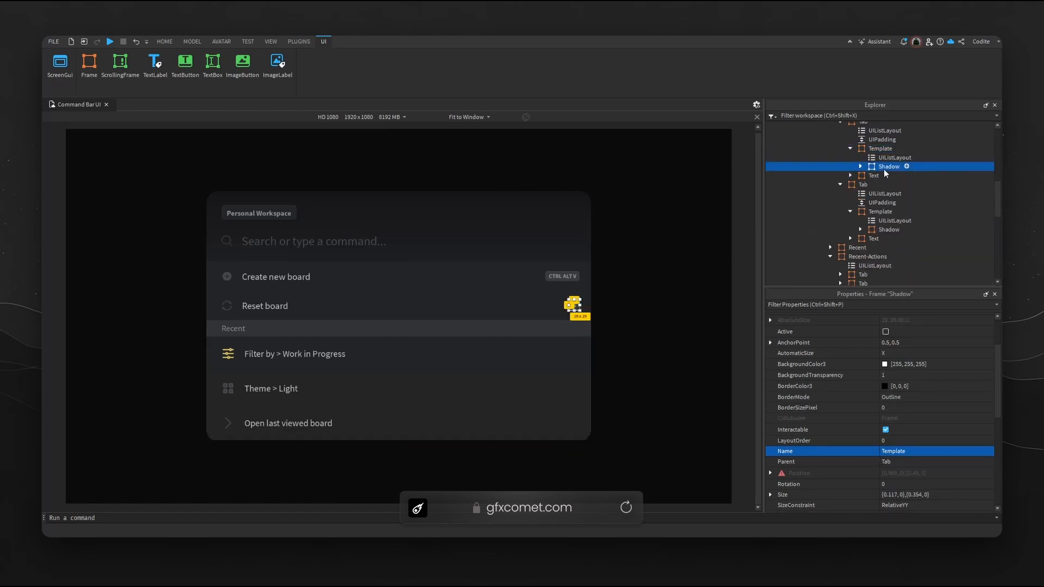
click(859, 165)
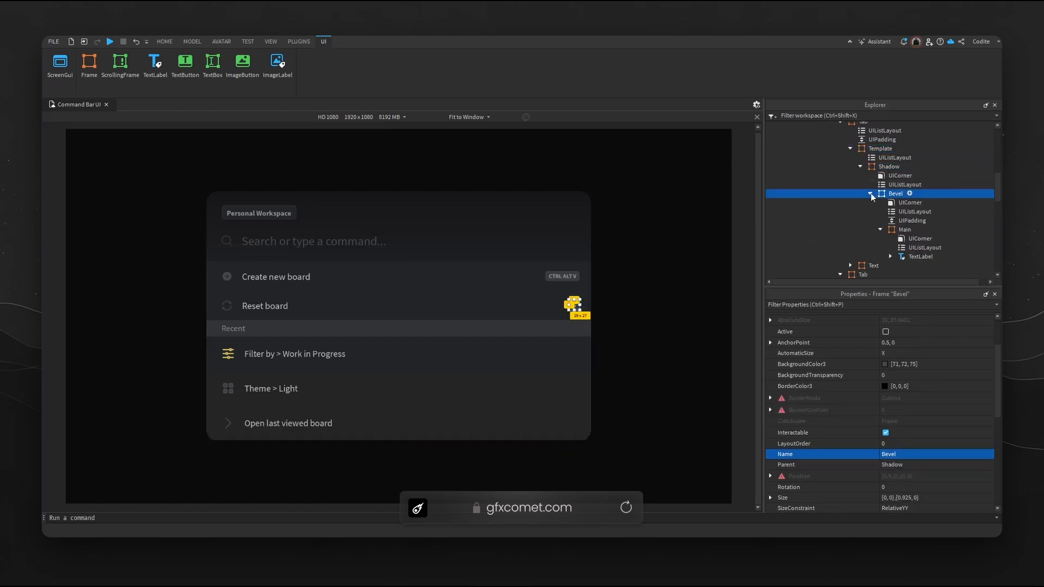
click(870, 193)
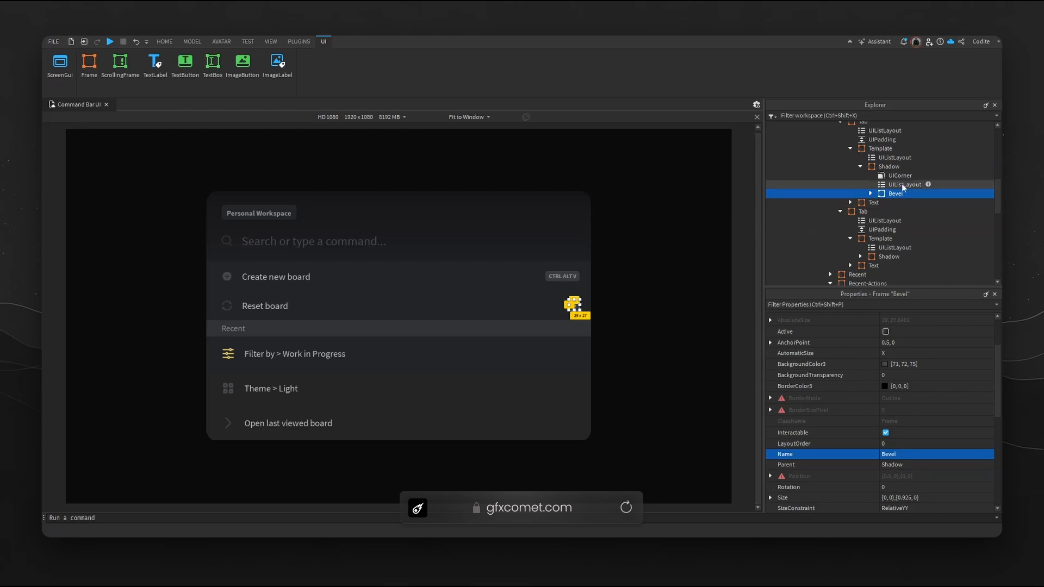
click(903, 184)
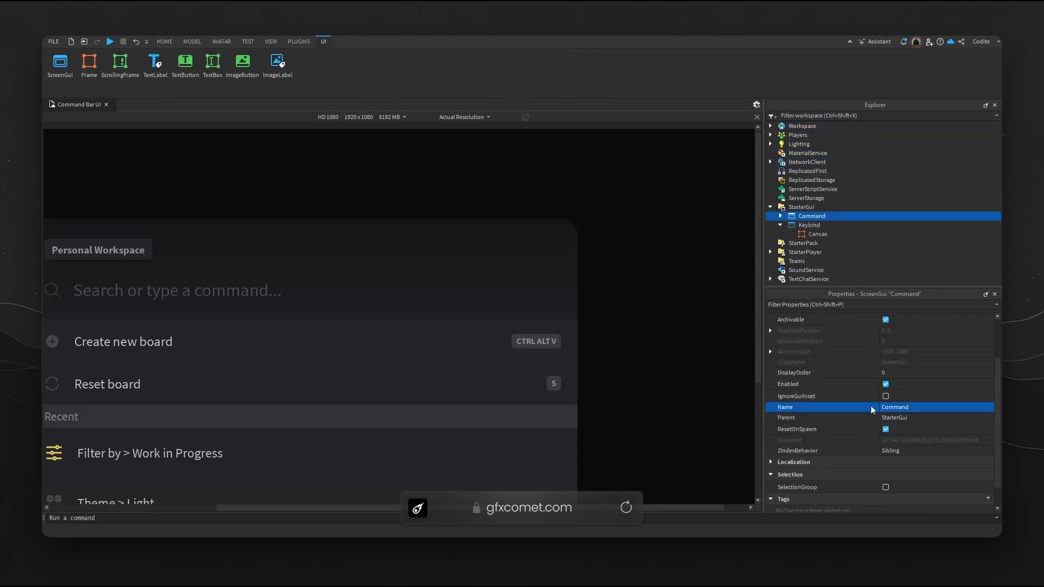
- Hide the command bar and insert a new Frame inside the Keybind Canvas
click(816, 234)
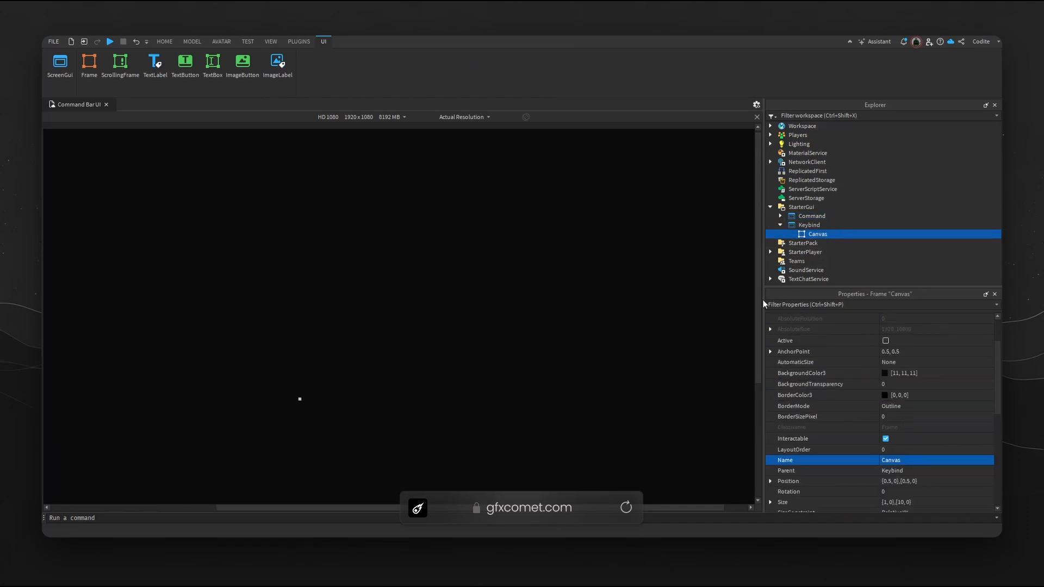
click(464, 116)
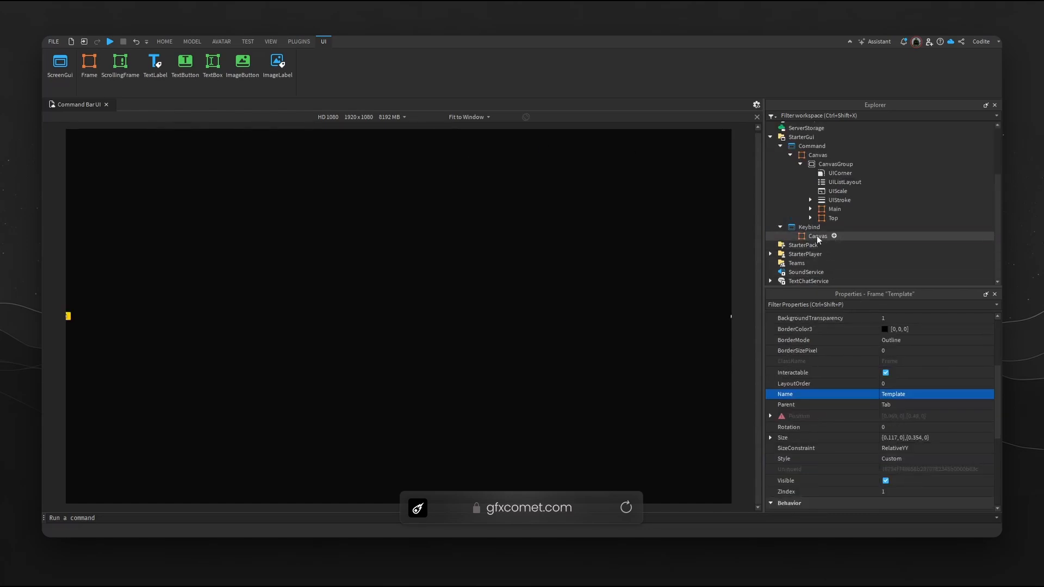
click(817, 236)
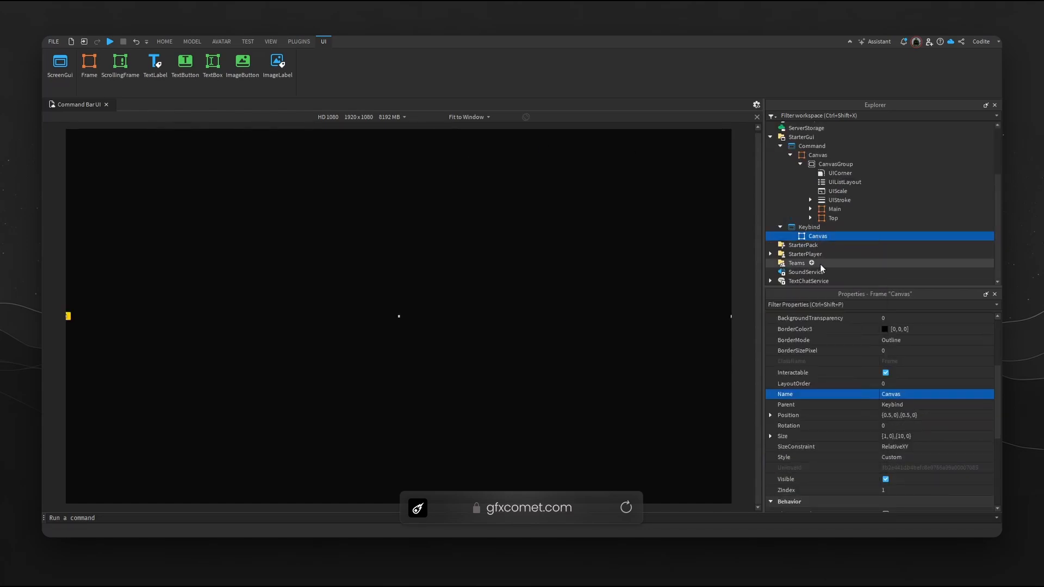
click(298, 41)
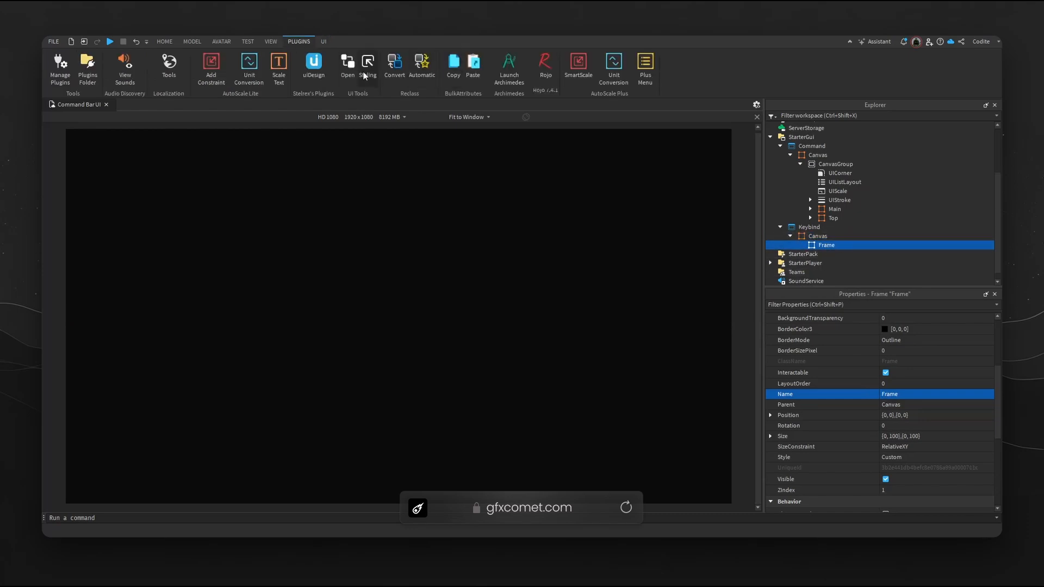
- Centre the frame at 764×100, name it Tab, darken its fill and add a UICorner
click(366, 67)
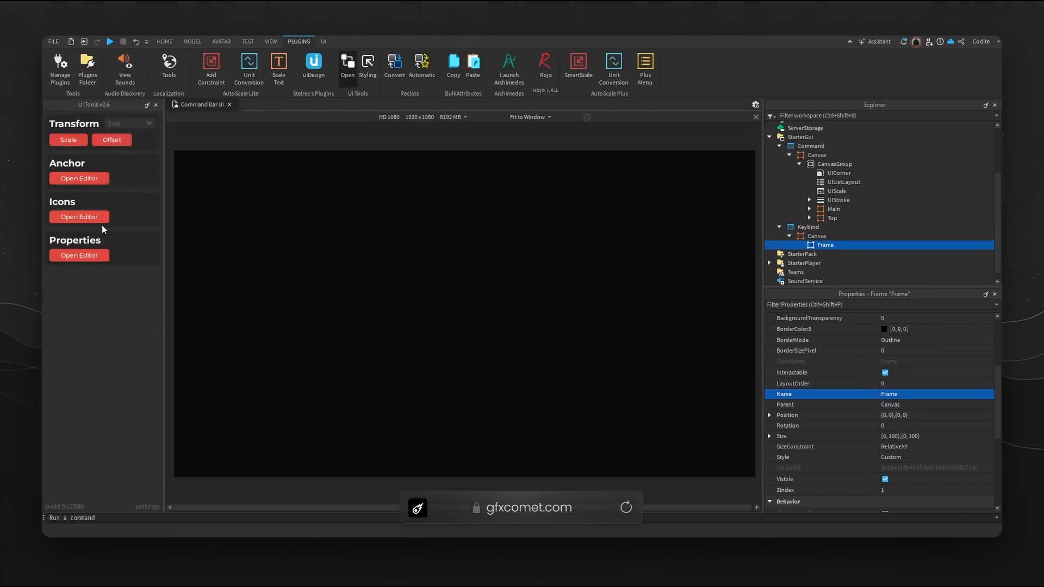
click(78, 178)
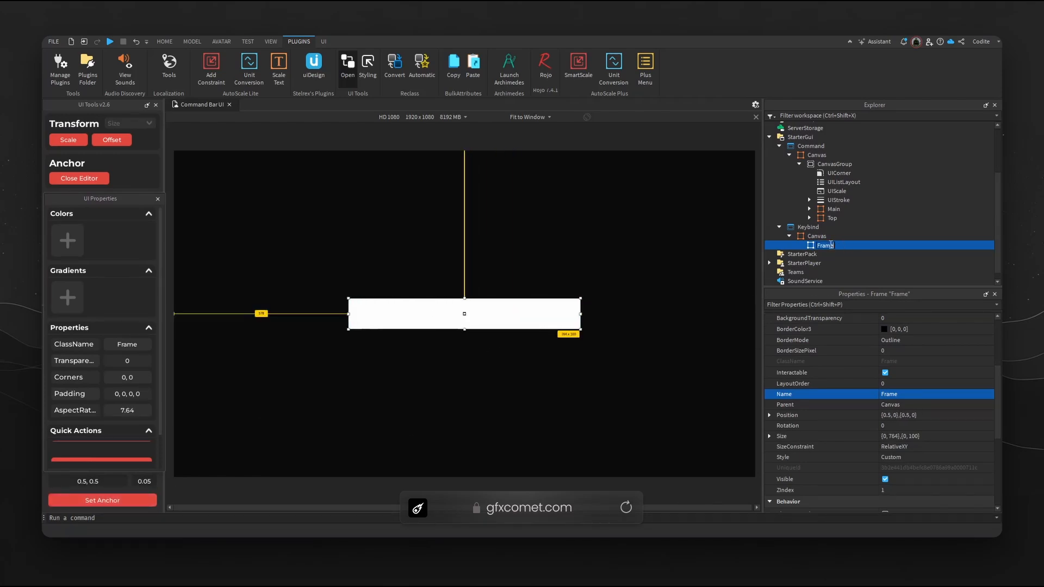
text(Tab)
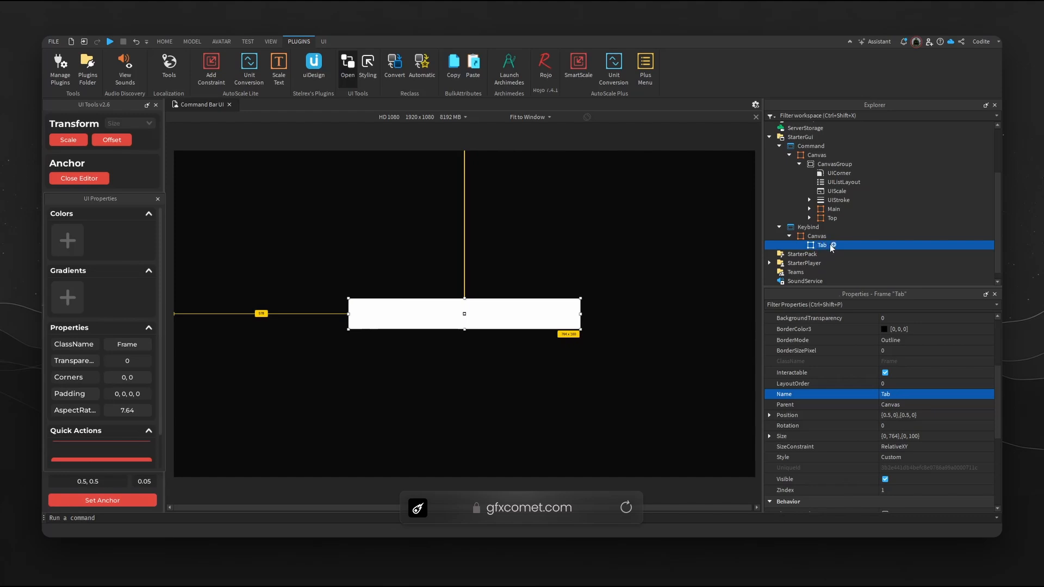
mouse_move(512, 134)
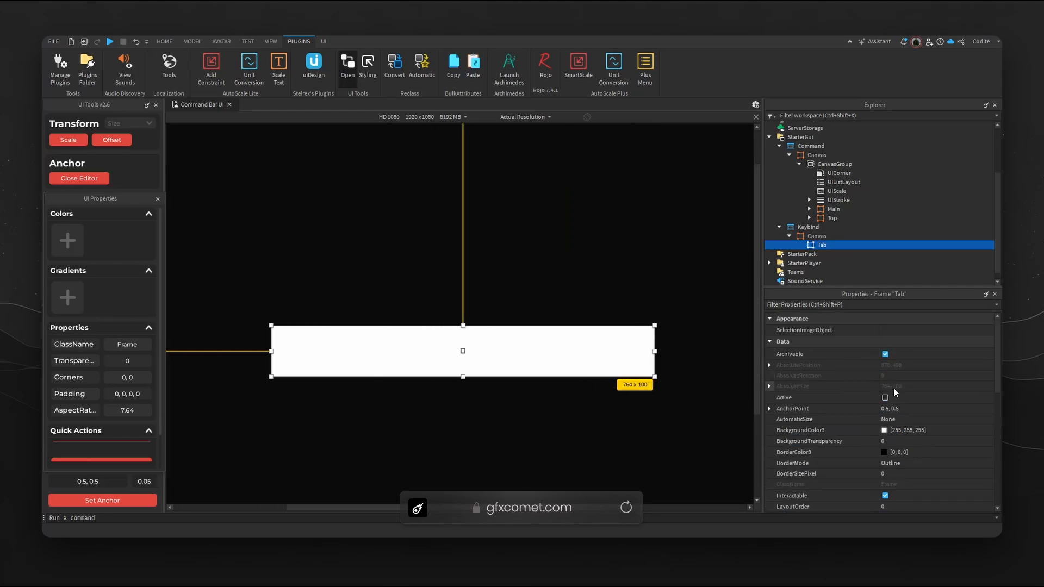
click(885, 430)
text(corn)
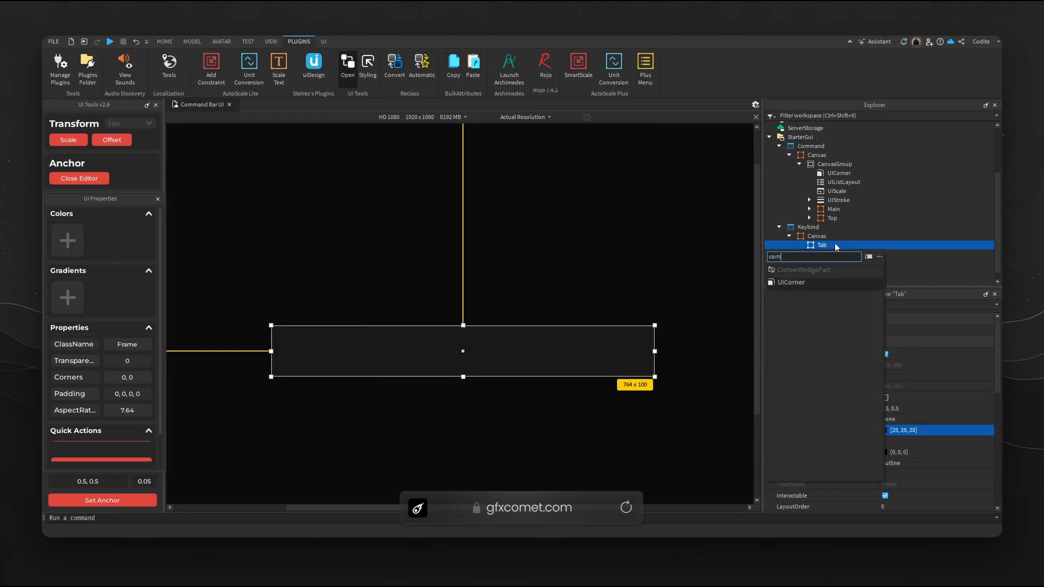
click(791, 283)
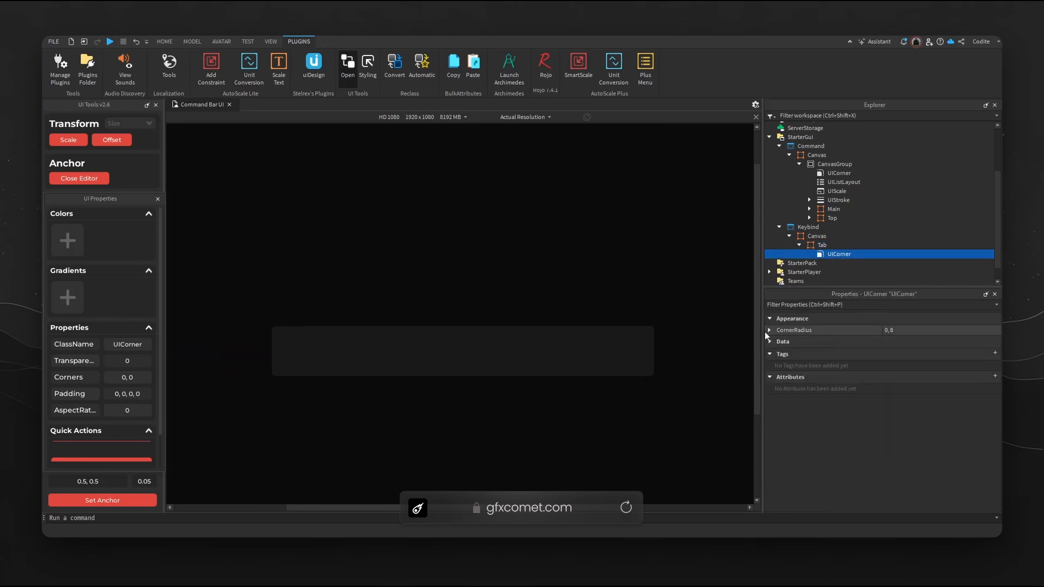
click(770, 329)
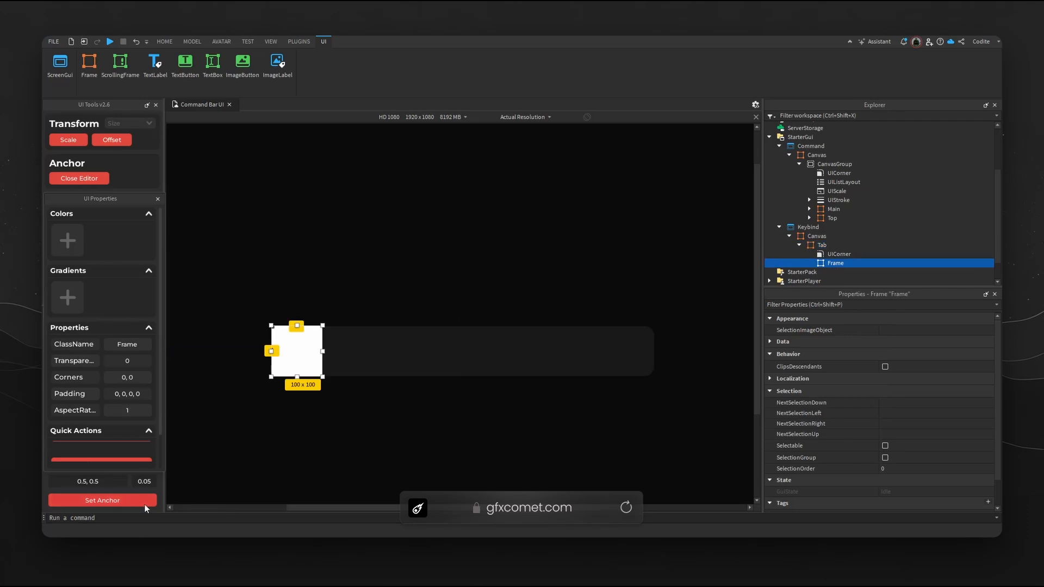
- Drag the new frame right of centre in the Tab bar and resize it to about 185×50
drag(296, 351, 463, 351)
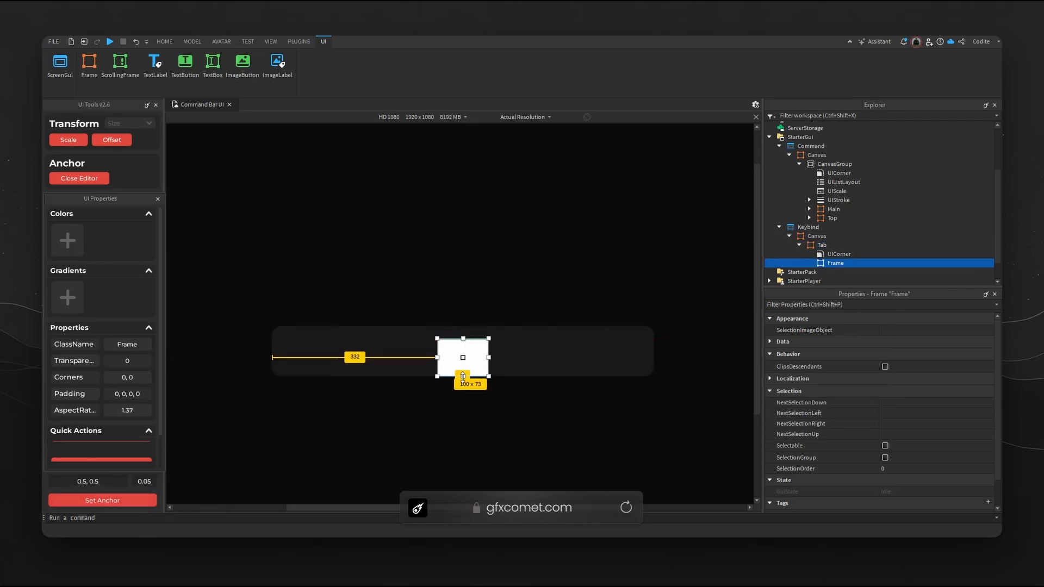
drag(490, 358, 524, 349)
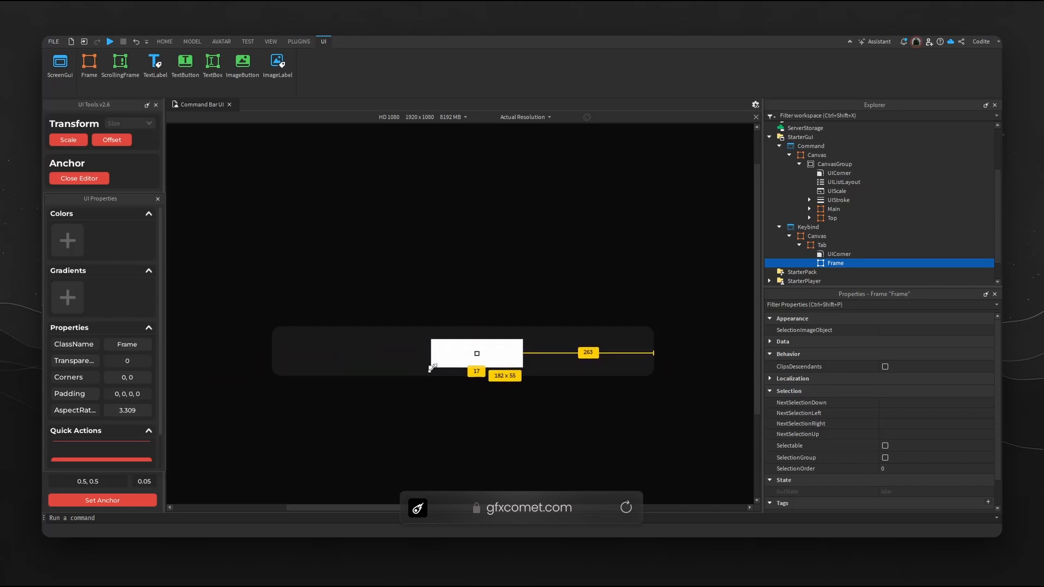
drag(432, 369, 435, 372)
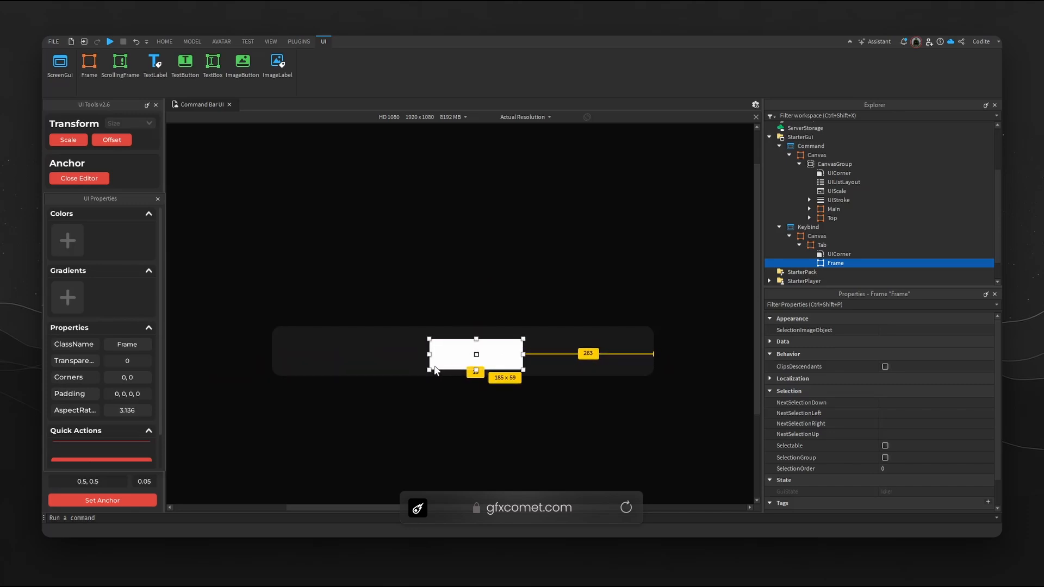
mouse_move(451, 379)
text(Template)
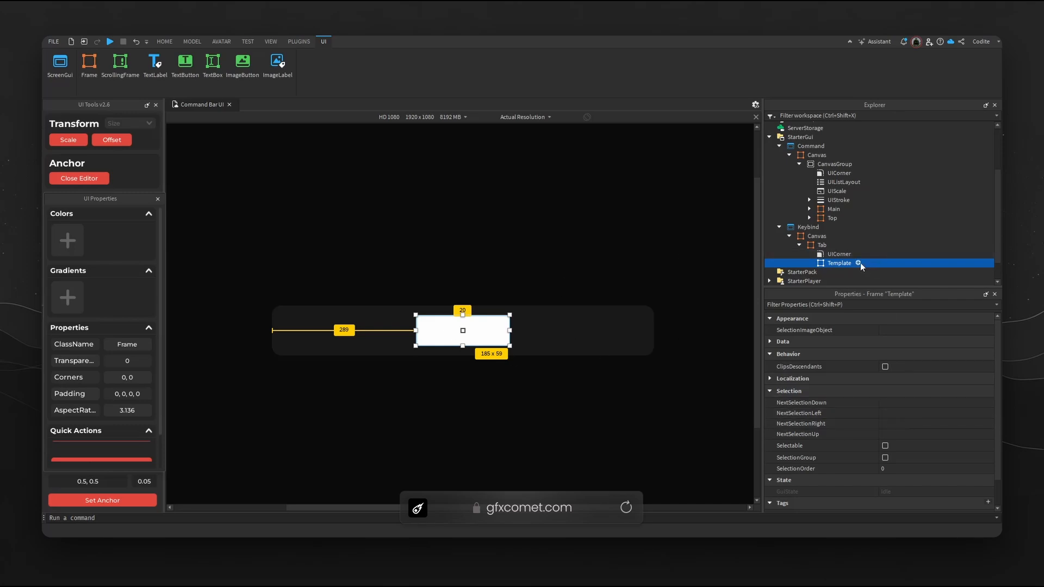
- Add a Shadow frame inside Template, centred and filling it, with its own background colour
click(809, 264)
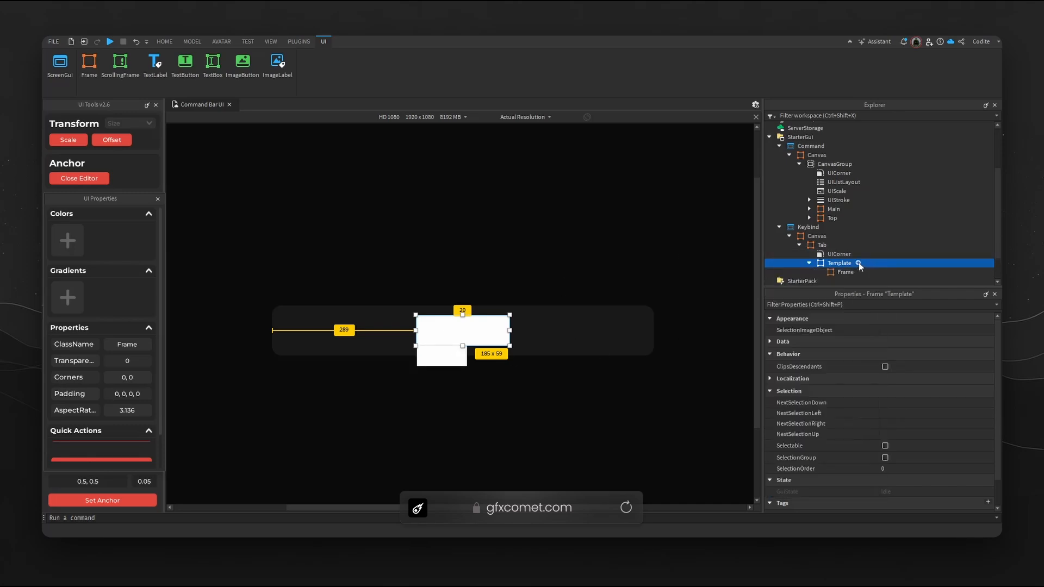
click(845, 262)
text(Shadow)
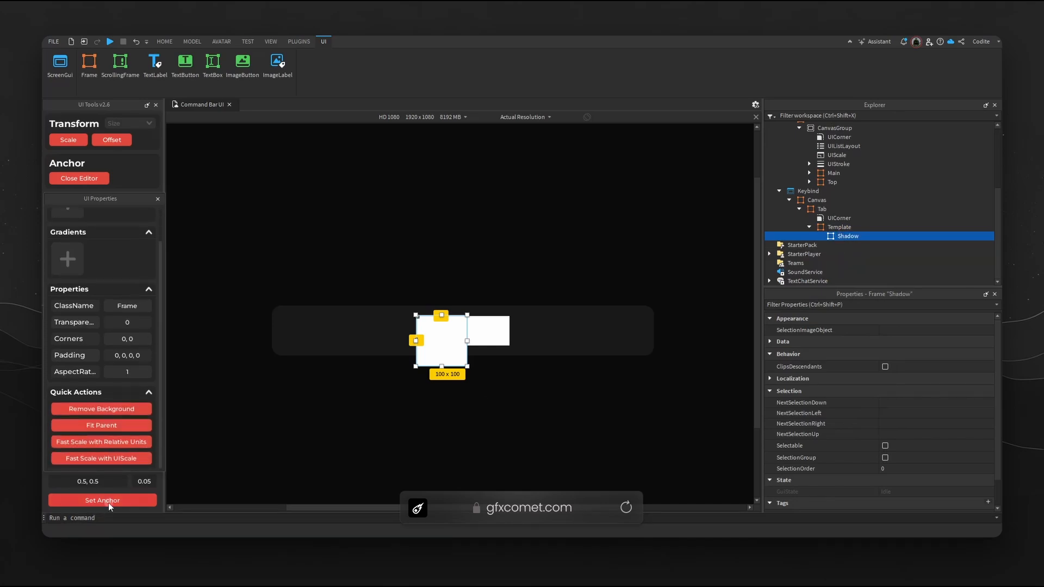
click(102, 500)
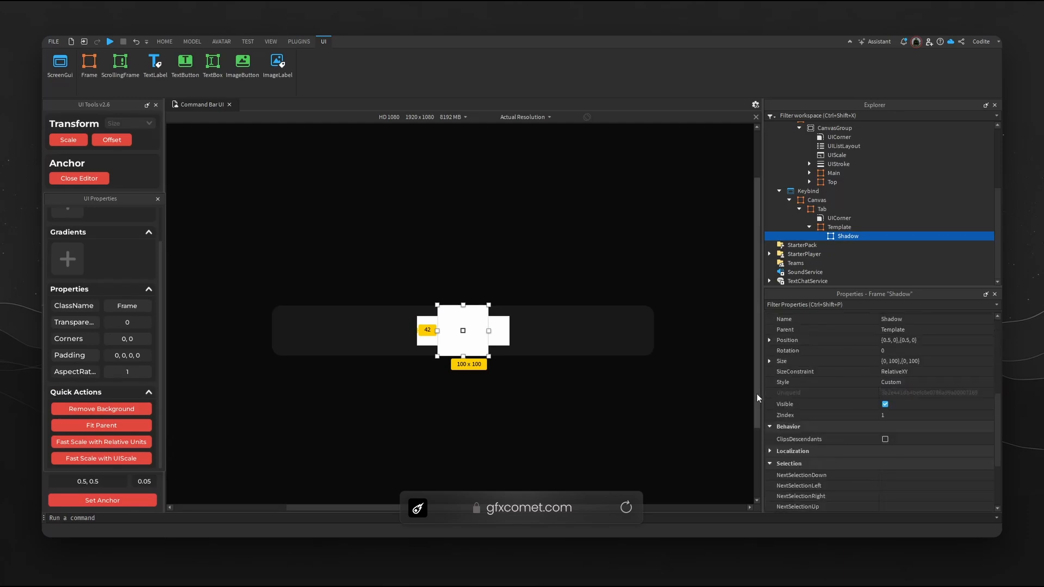
click(787, 340)
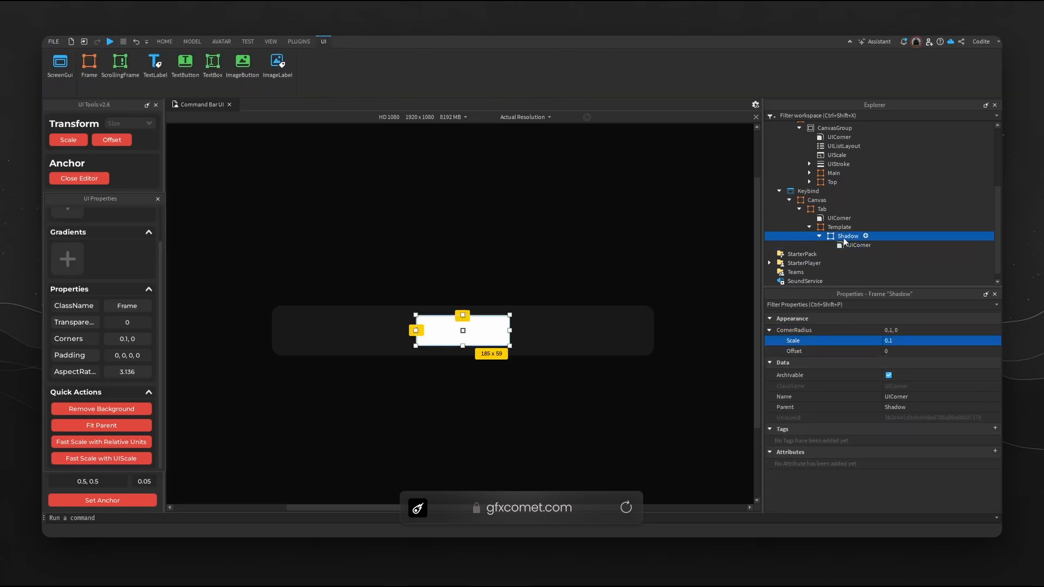
click(885, 431)
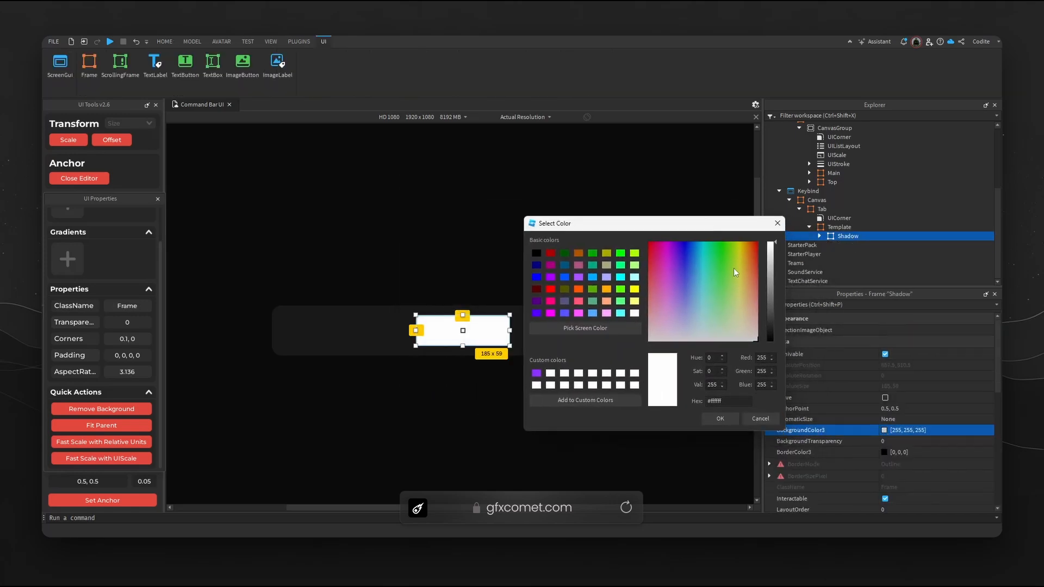
drag(772, 250, 771, 336)
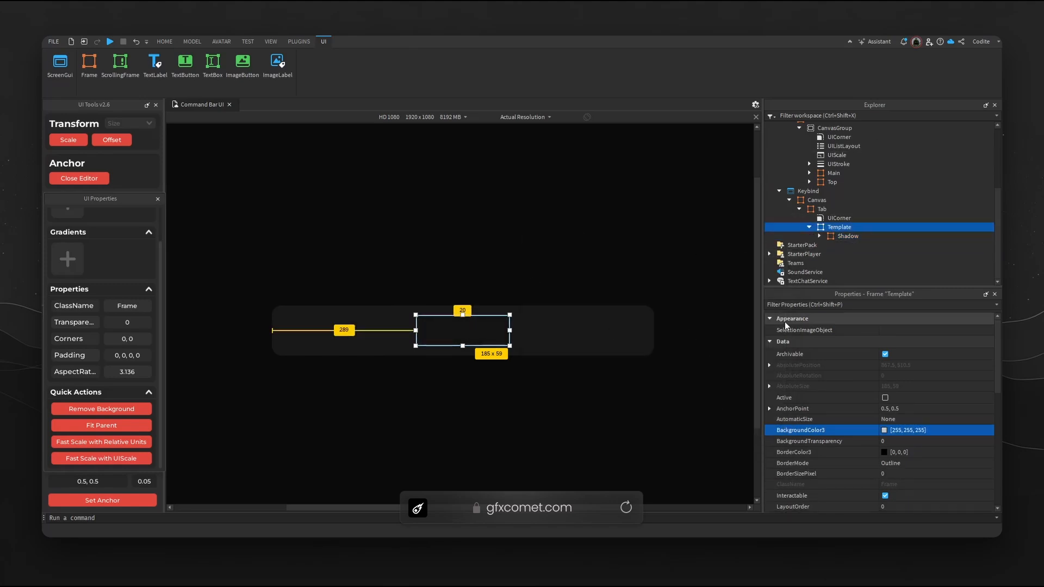
- Set Template BackgroundTransparency 1, then give Template and Shadow RelativeYY sizing with AutomaticSize X
click(817, 200)
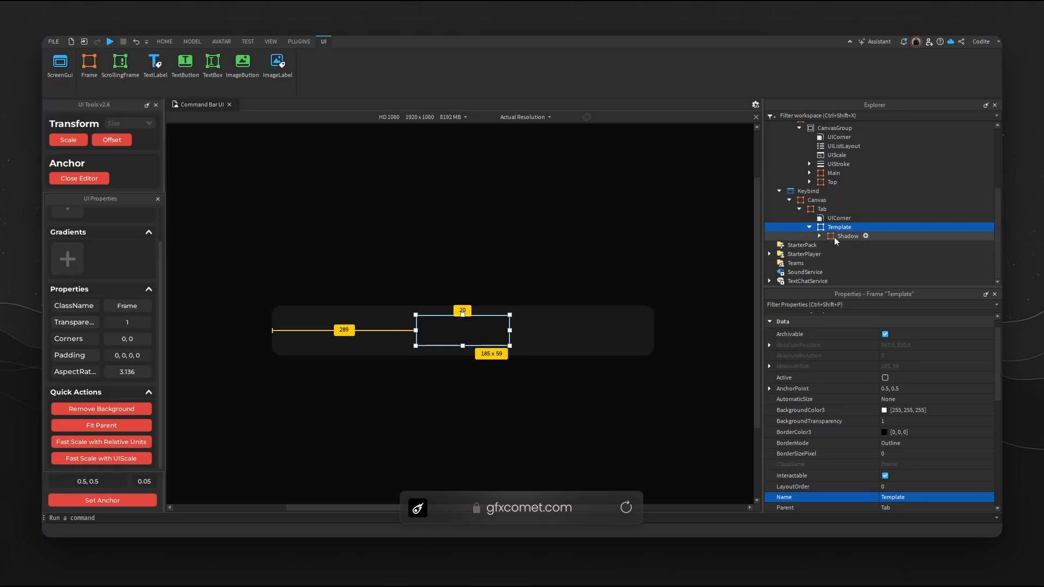
click(847, 236)
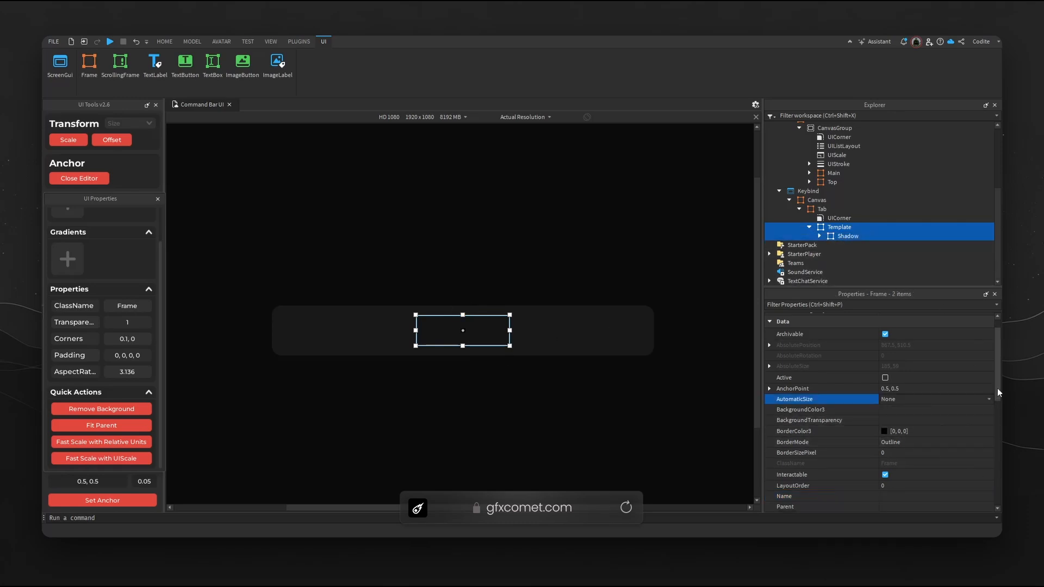
scroll(down, 3)
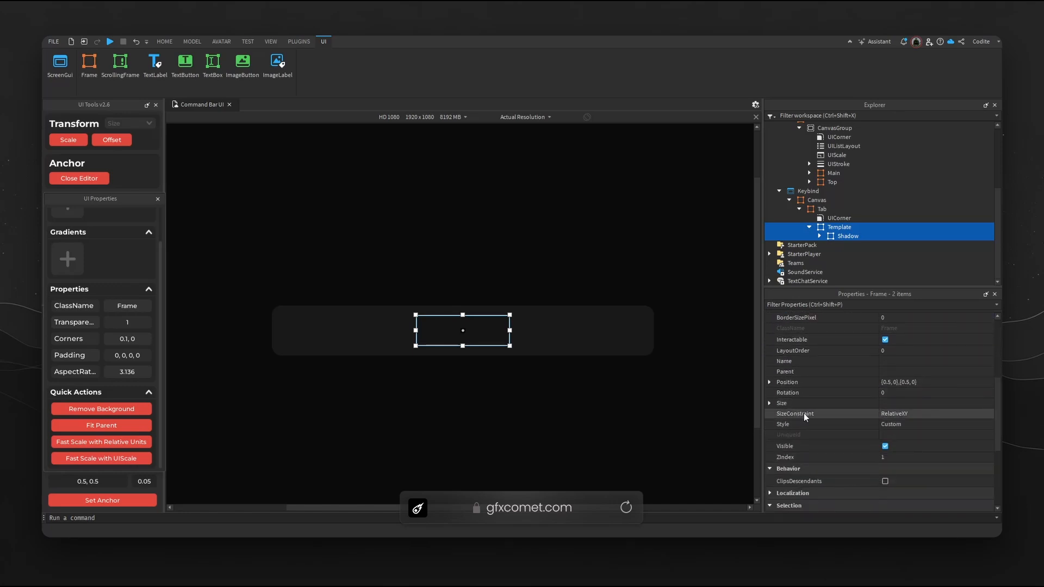
click(935, 413)
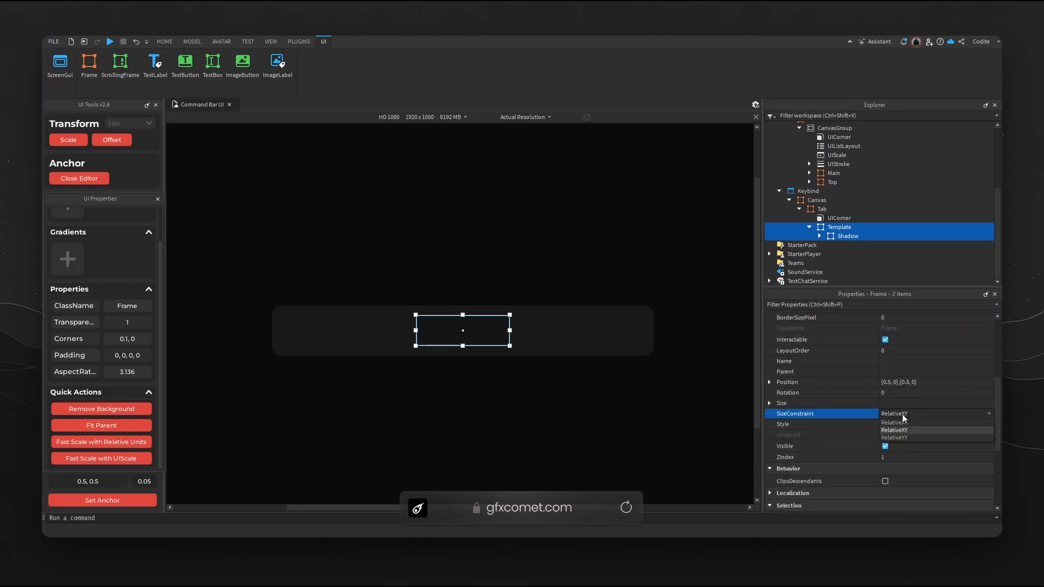
click(893, 431)
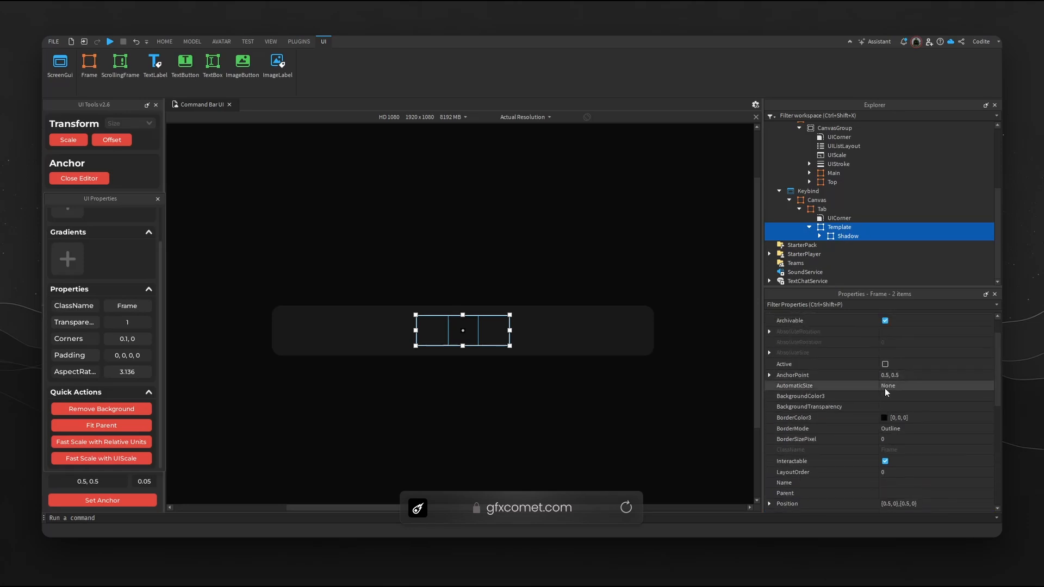
click(935, 385)
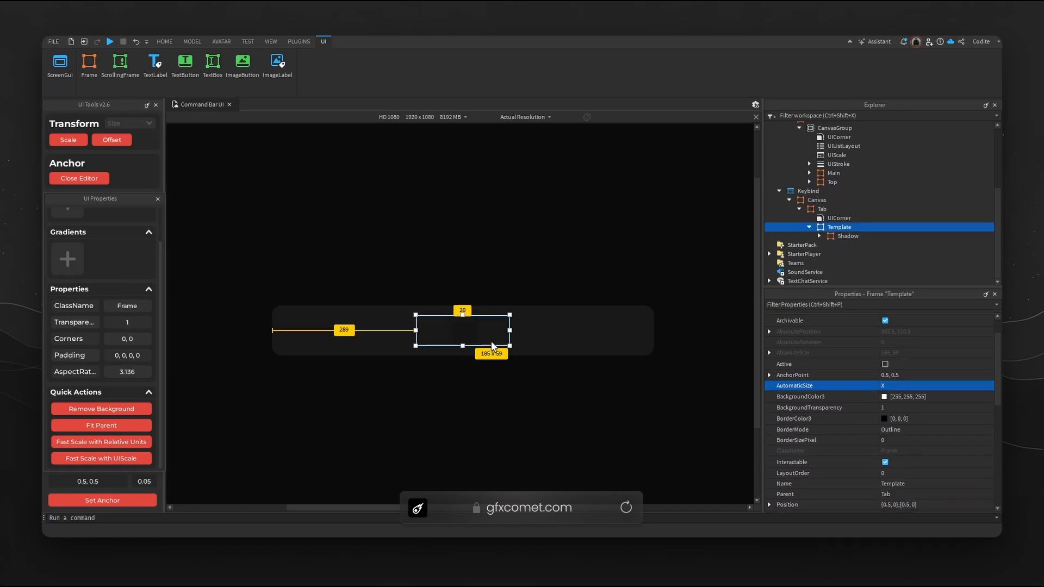
- Set the Shadow frame's Size X scale to about 3.25 of its height
click(847, 235)
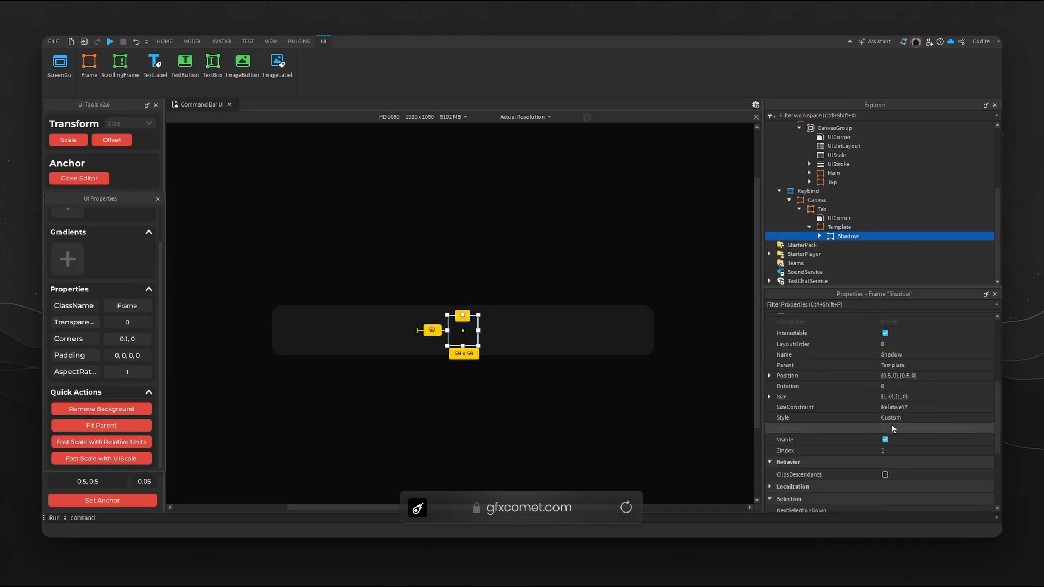
click(778, 406)
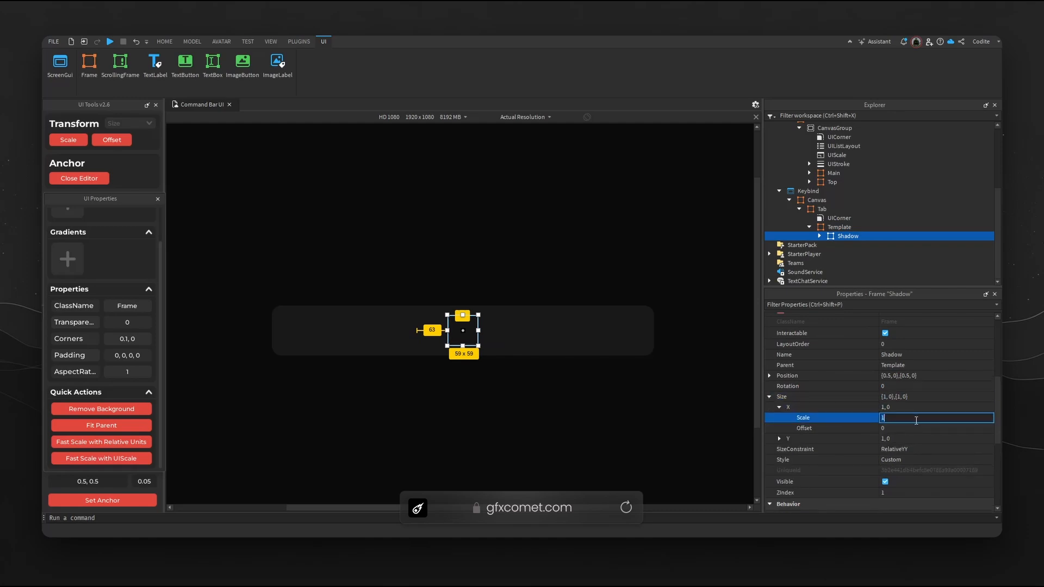
text(2.5)
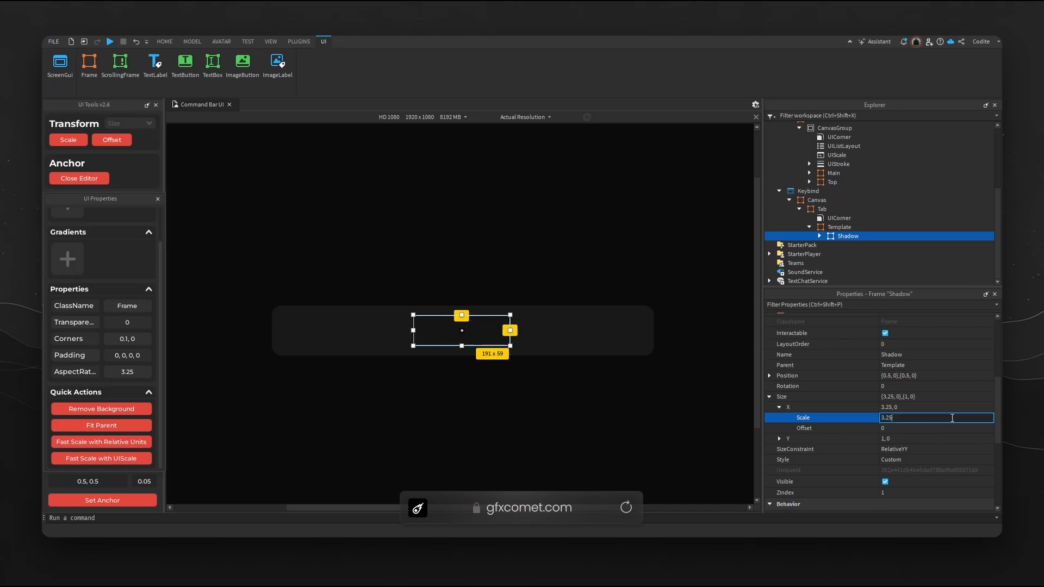
text(3.2)
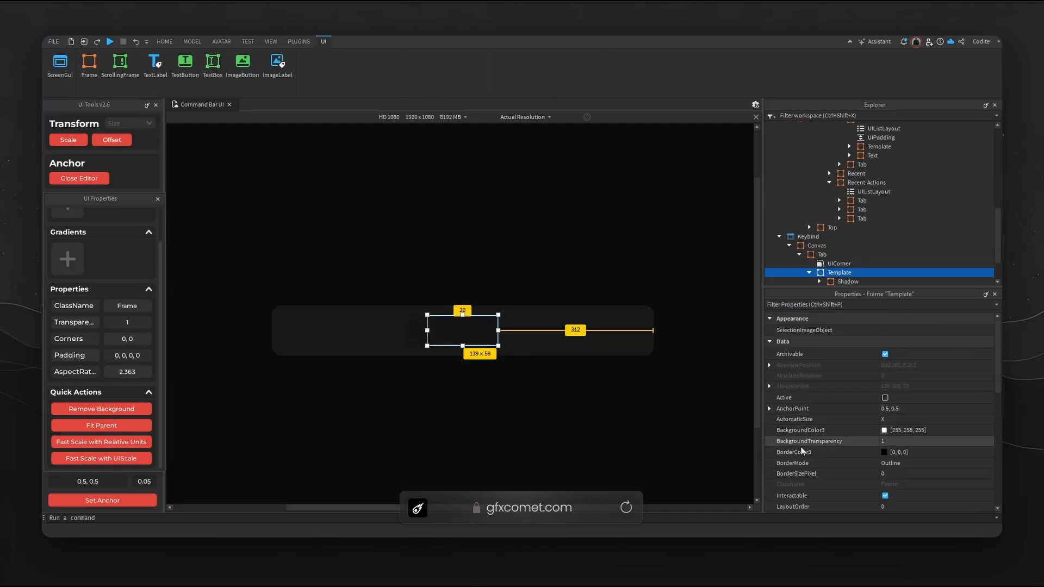
- Set Template's Size X scale to 1 and insert a UIListLayout into Template
click(769, 361)
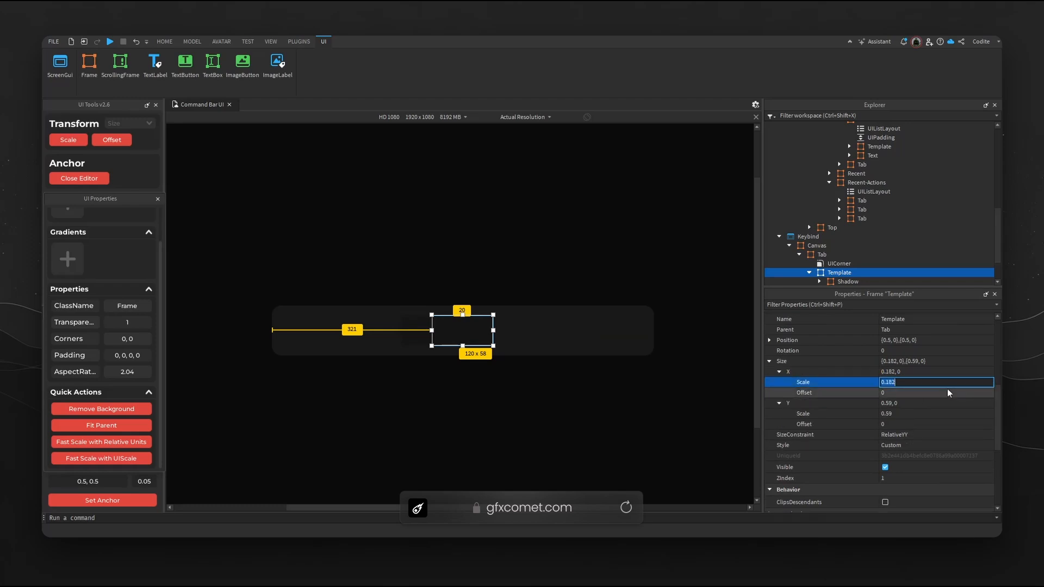
text(1)
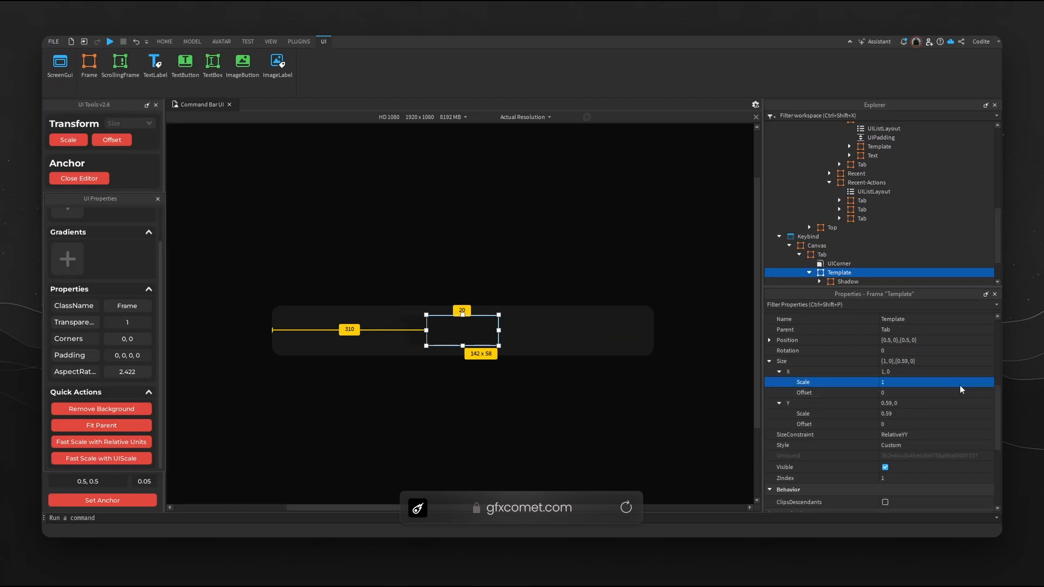
click(847, 281)
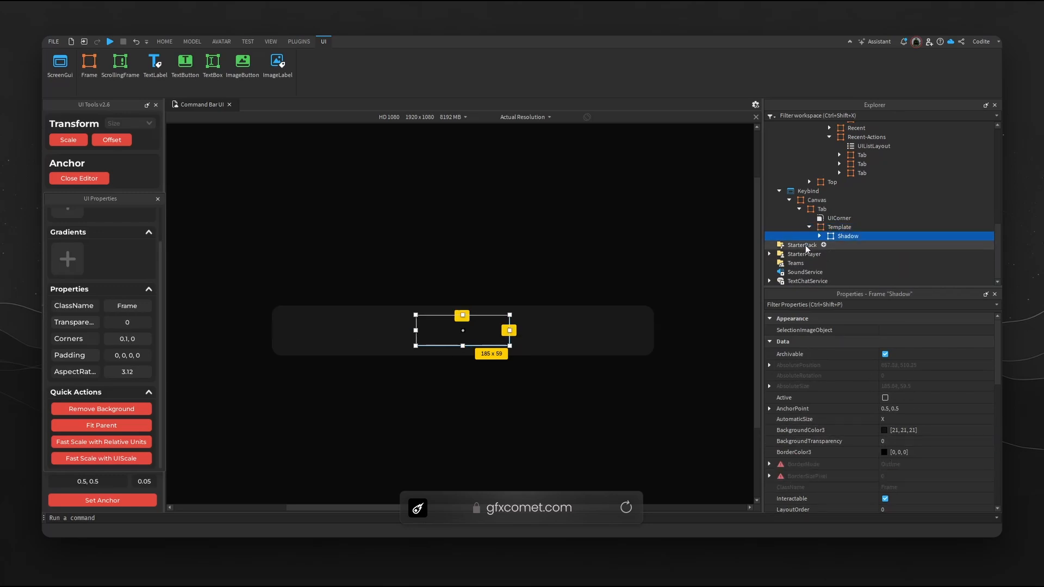
click(840, 227)
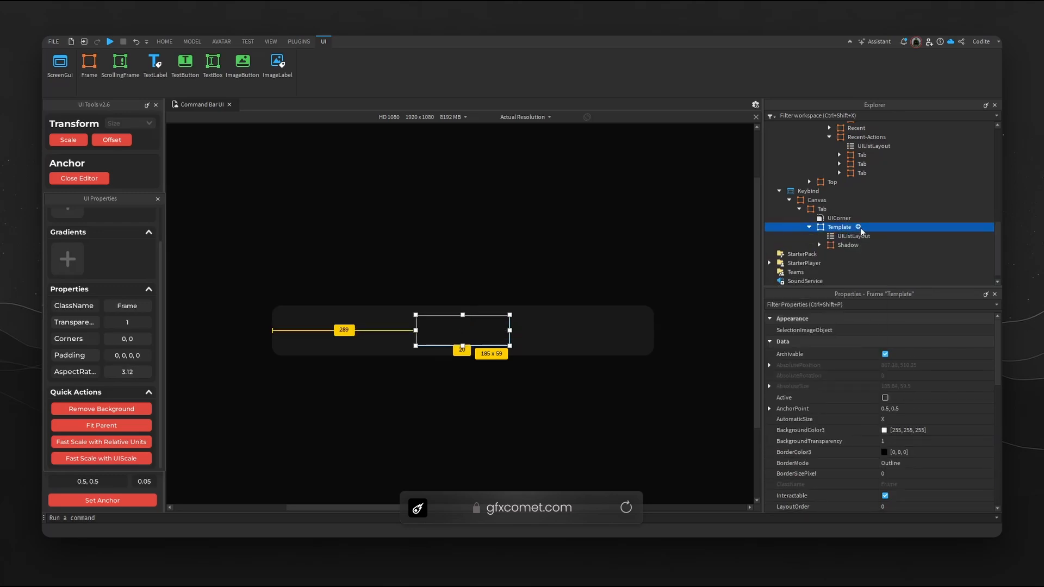
click(854, 236)
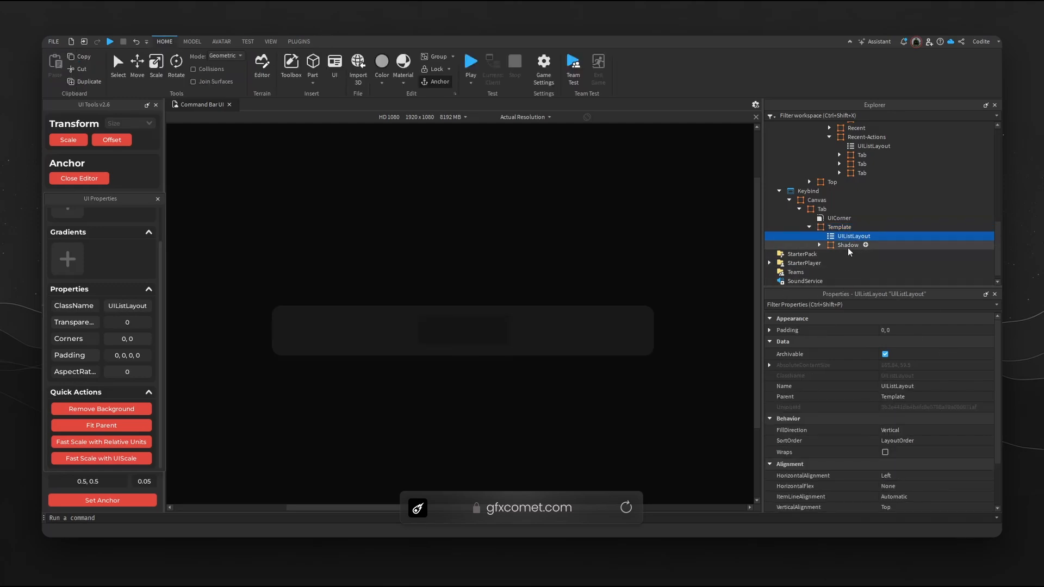
- Insert Bevel frame and UIListLayout in Shadow; Bevel anchored 0.5,0, colour 39,39,39, Y scale 0.98
click(848, 244)
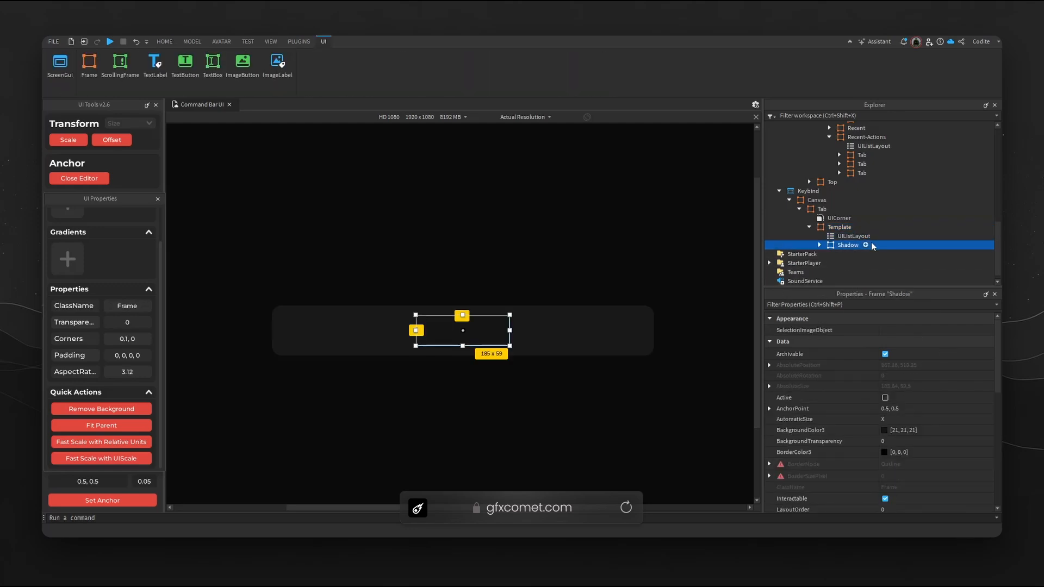
right_click(848, 244)
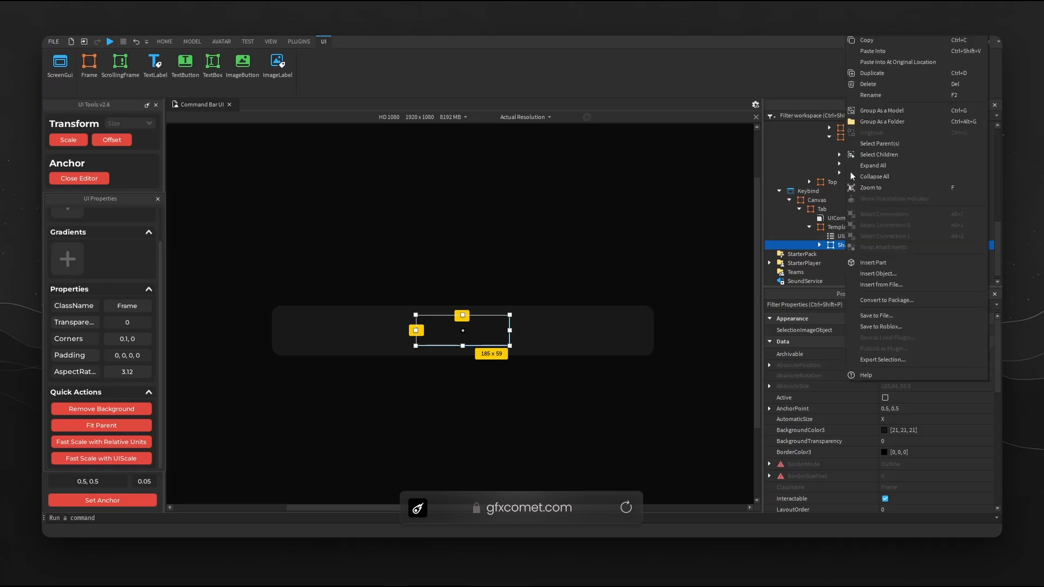
mouse_move(885, 52)
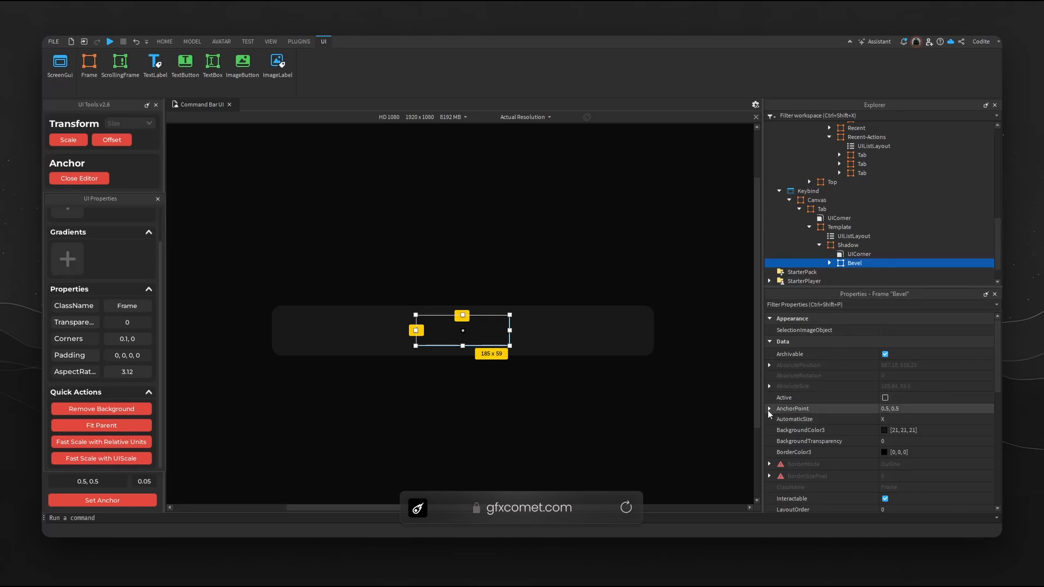
click(770, 408)
text(0)
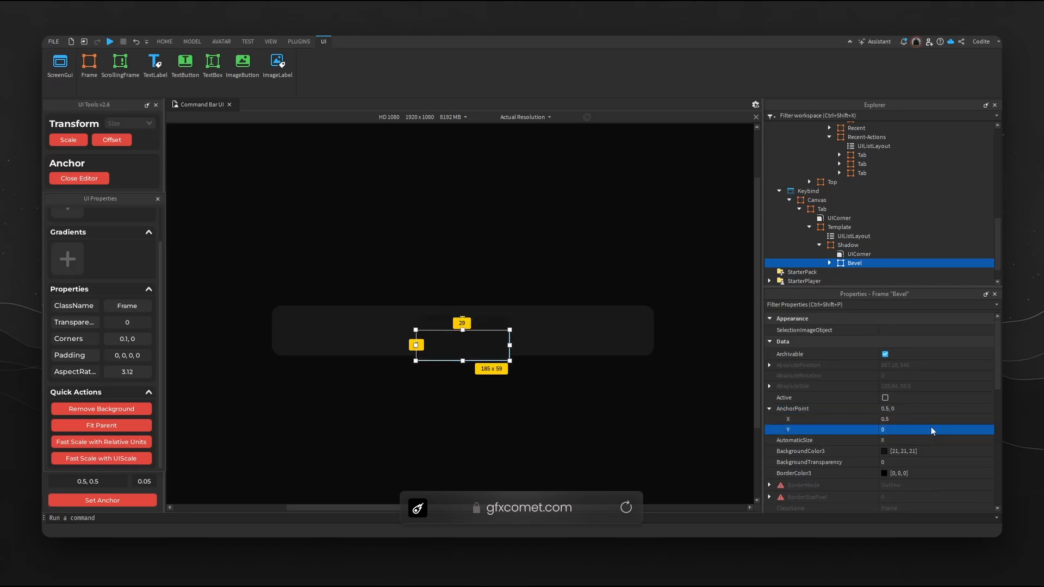
click(885, 451)
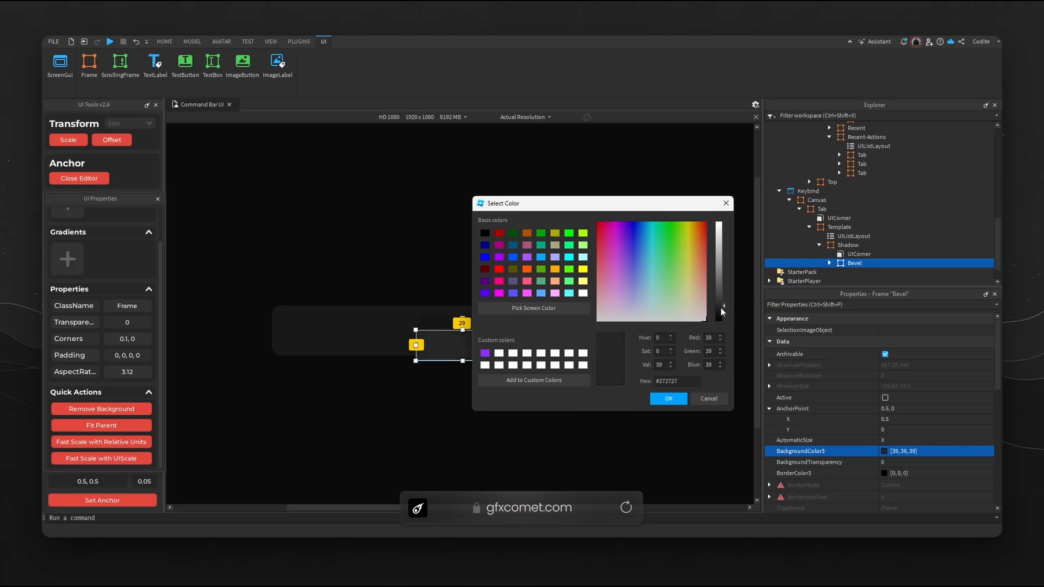
click(707, 398)
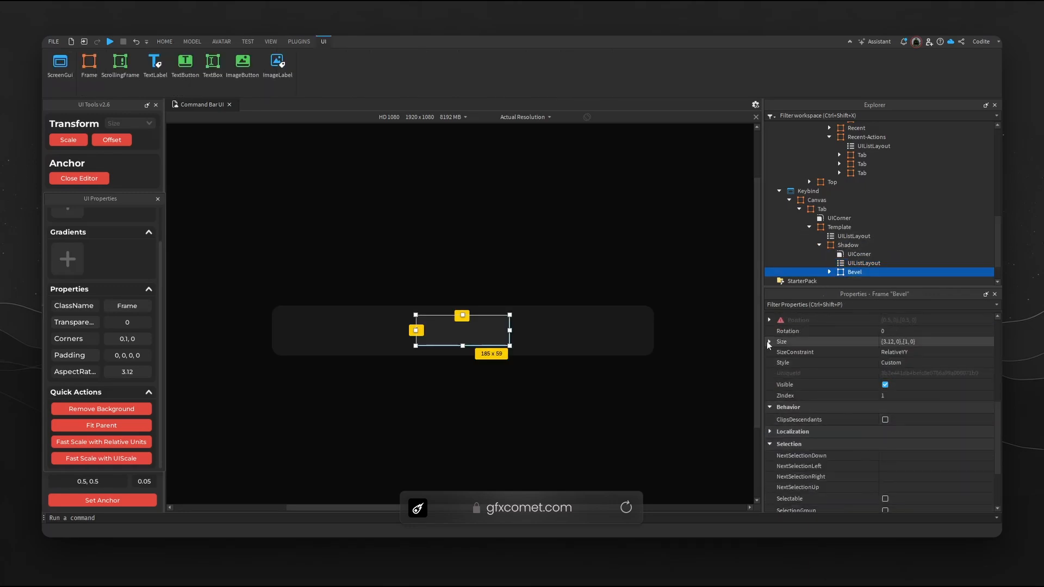
click(769, 341)
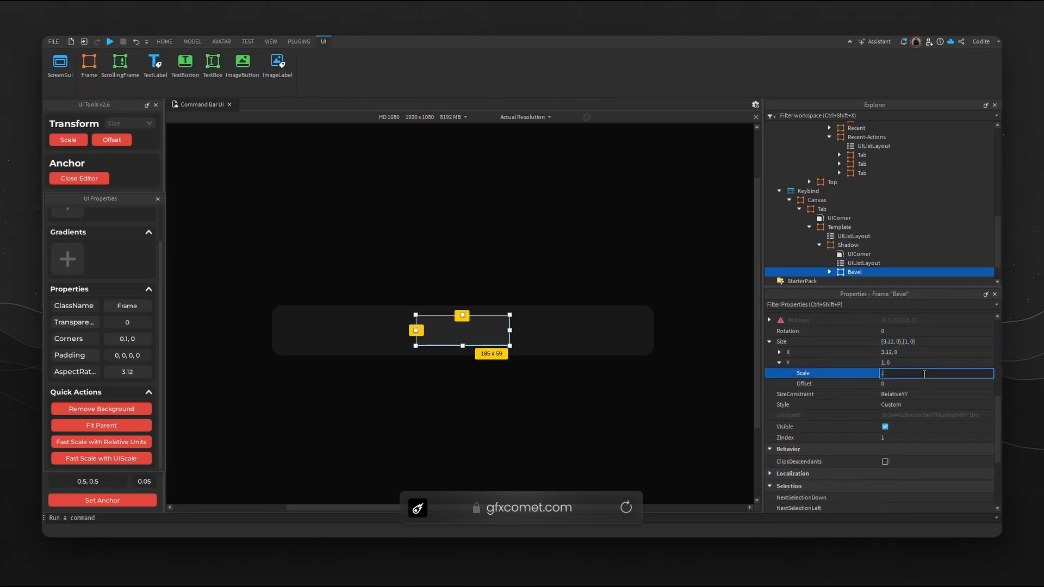
text(0.98)
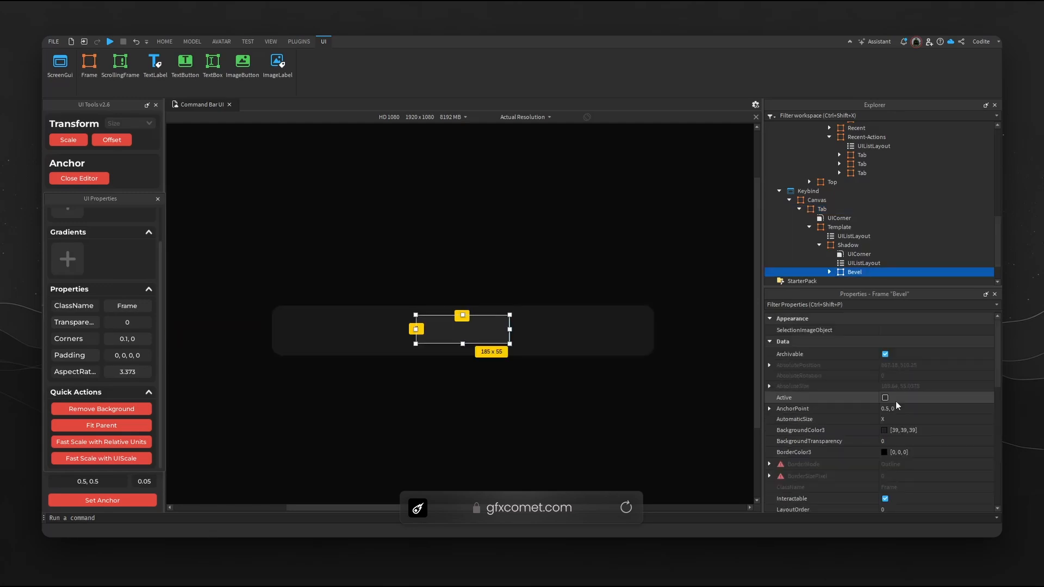
- Insert a Main frame under Bevel, bottom-anchored with a slightly darker background colour
right_click(854, 271)
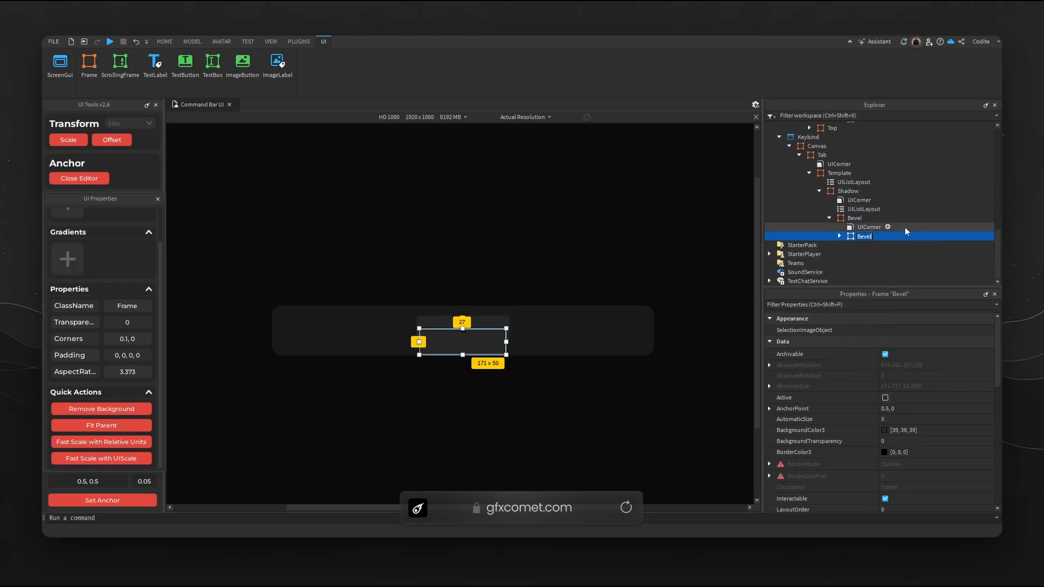
text(Main)
text(1)
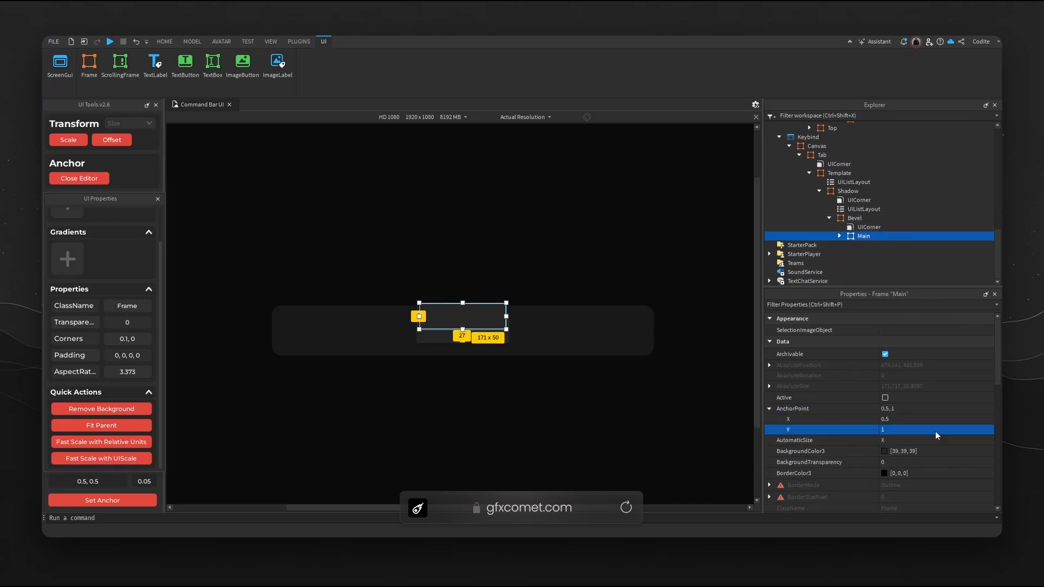
click(885, 450)
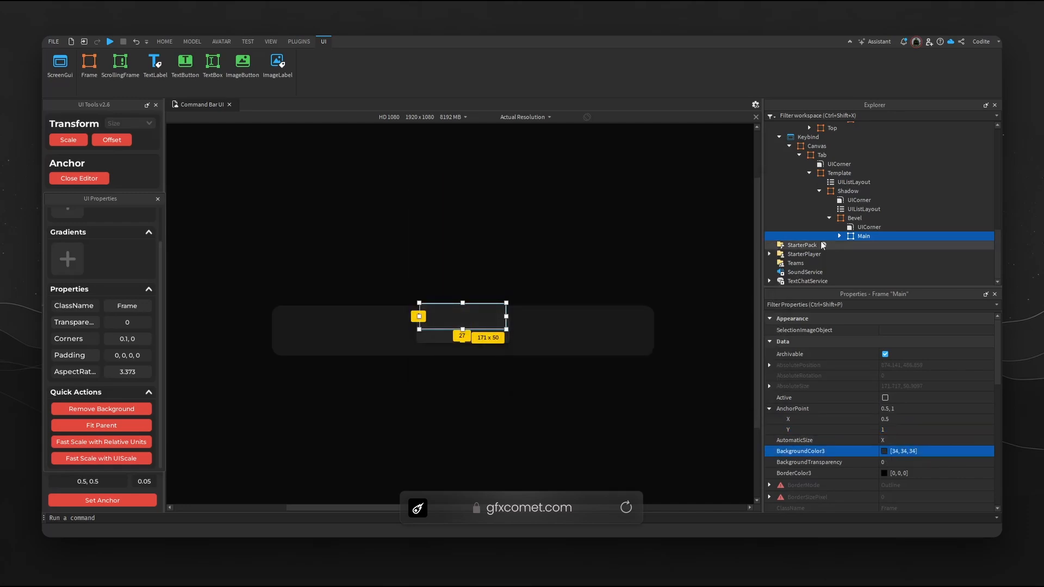
click(854, 217)
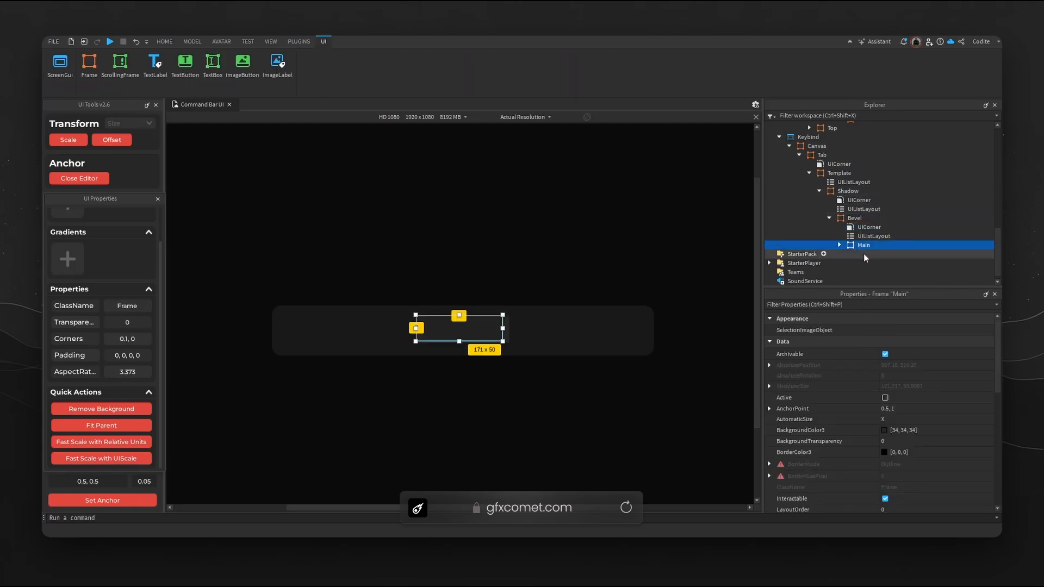
- Give Main RelativeYY sizing with a width scale of about 3.37 and height 0.925
click(872, 236)
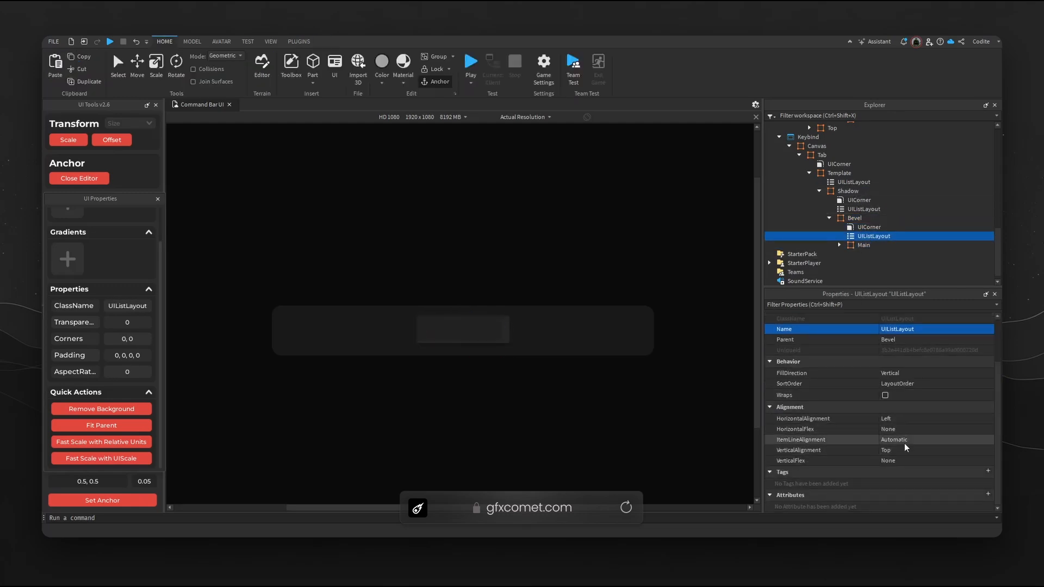
click(932, 449)
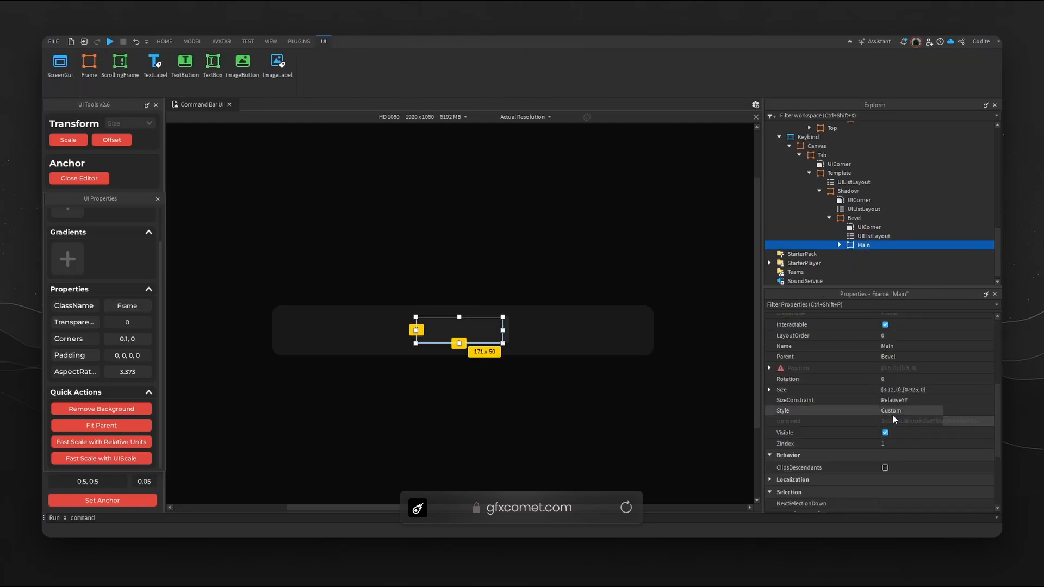
click(768, 389)
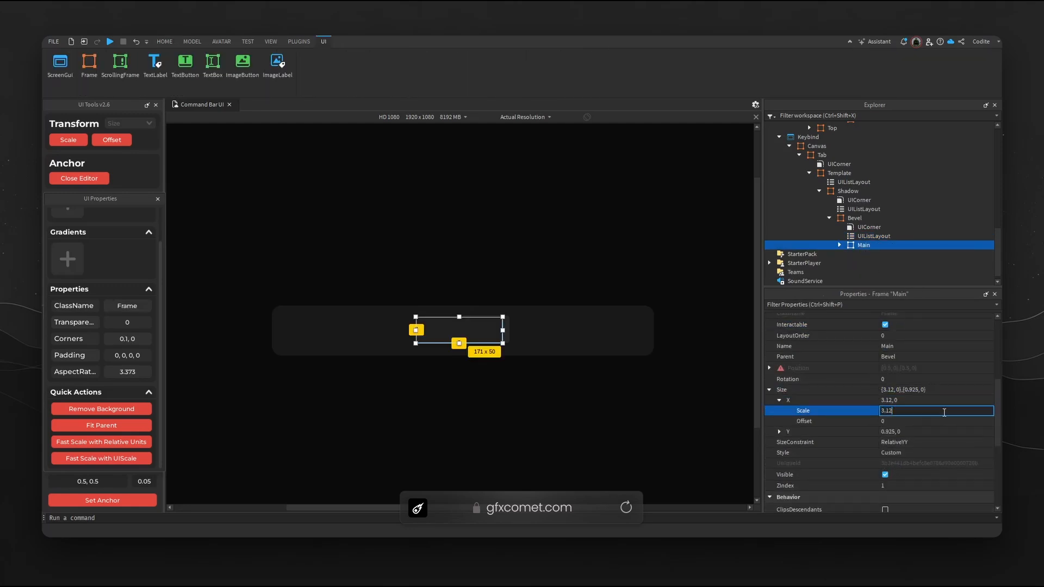
text(3.33)
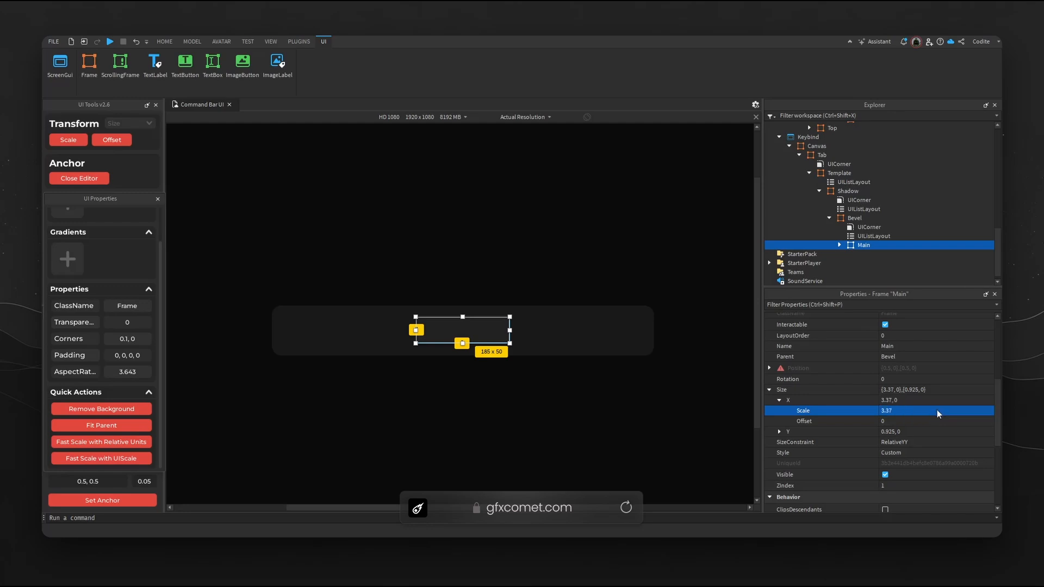
- Insert a transparent TextLabel in Main: TextSize 36, colour 200,200,200, RelativeYY sizing, AutomaticSize X
click(155, 61)
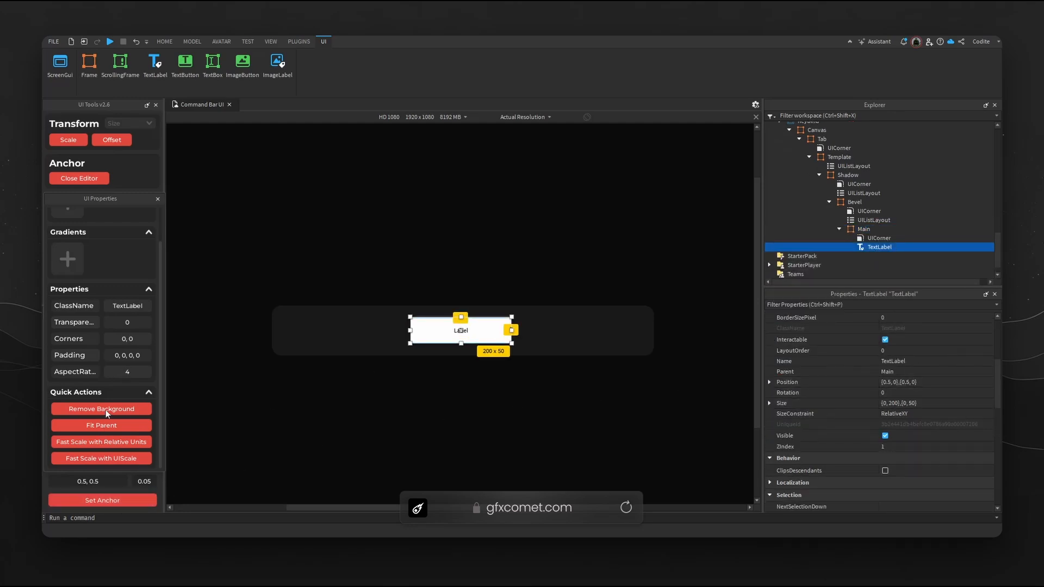
click(101, 409)
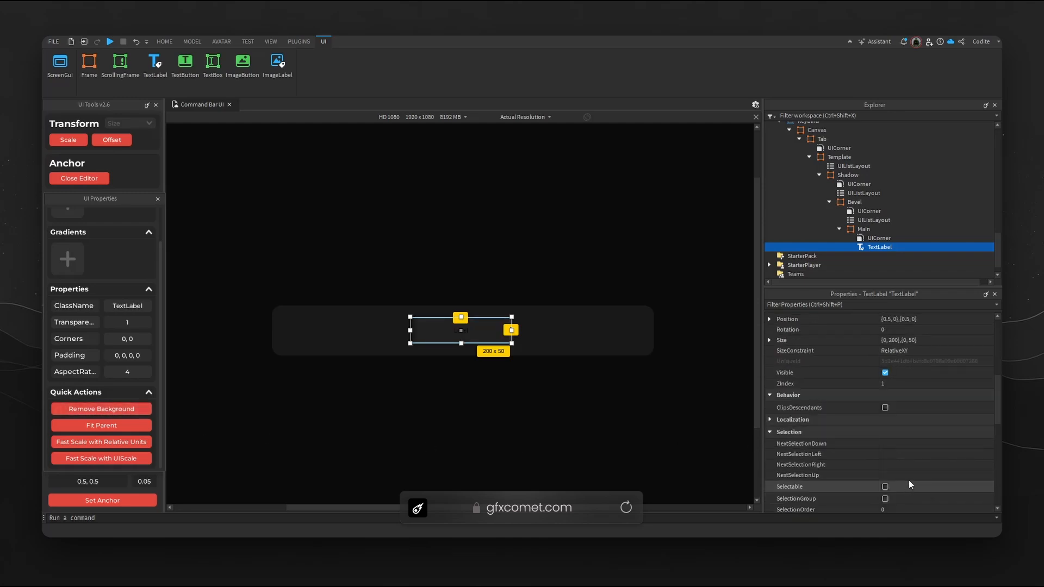
scroll(down, 3)
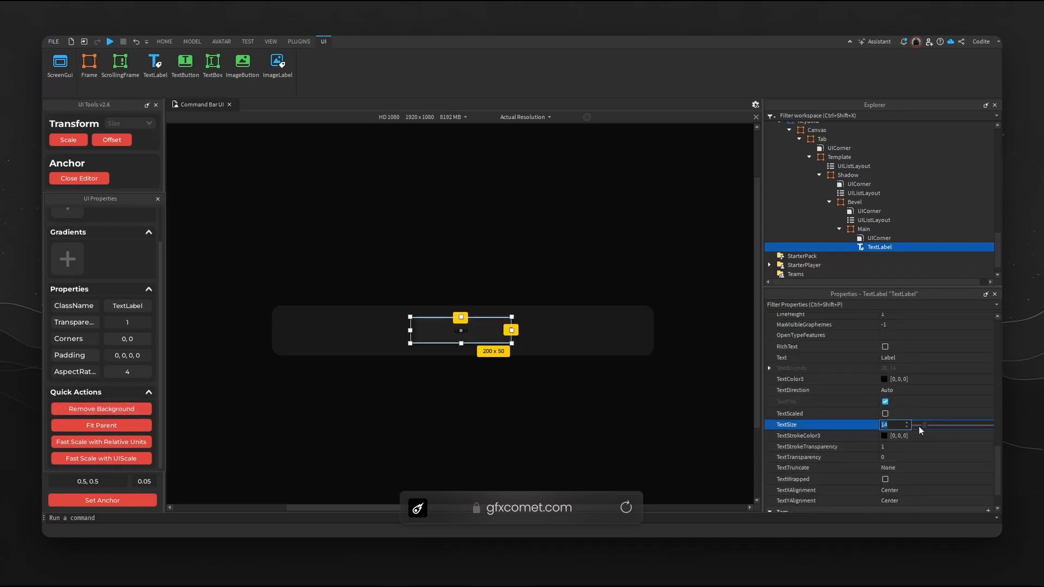
text(24)
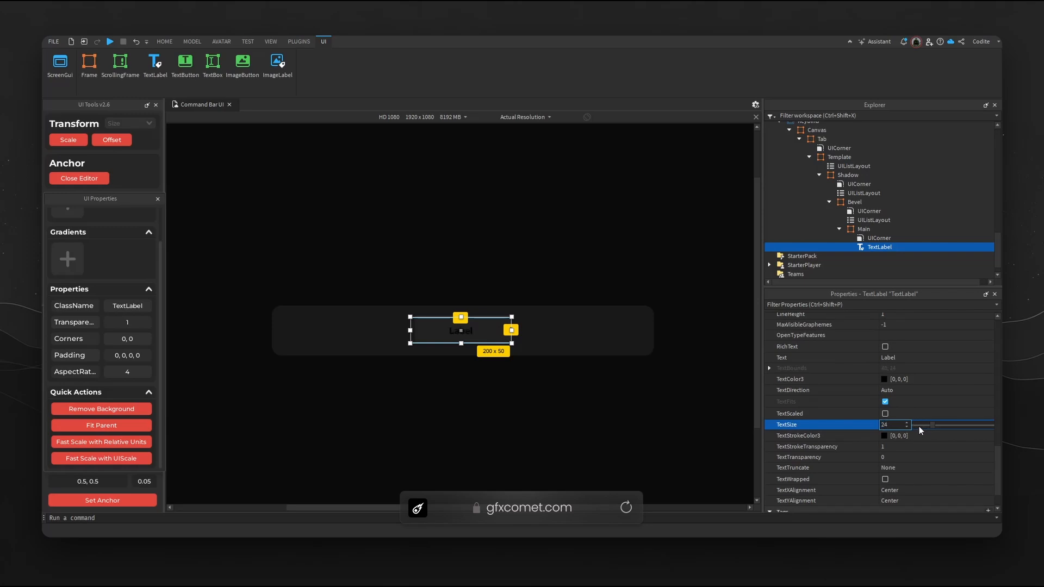
text(36)
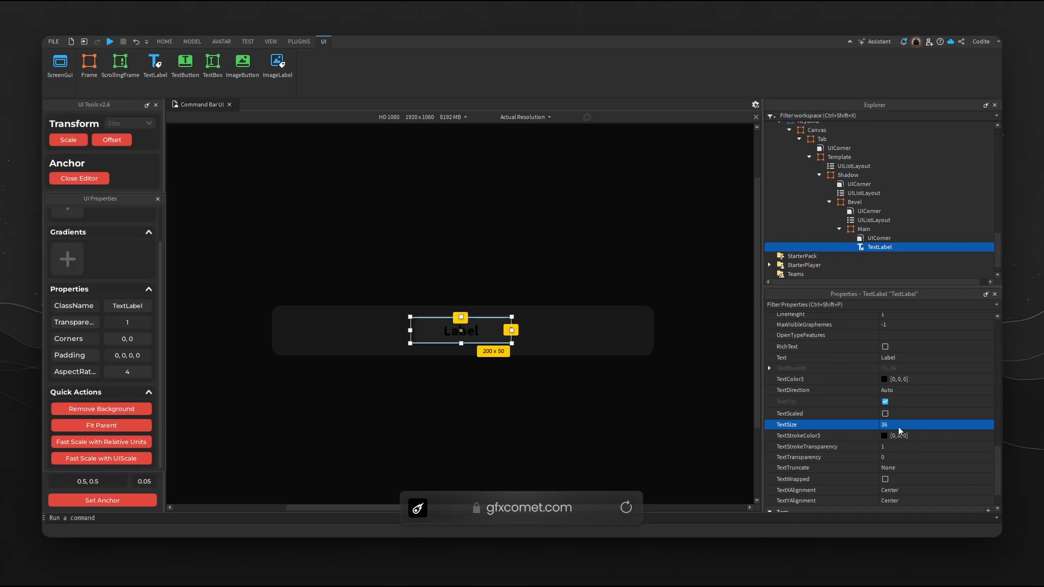
click(885, 378)
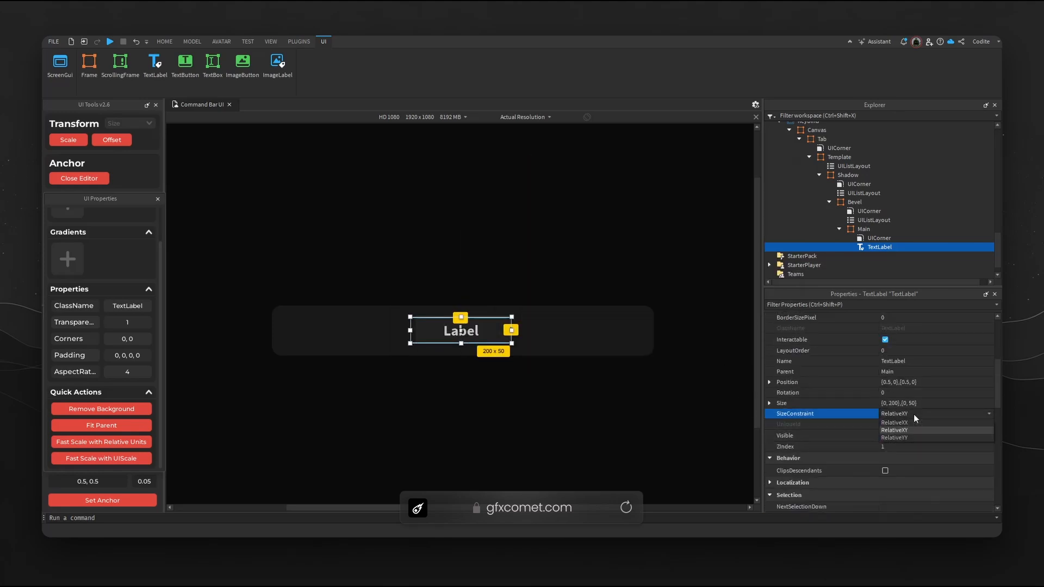
click(894, 431)
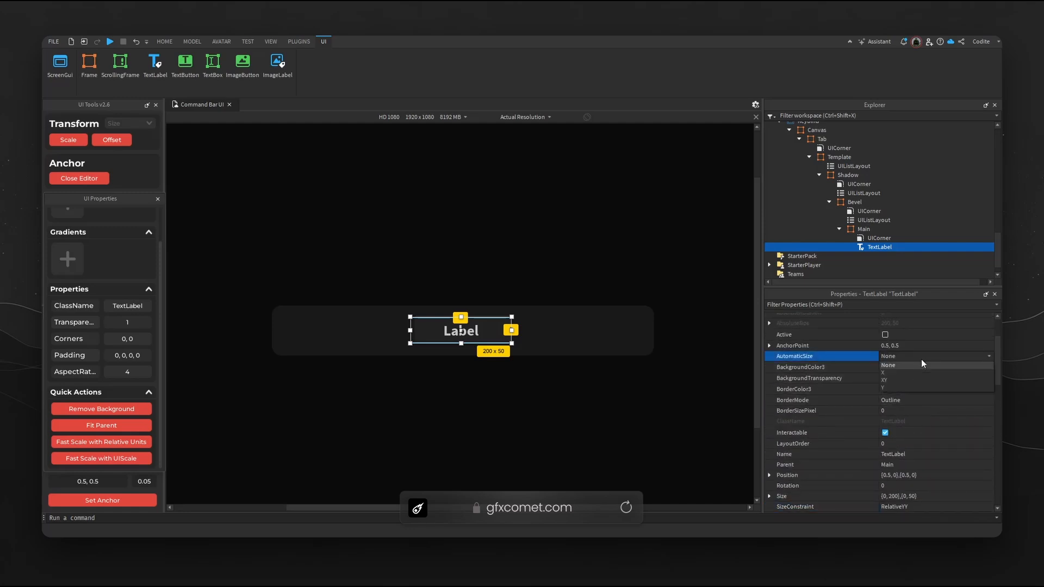
click(887, 373)
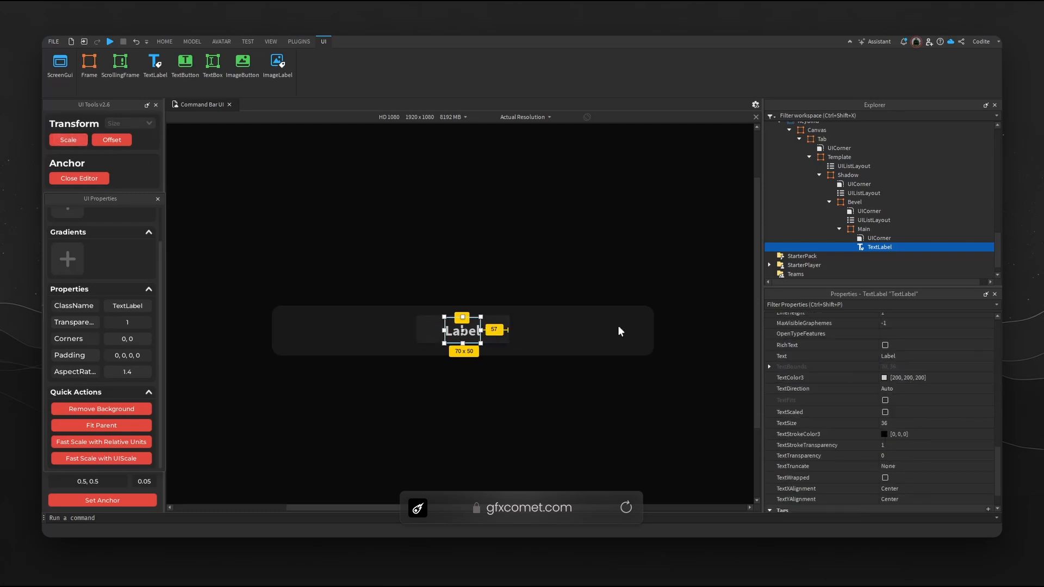
mouse_move(793, 412)
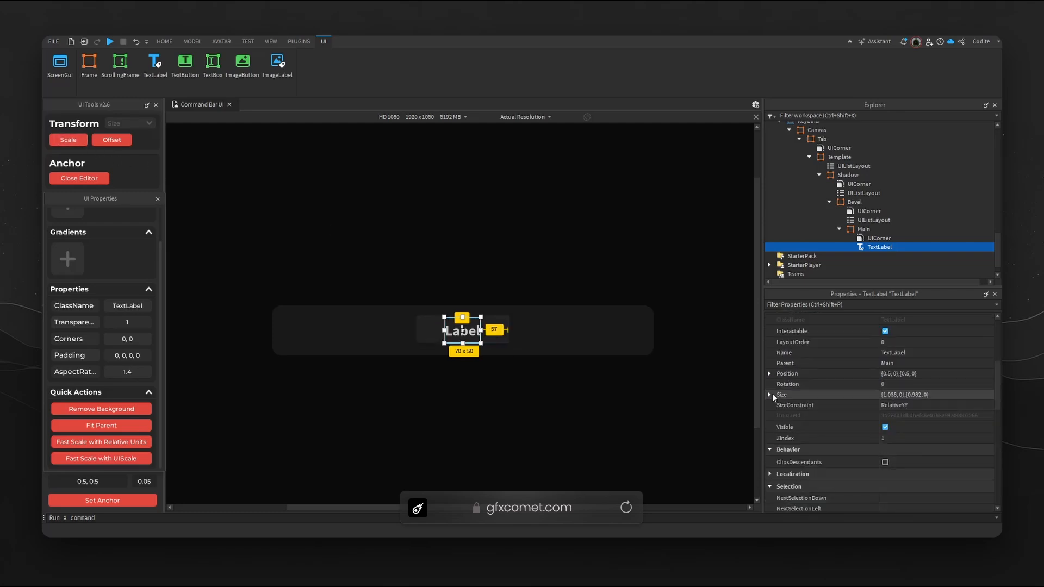
- Set Size X scale to 0 on the TextLabel, Main and Bevel so they hug the label
click(770, 393)
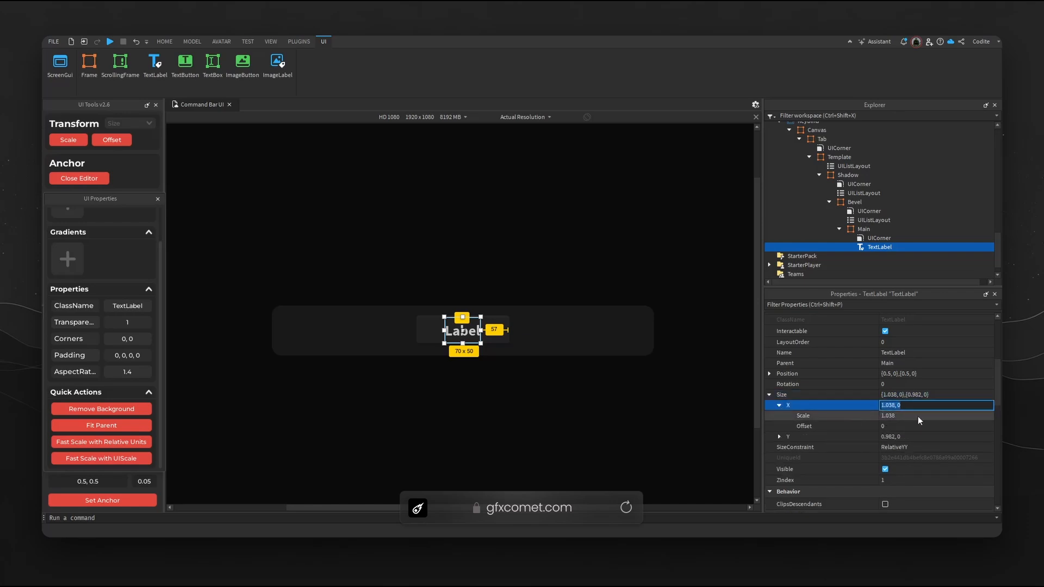
click(863, 229)
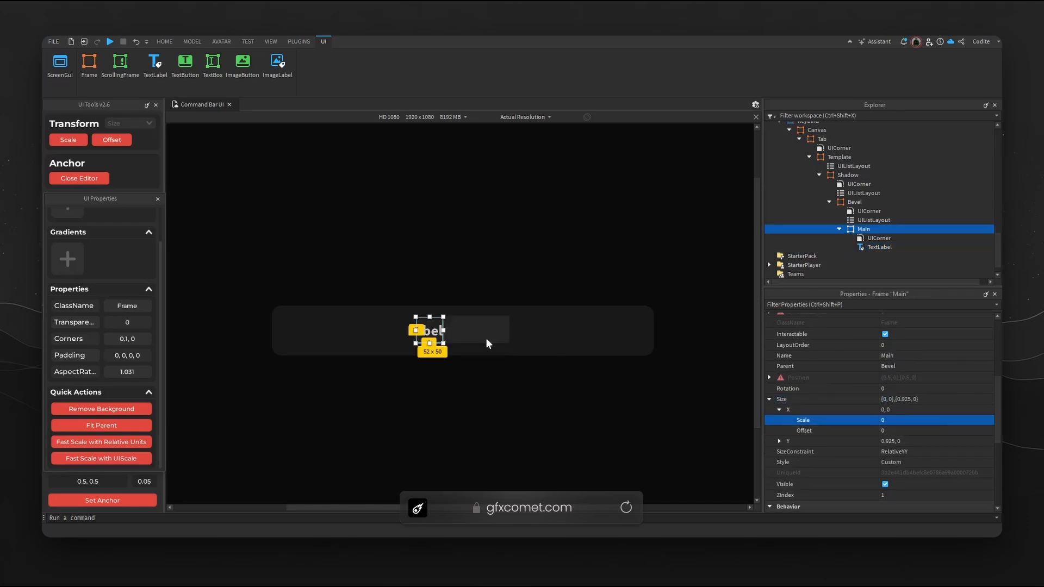
click(854, 202)
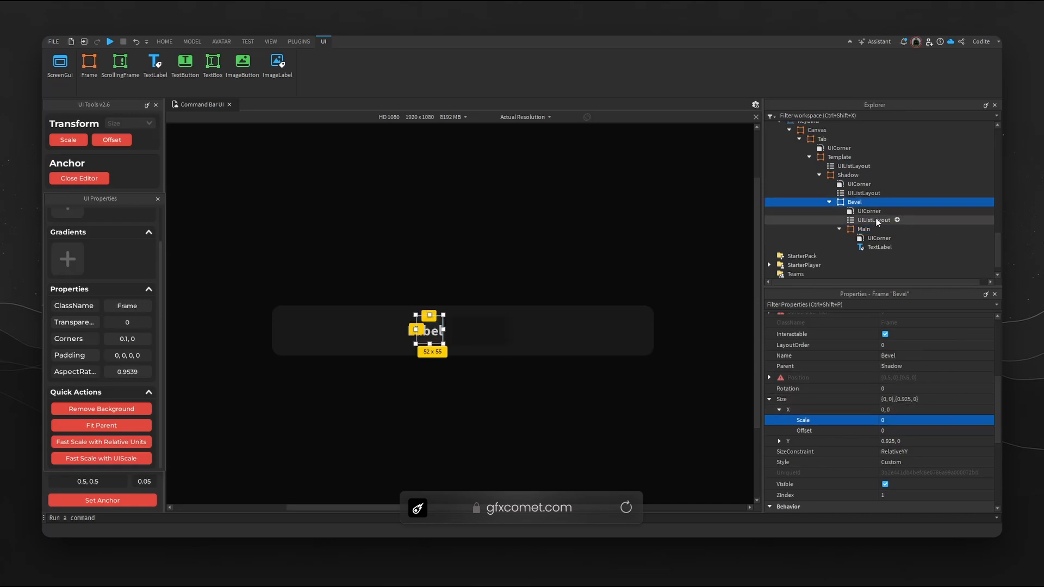
click(848, 175)
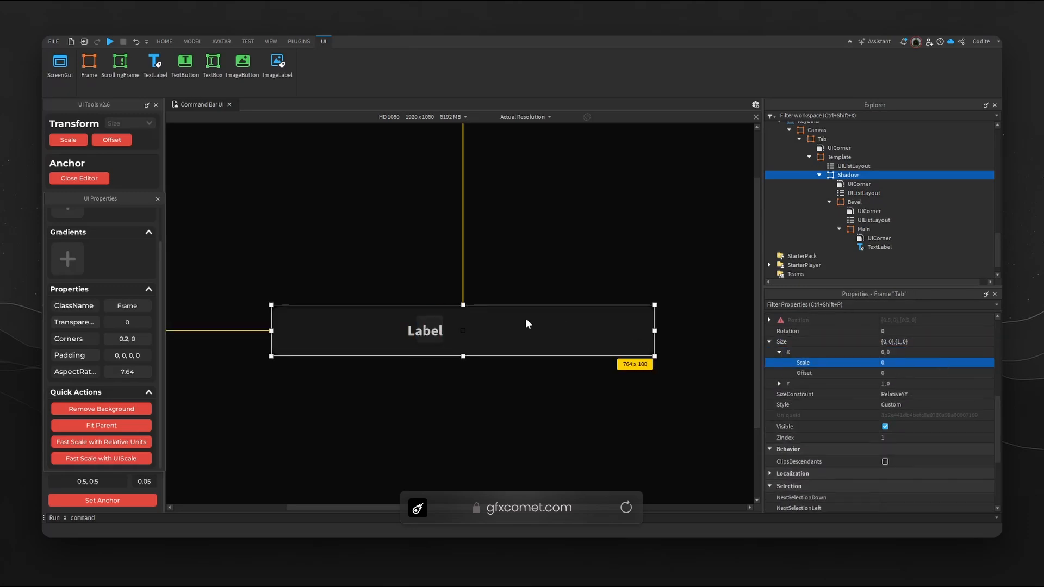
click(838, 185)
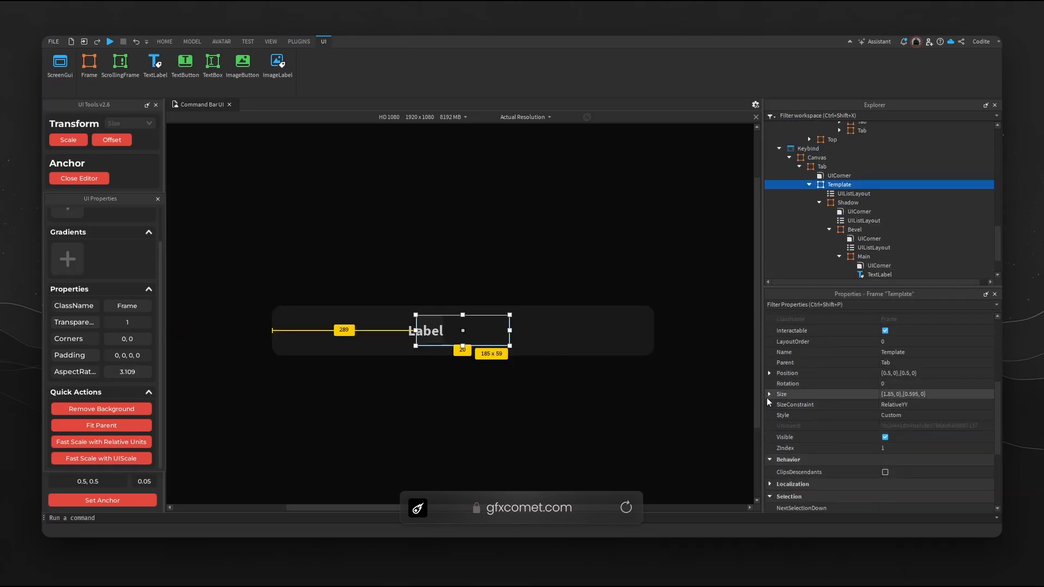
click(770, 394)
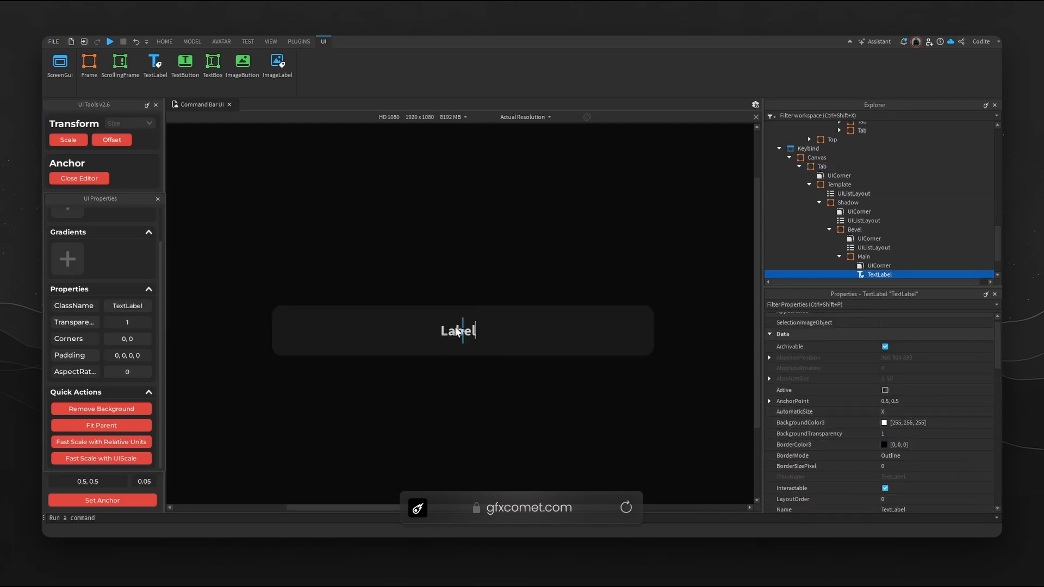
- Make the label read S and add a UIPadding with 15-pixel left and right offsets
text(S)
text(ui)
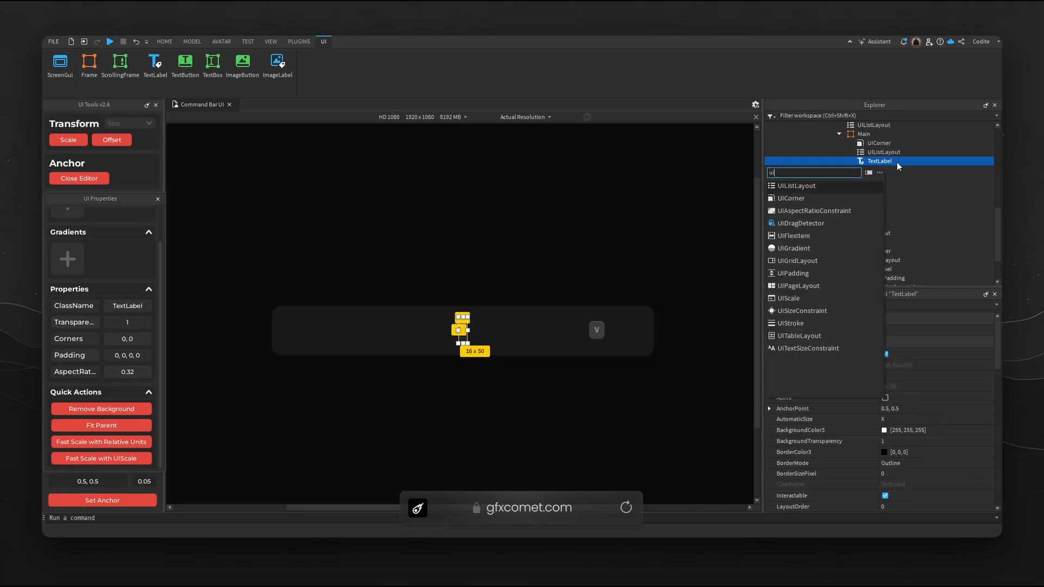
click(794, 273)
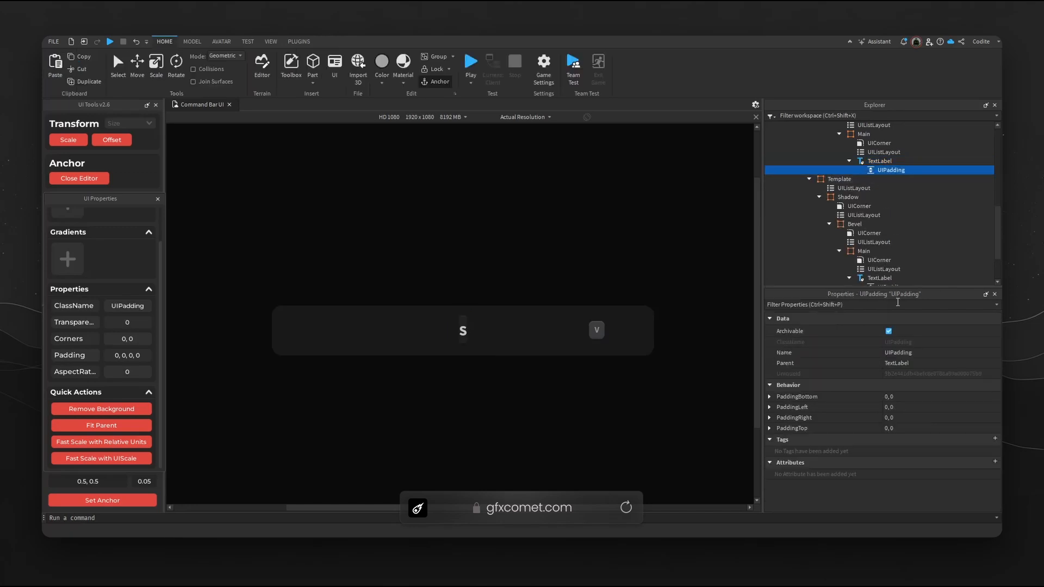
click(769, 418)
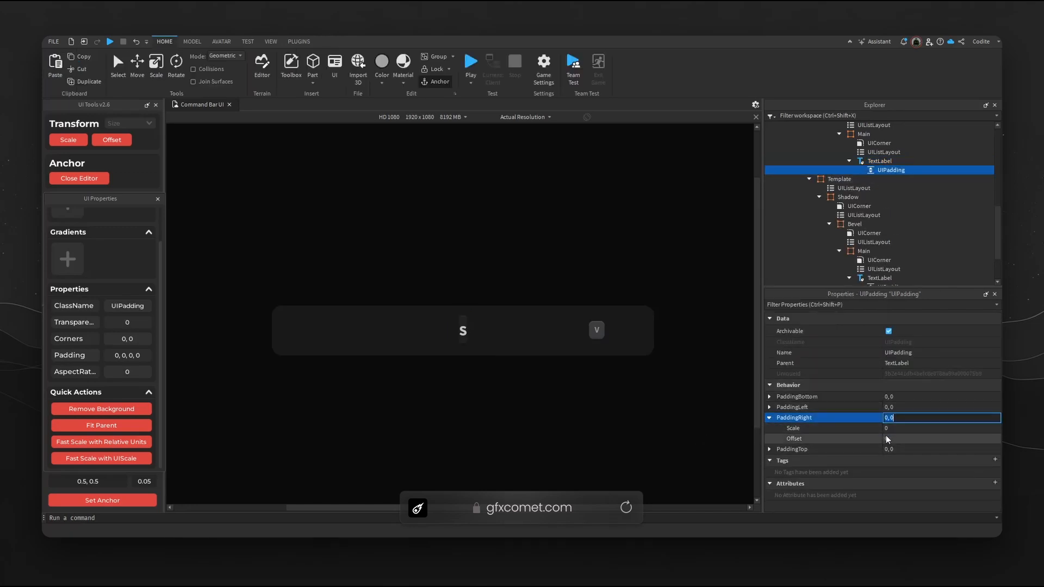
text(15)
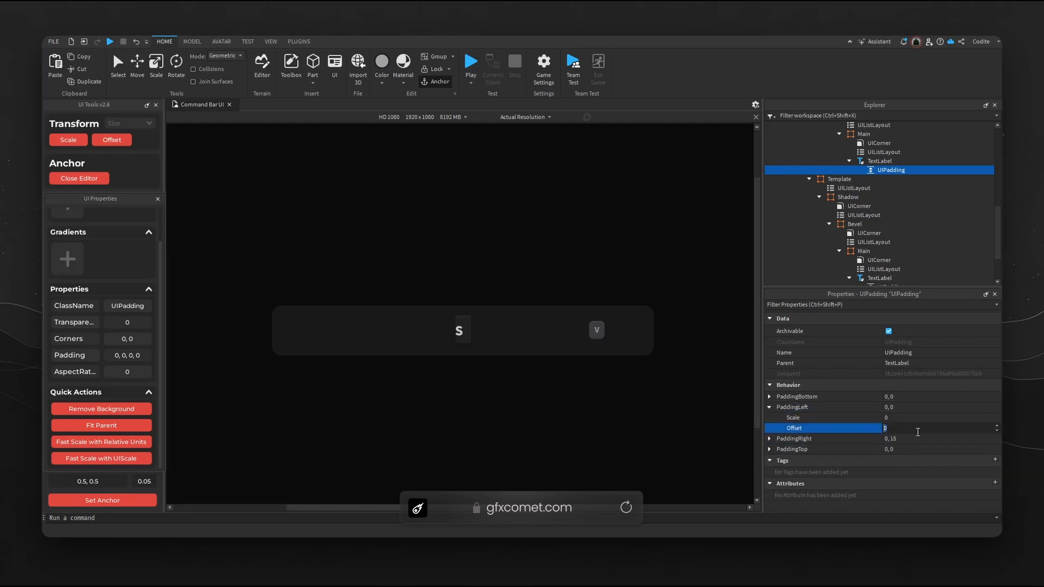
text(15)
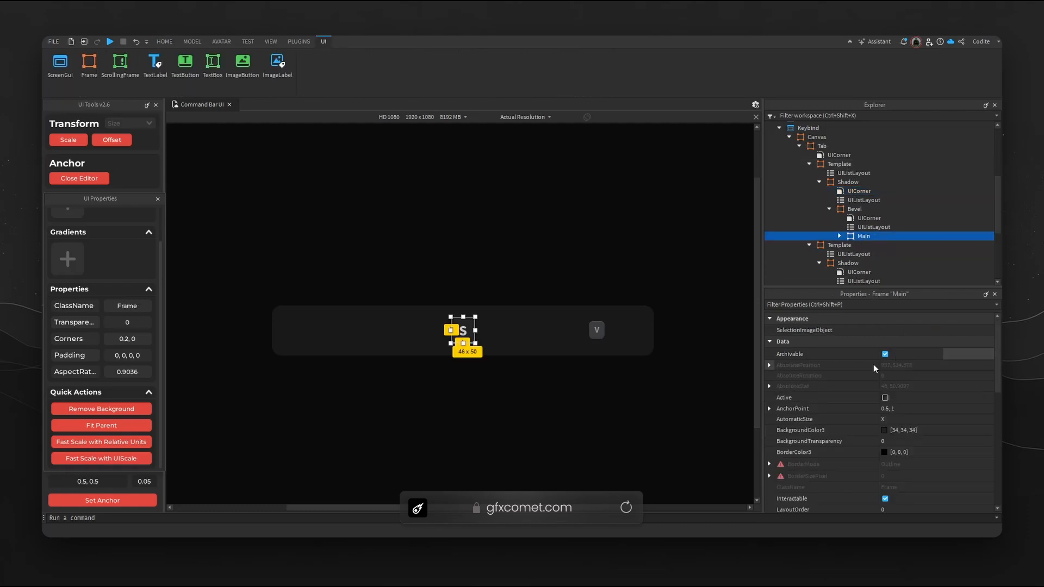
scroll(down, 3)
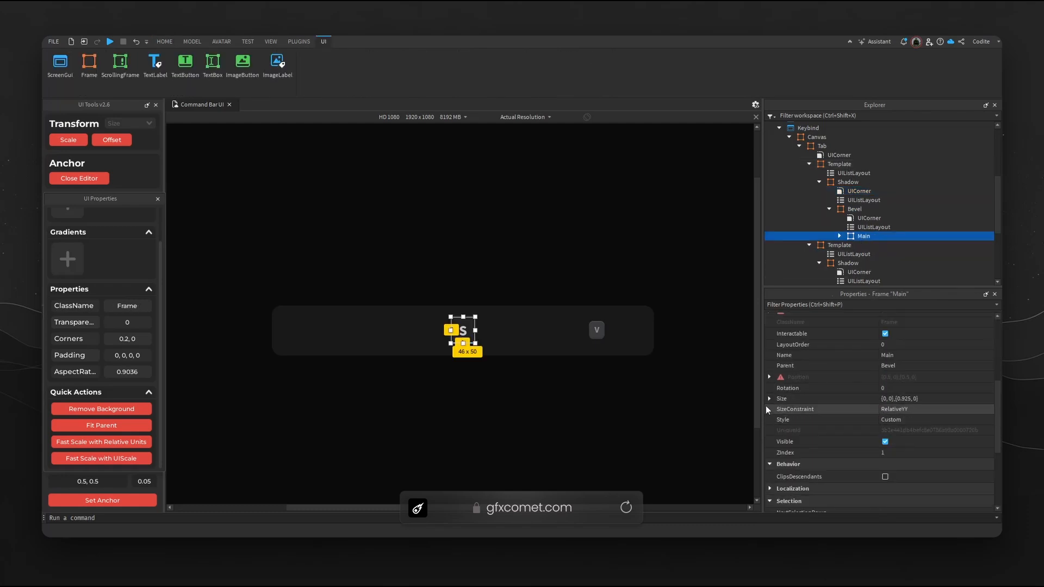
click(769, 399)
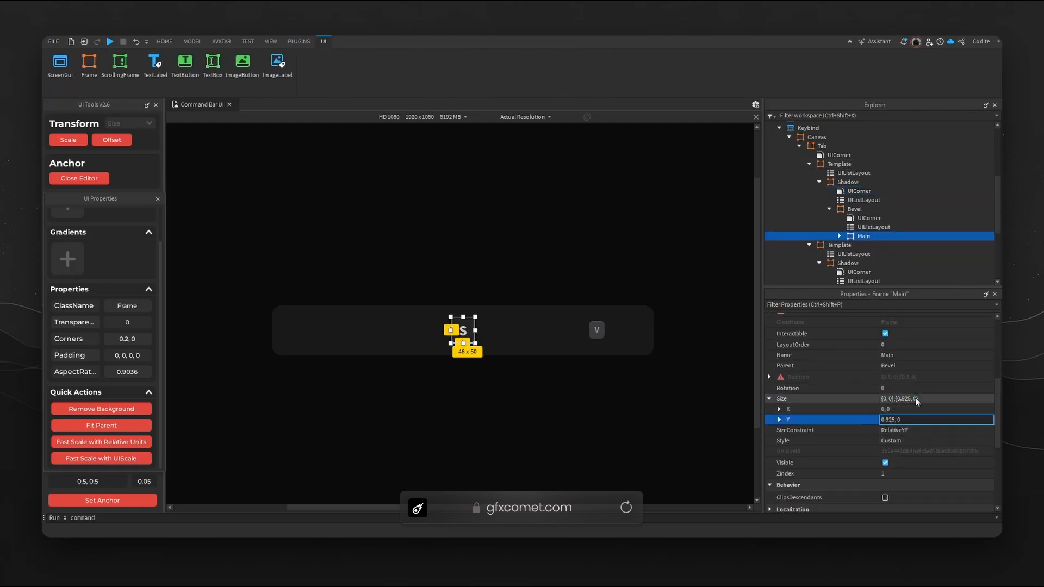
click(822, 146)
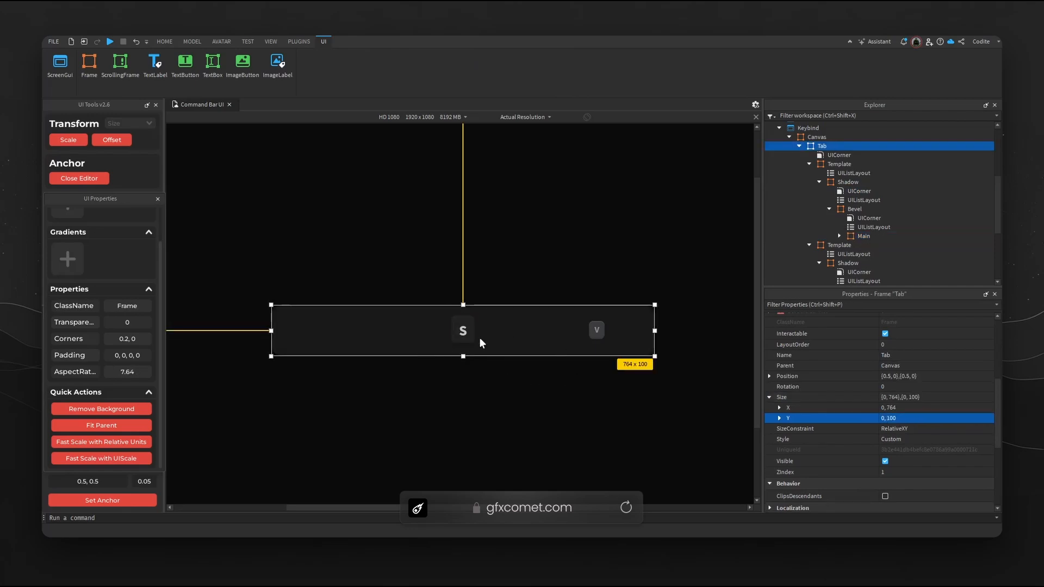
click(878, 263)
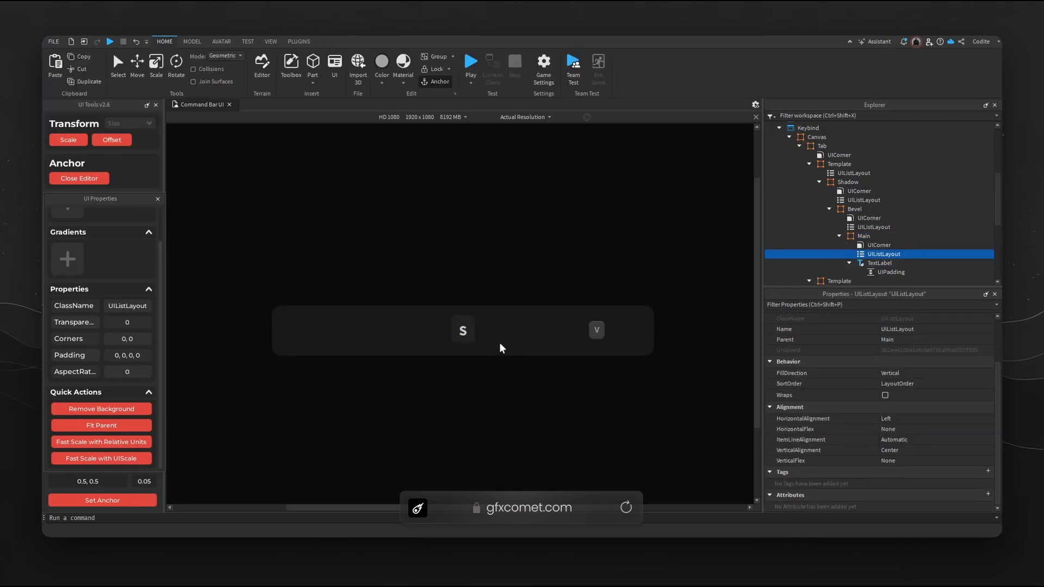
- Lighten the Tab bar's background colour to a medium grey
click(463, 330)
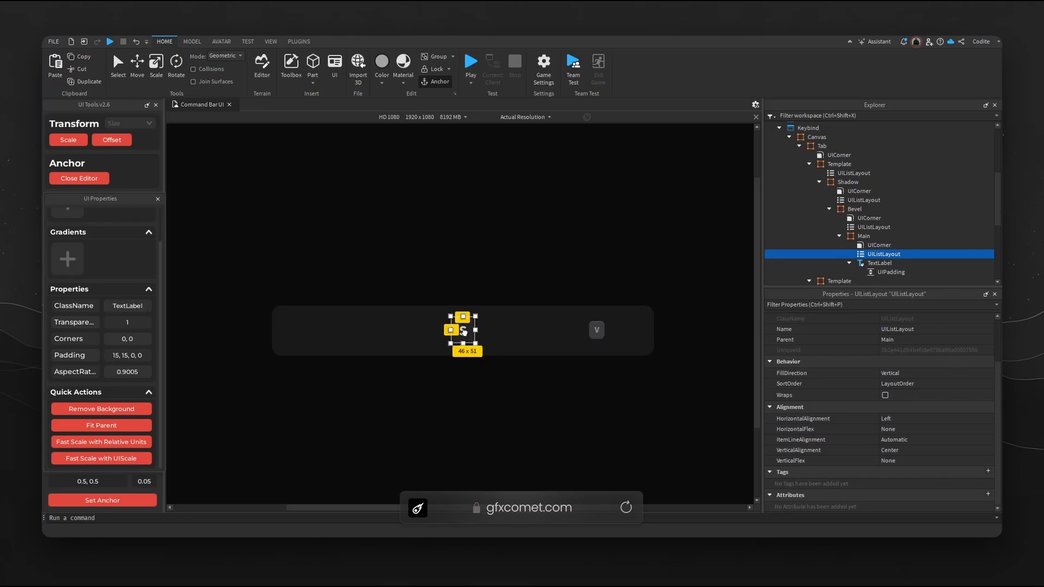
click(822, 146)
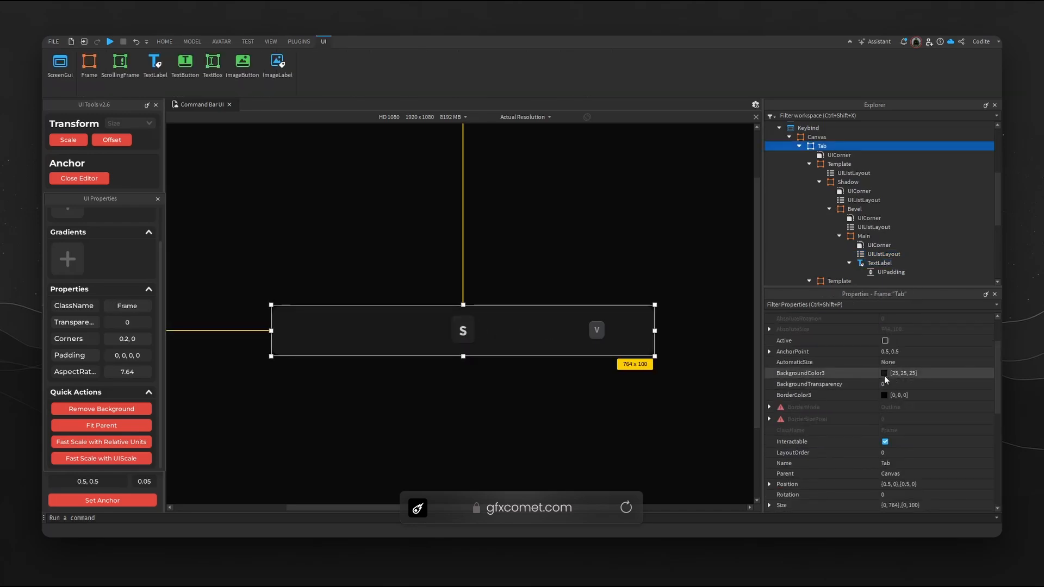
click(885, 373)
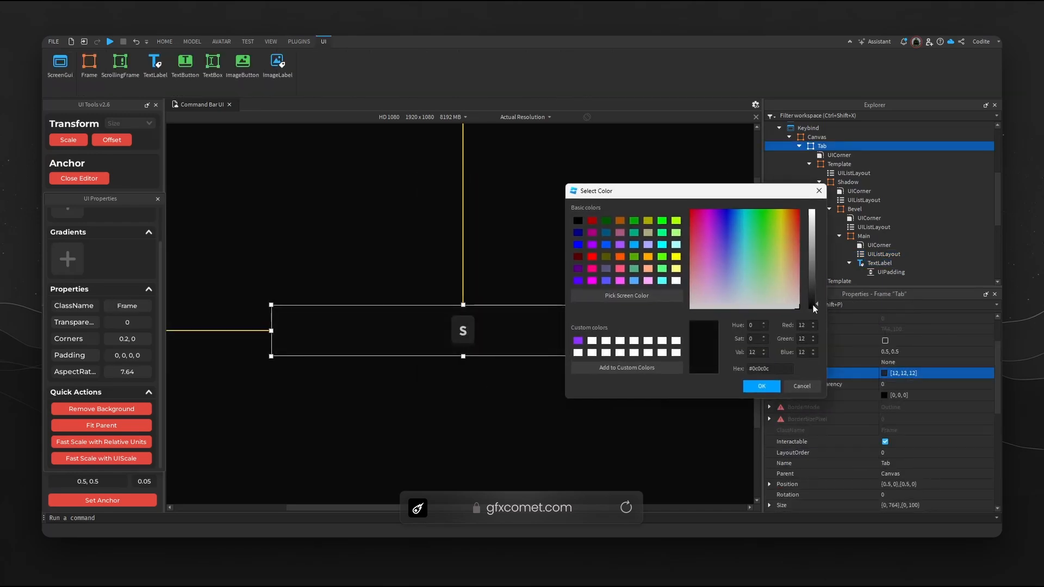
drag(811, 308, 810, 253)
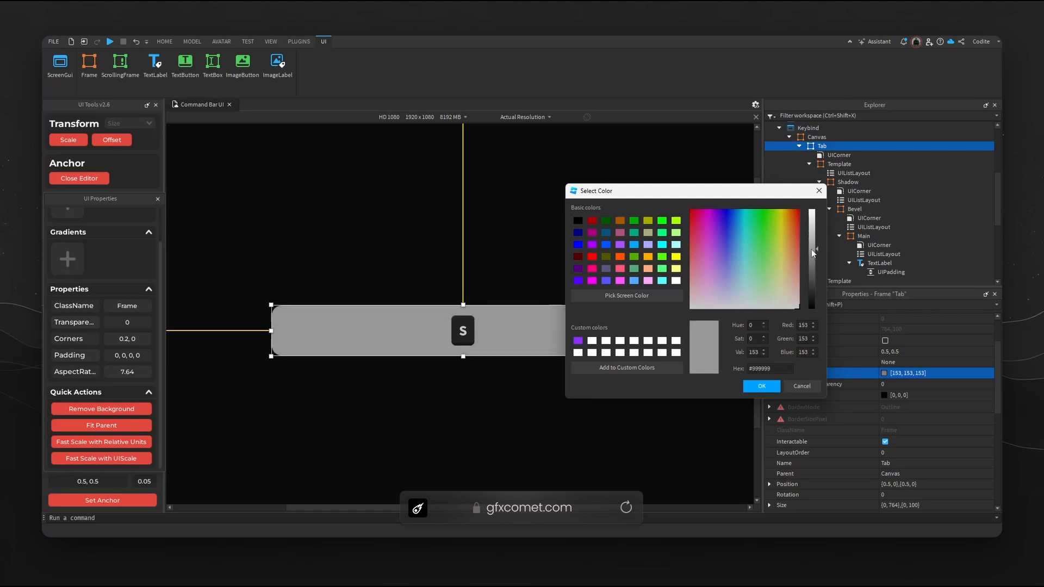
click(759, 386)
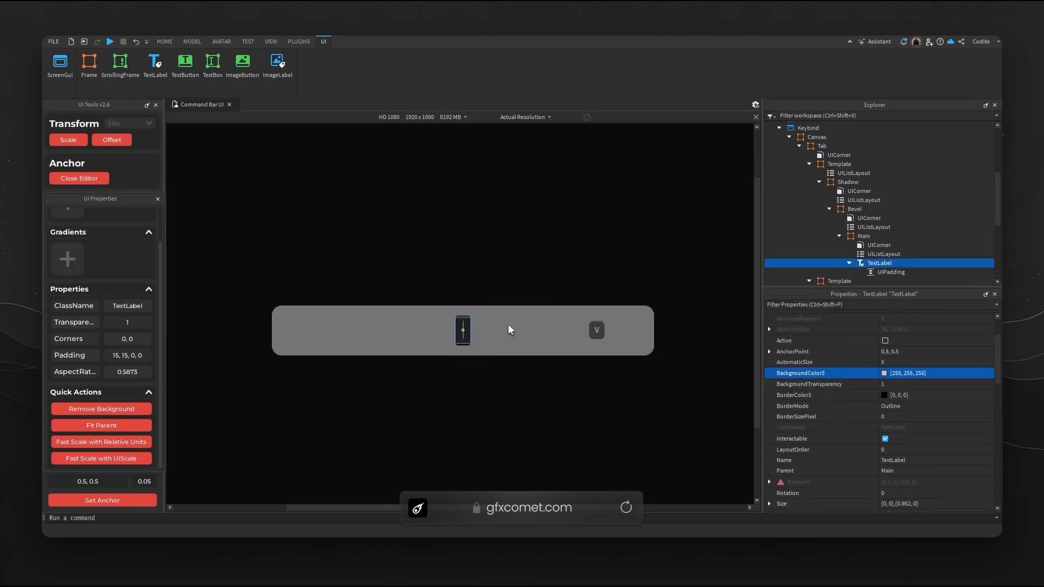
- Change the key label's text from CTRL S to W
click(823, 146)
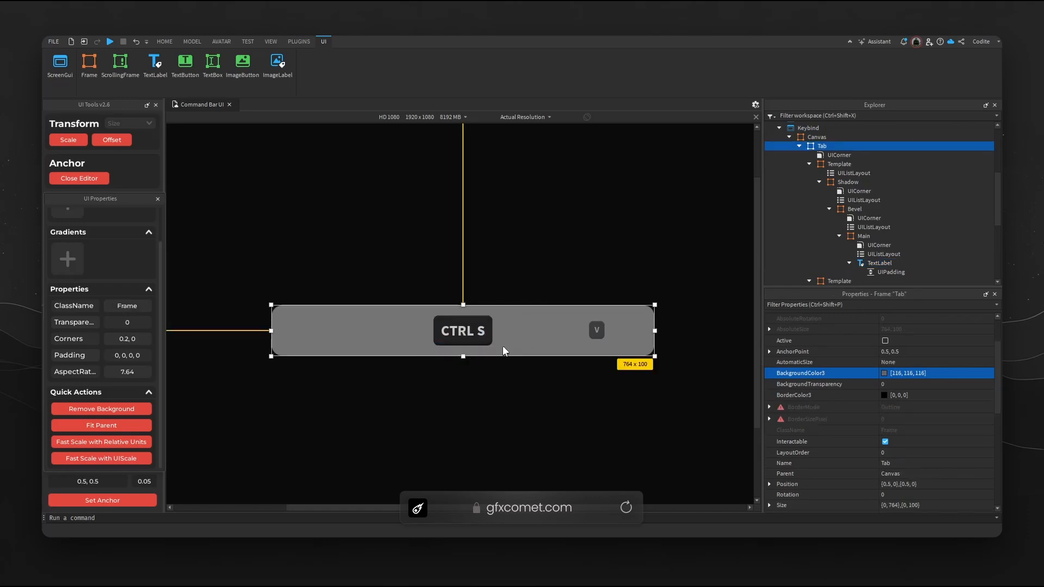
click(462, 330)
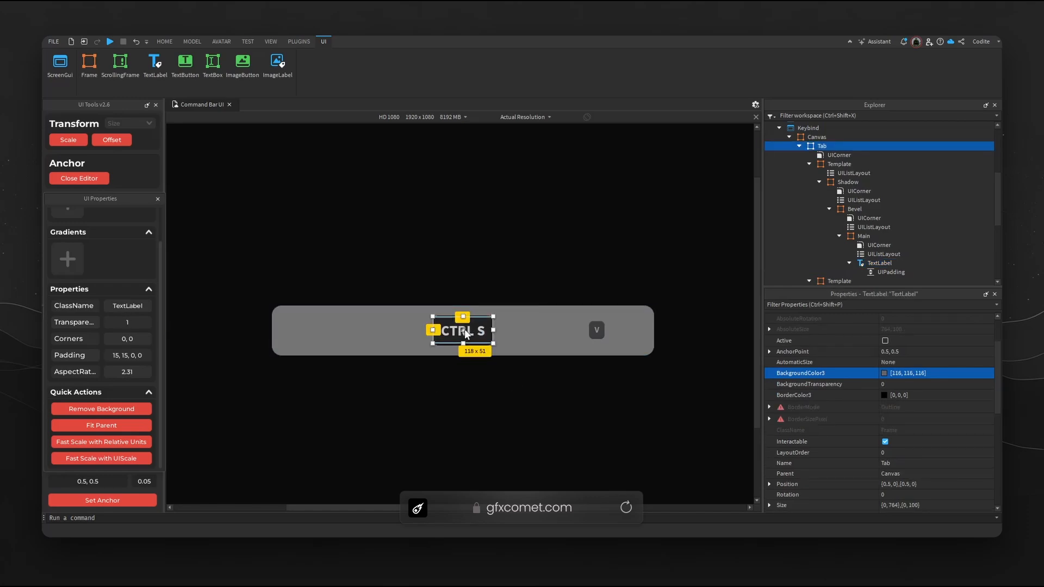
click(878, 263)
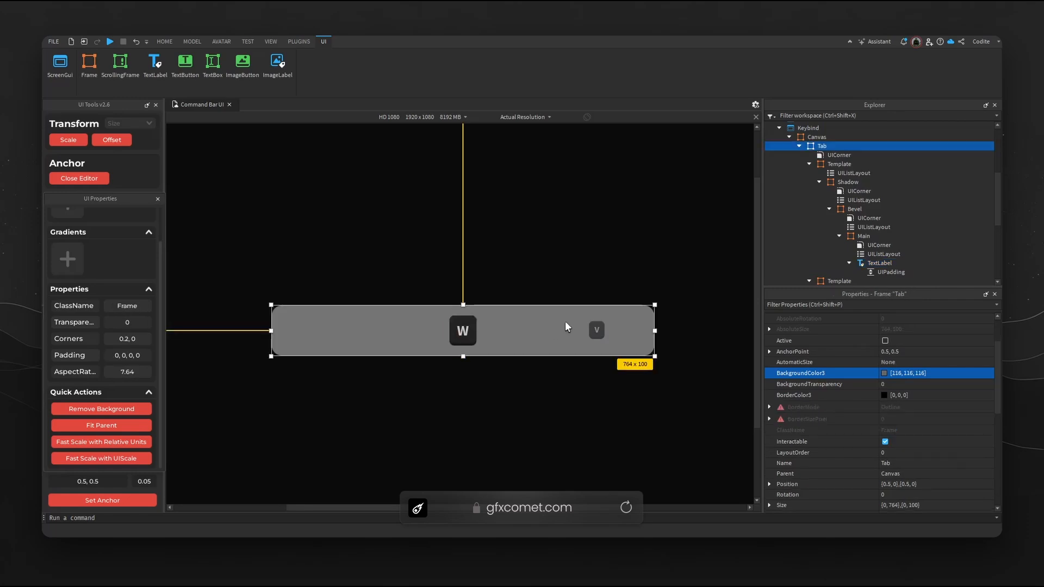
- Inspect the key template layers, the TextLabel's UIPadding, and the whole Tab bar
click(879, 262)
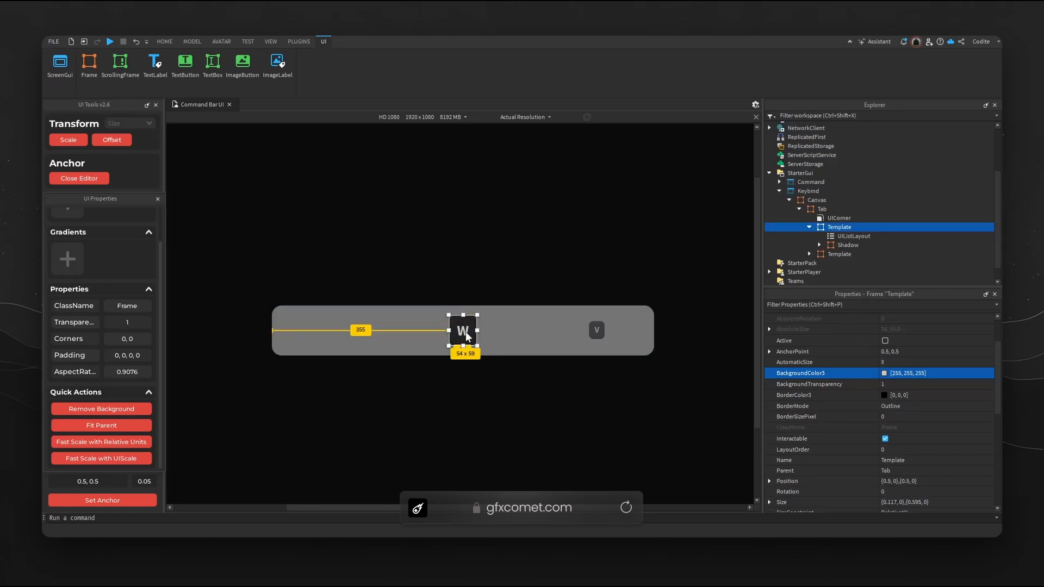
click(848, 245)
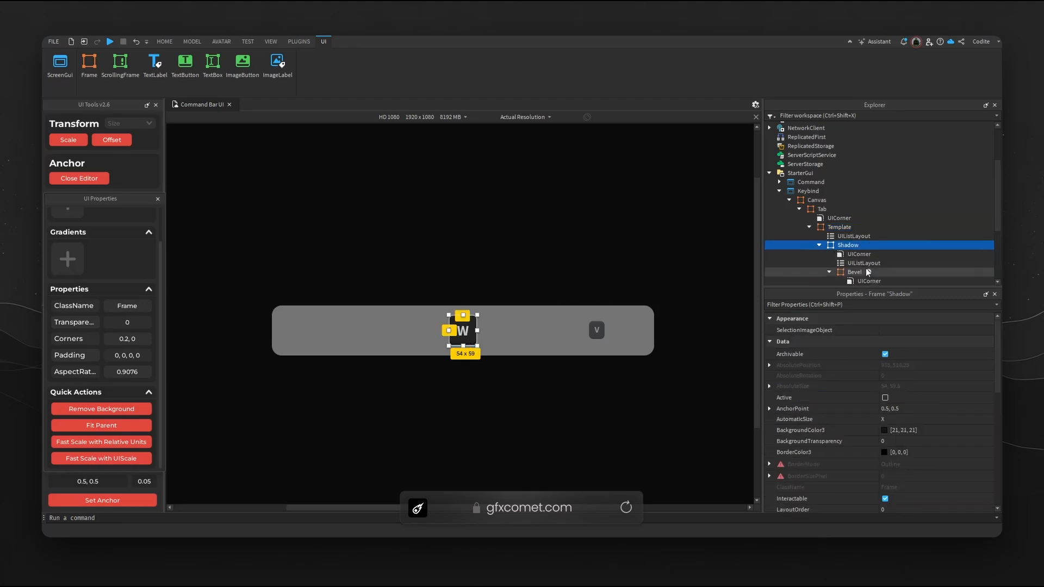
click(164, 41)
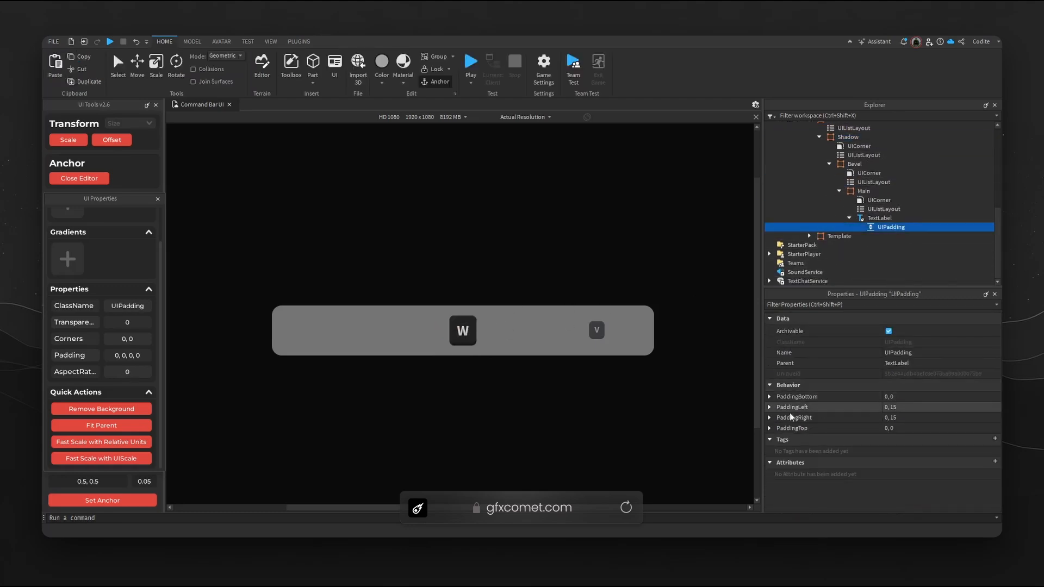
click(931, 417)
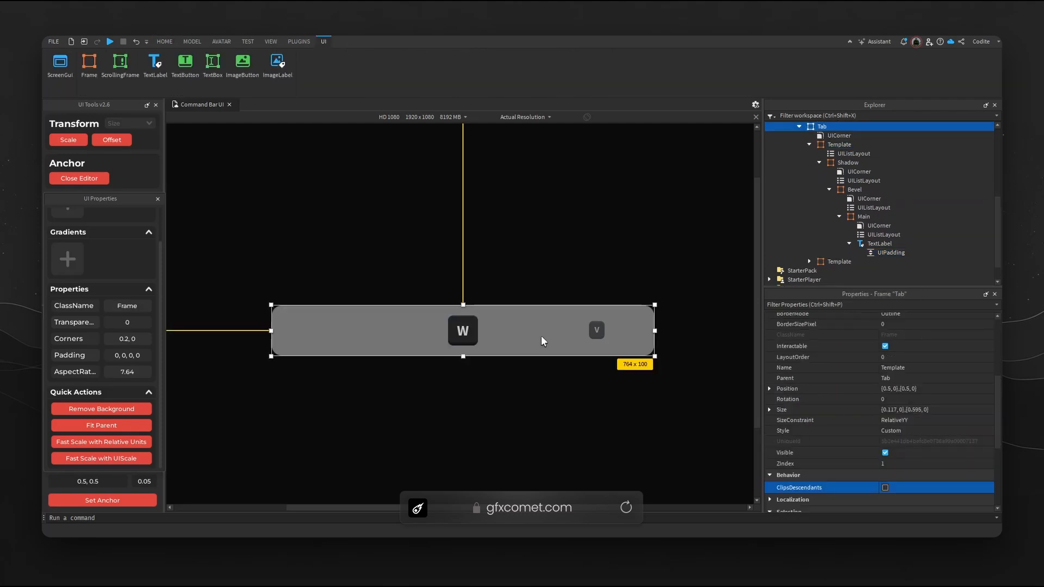
- Set the key's TextLabel text to CTRL V and hide the second Template
click(879, 242)
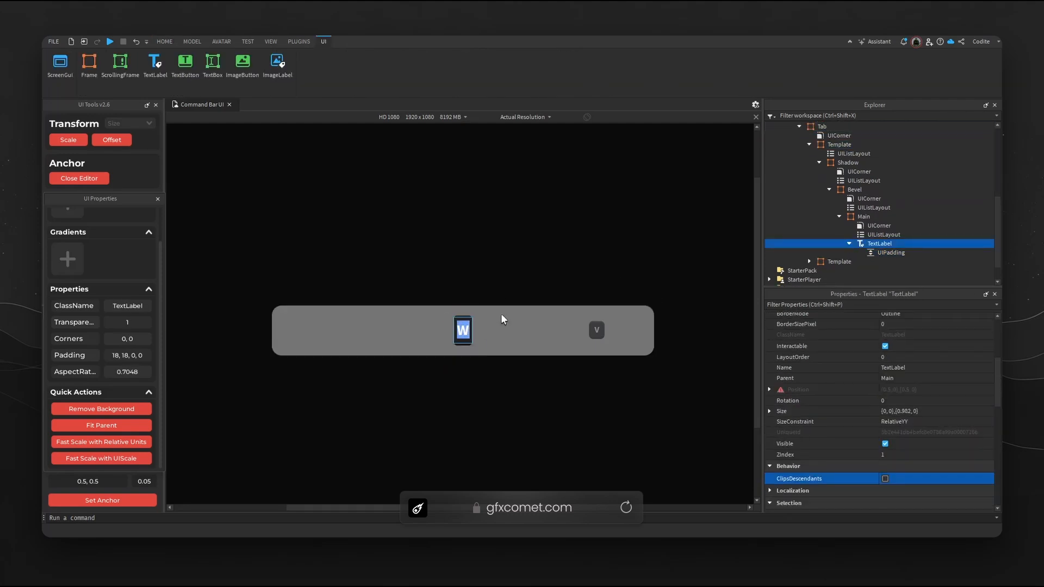
key(ctrl+v)
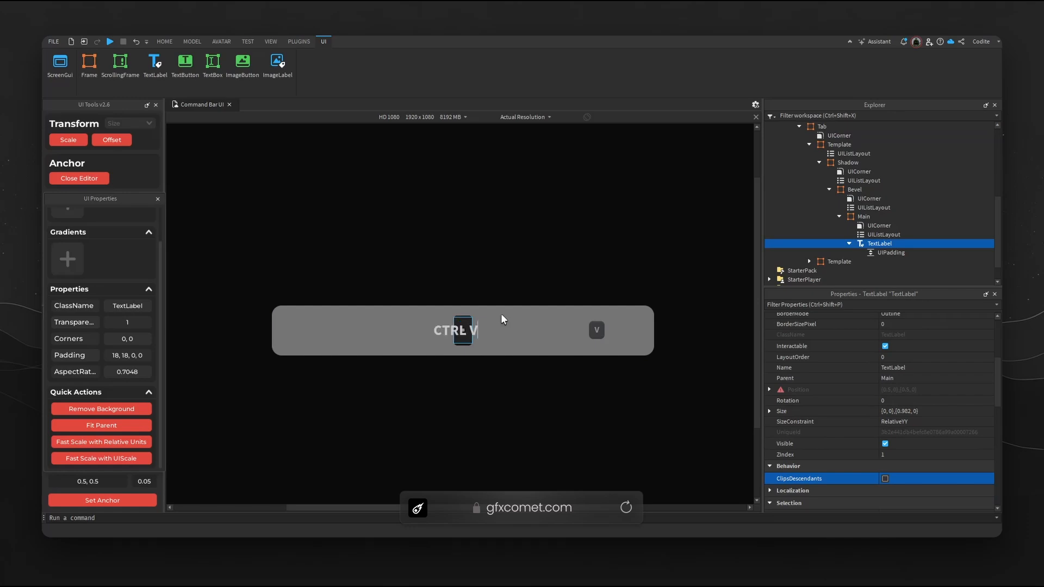
click(838, 259)
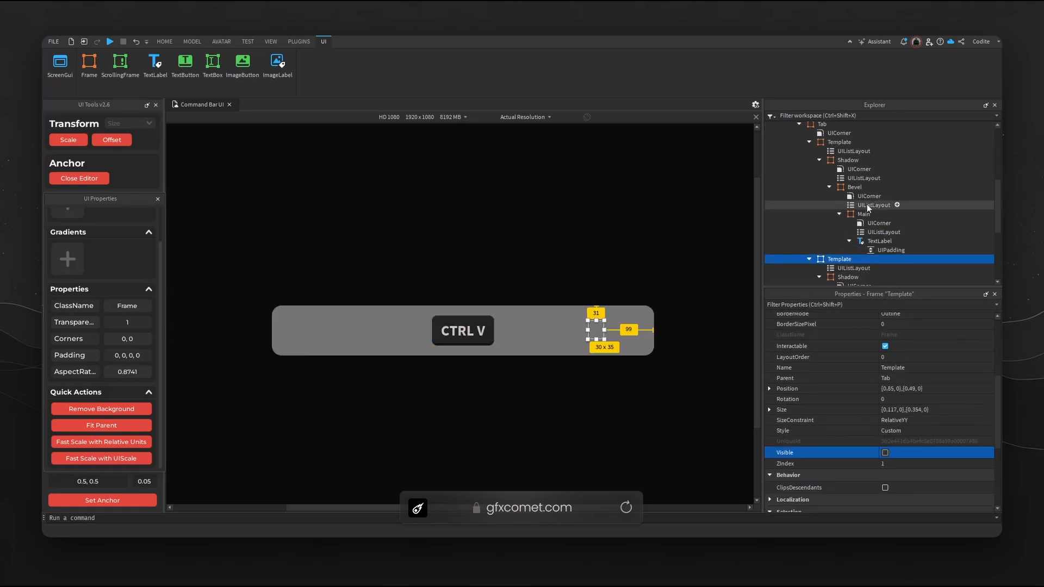
- Give Tab a UIListLayout centred vertically and right-aligned, plus UIPadding with PaddingRight scale 0.05
click(821, 236)
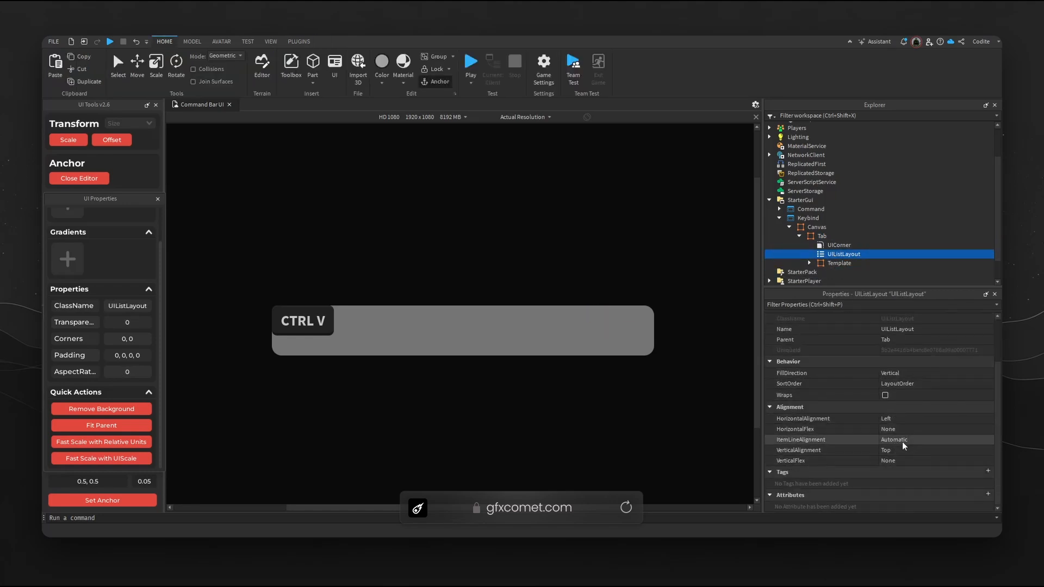
click(796, 449)
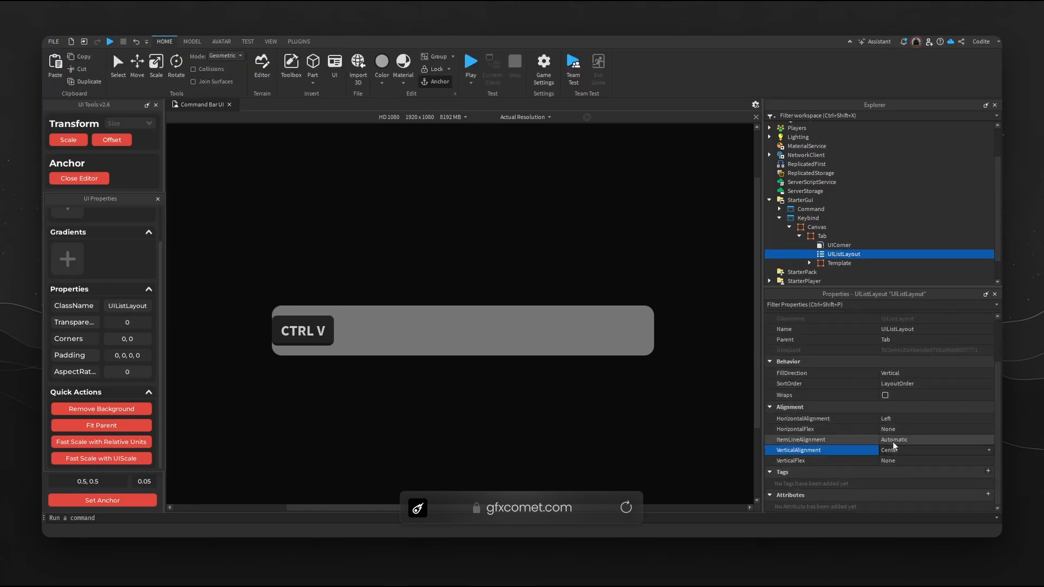
click(934, 418)
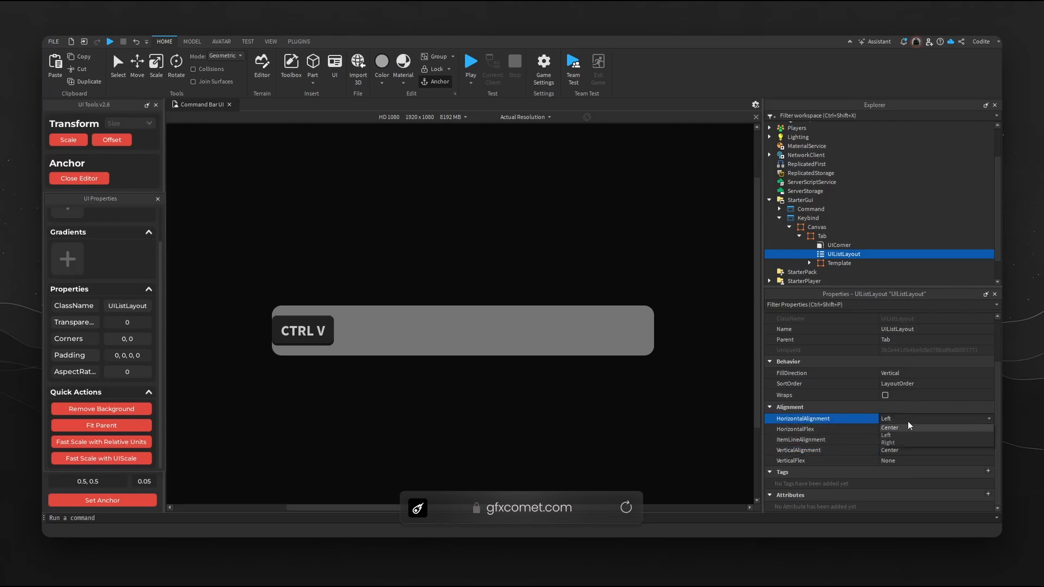
click(887, 442)
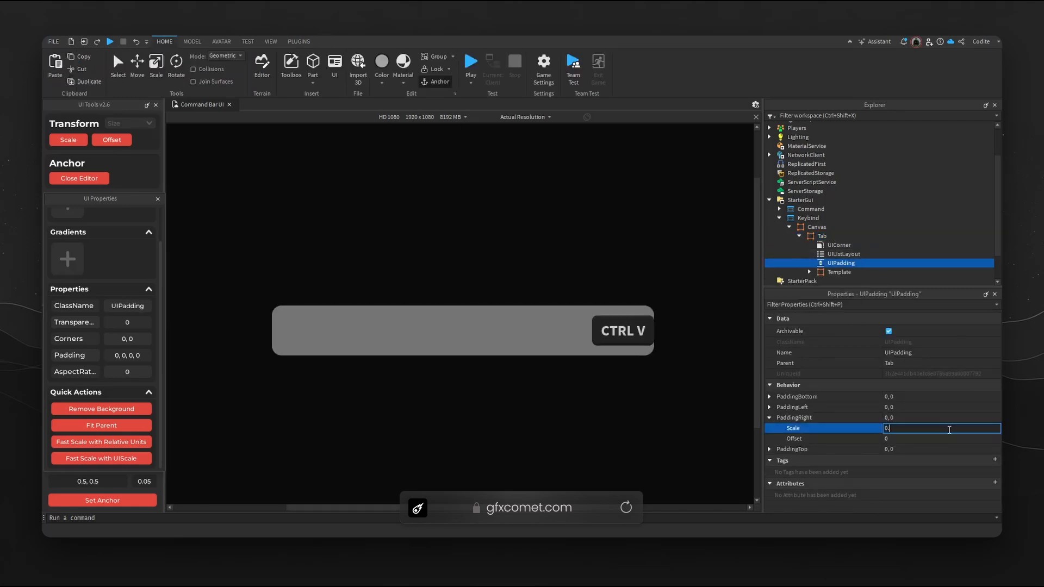
text(0.05)
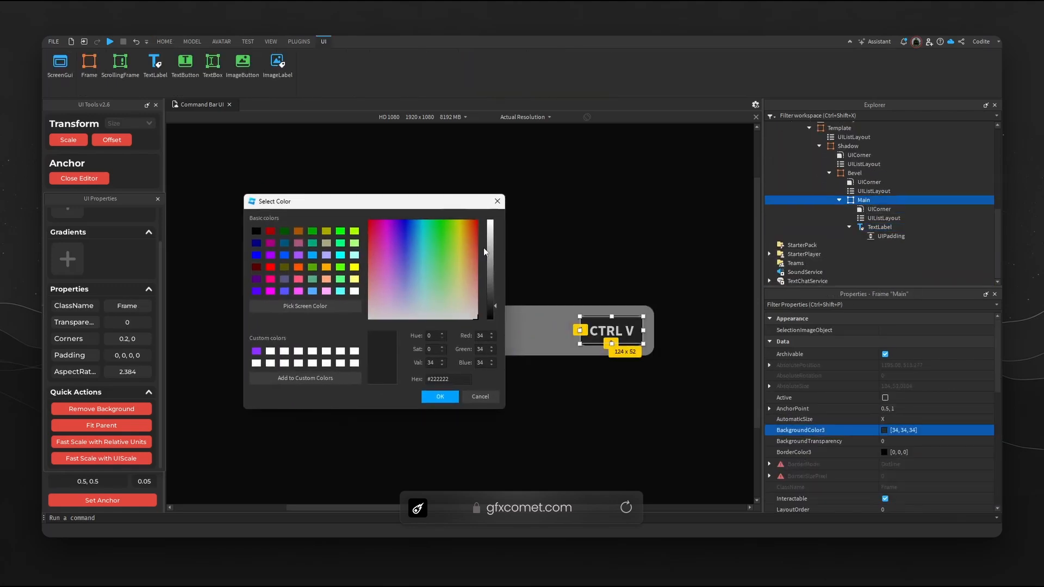
- Set Main's base colour and a -90° UIGradient with dark-grey colour stops
click(439, 396)
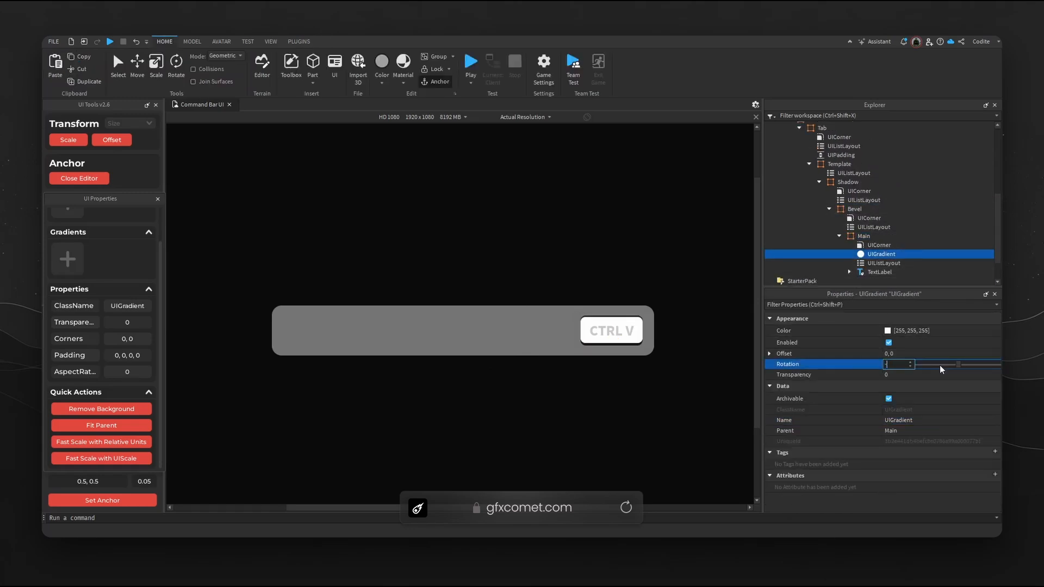
click(909, 330)
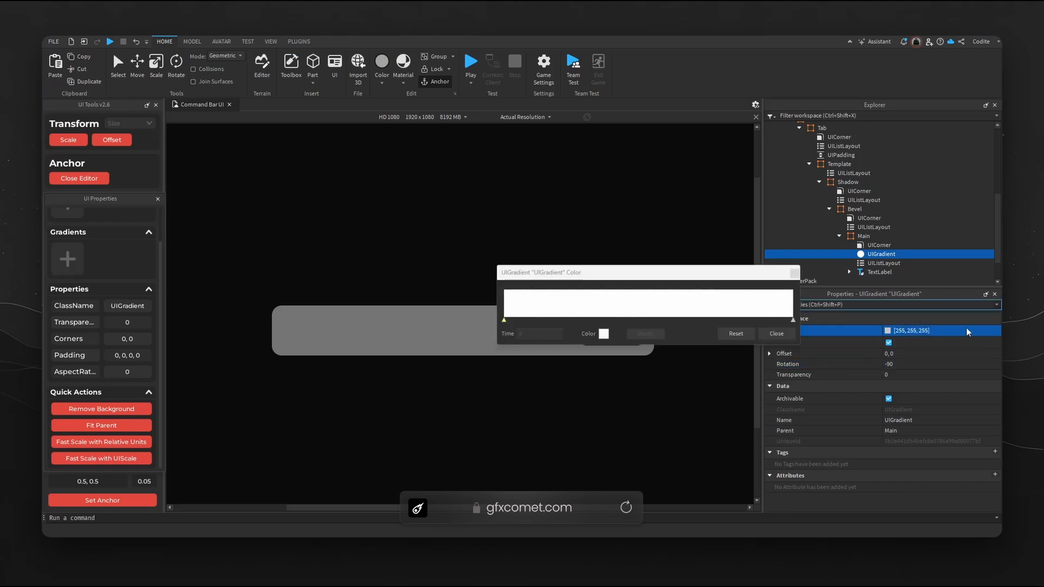
click(603, 334)
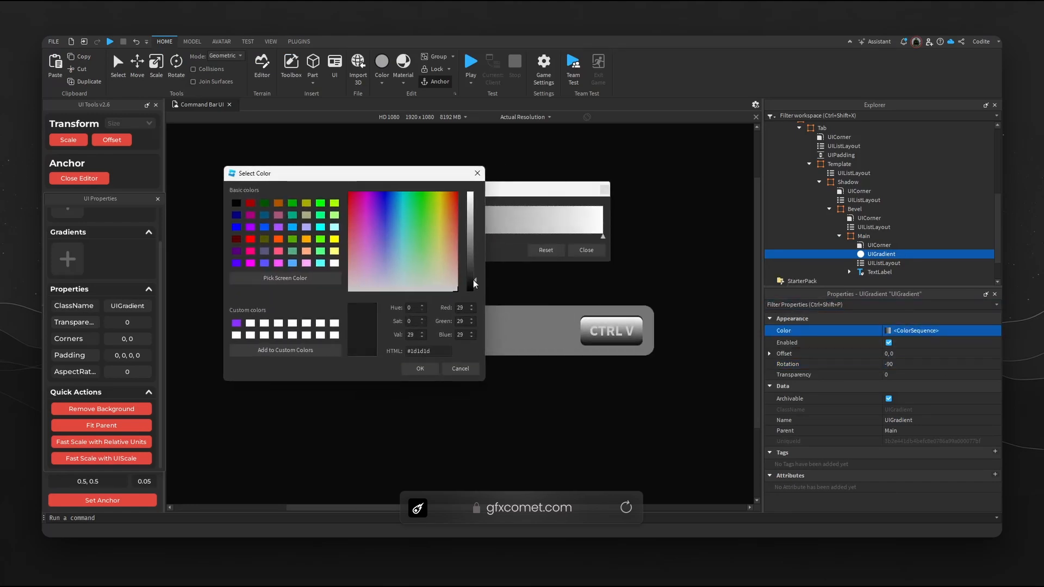
drag(472, 283, 473, 279)
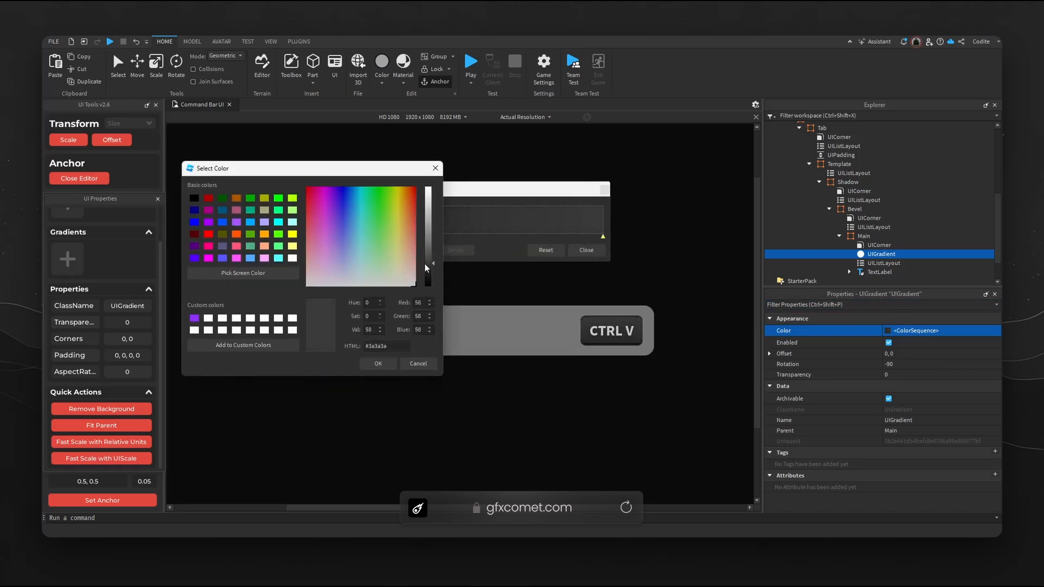
click(377, 363)
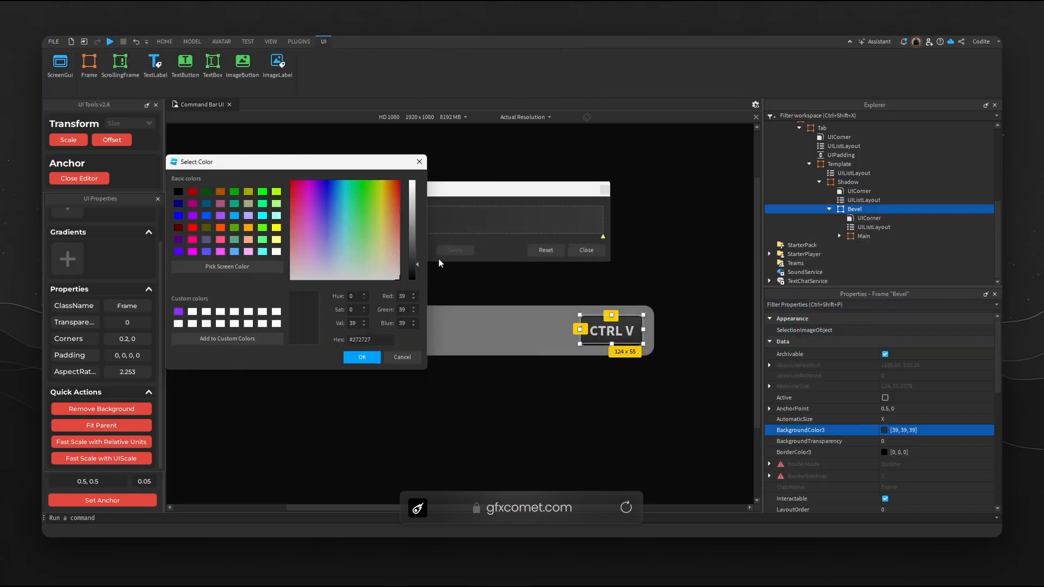
- Raise Bevel's BackgroundColor3 to mid grey 106,106,106 and confirm
drag(413, 250, 413, 236)
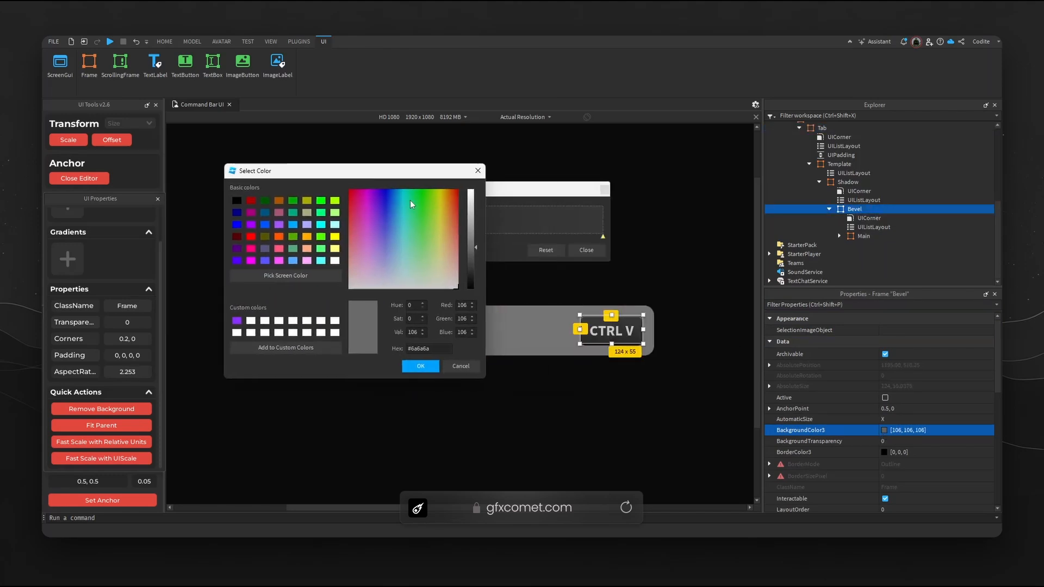
click(420, 366)
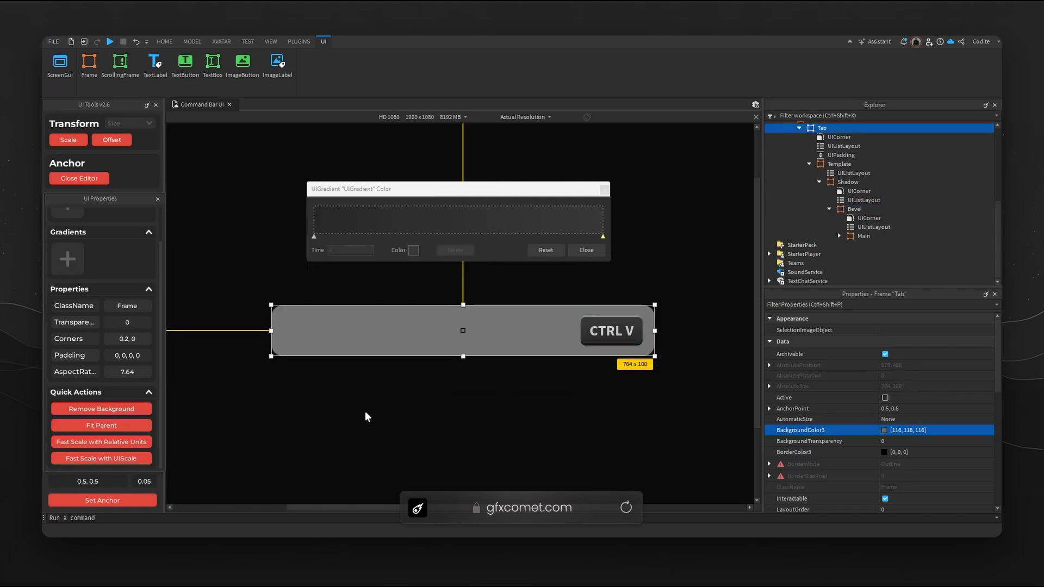
- Add a UIStroke to Shadow with thickness 3 and colour about 42,42,42
click(849, 236)
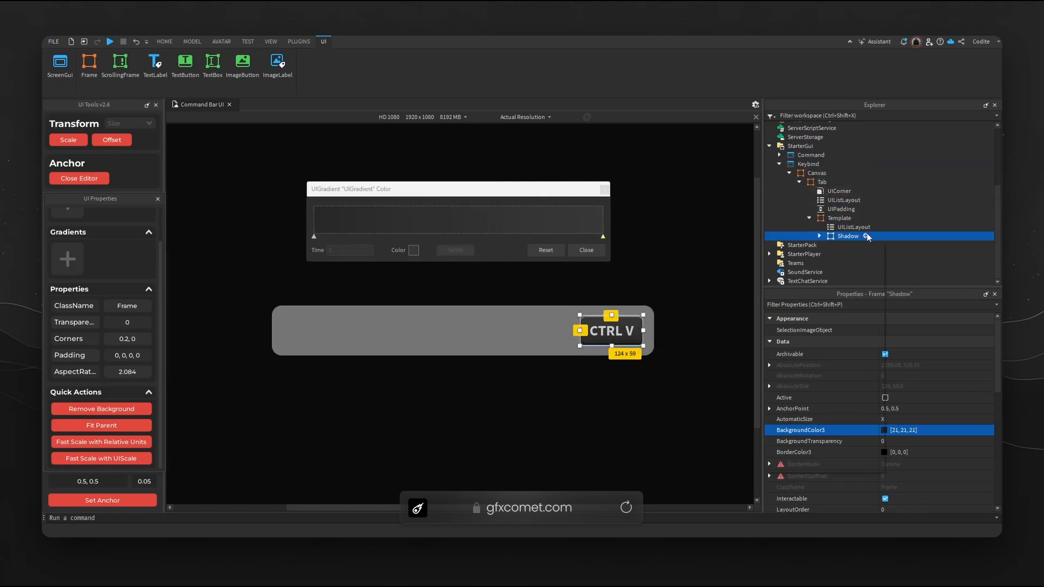
click(820, 236)
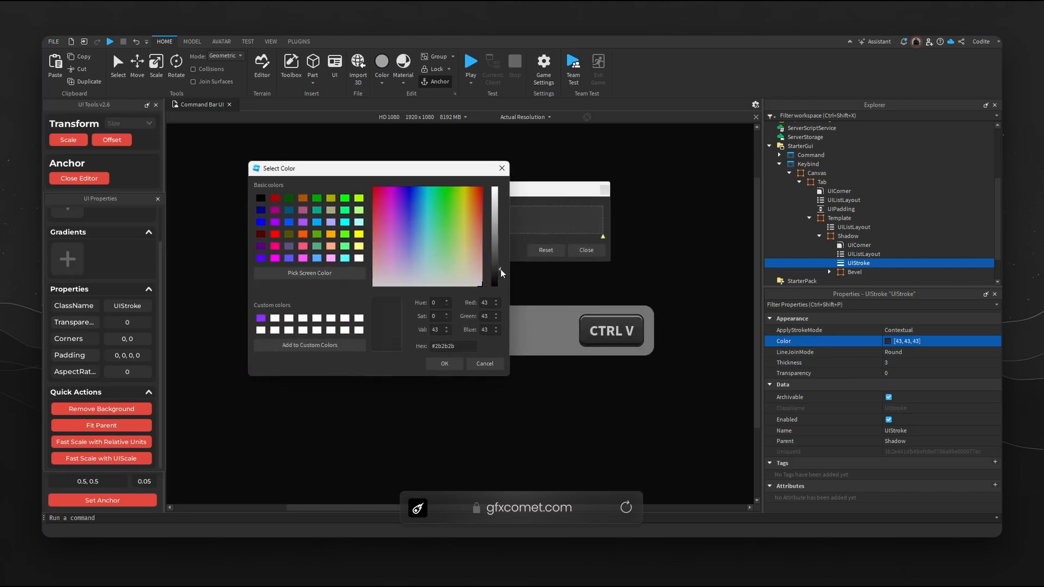
click(308, 273)
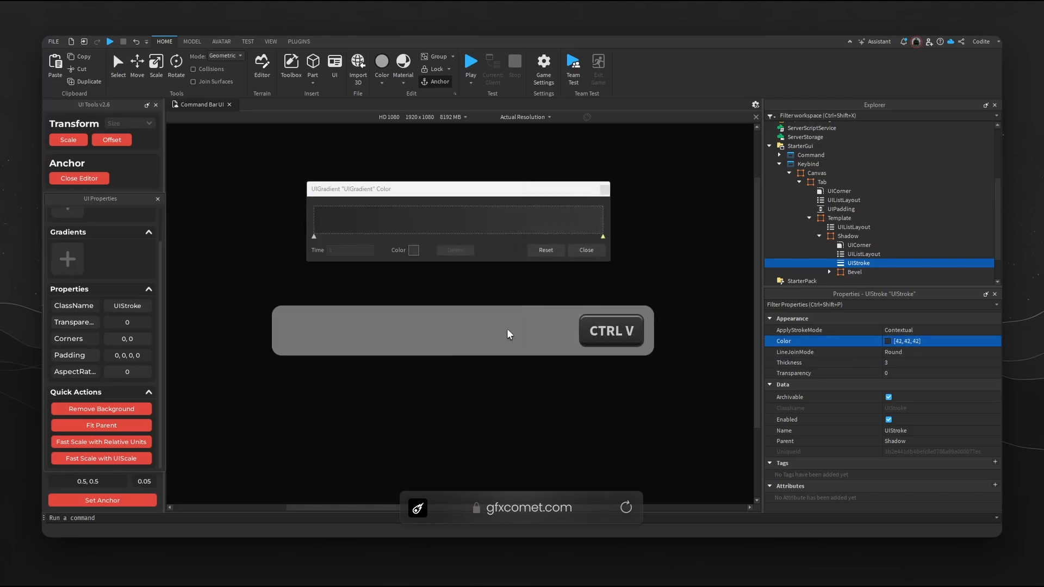
click(324, 41)
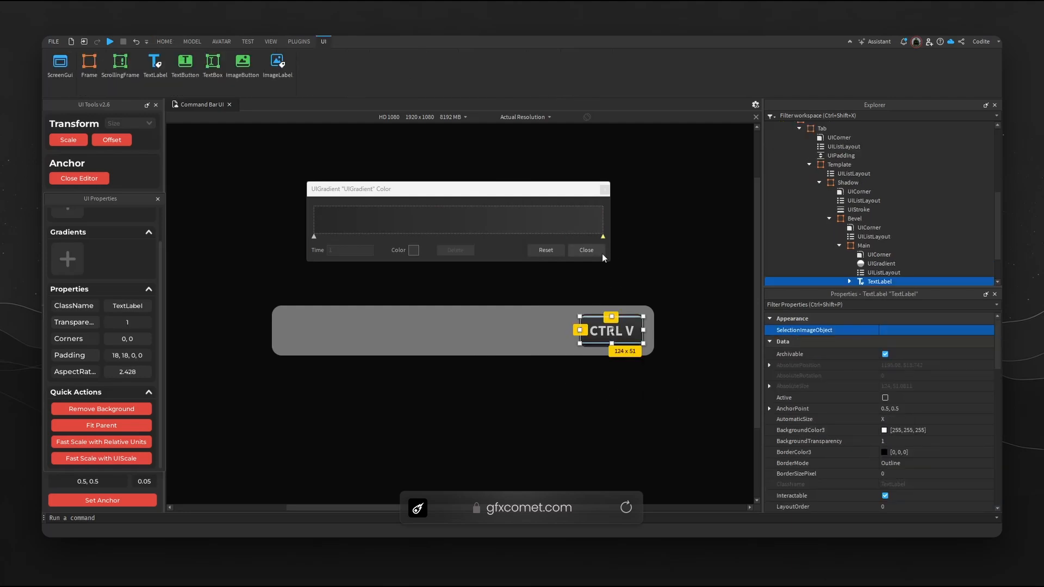
- Set the key label to F, then to GFXCOMET.COM, checking the button widens to fit
click(584, 250)
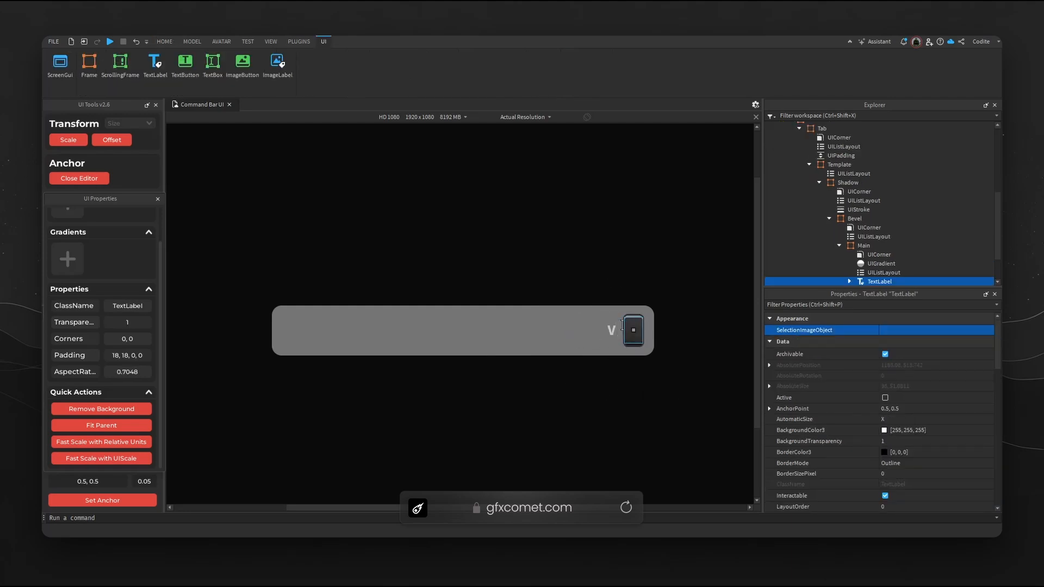
click(821, 128)
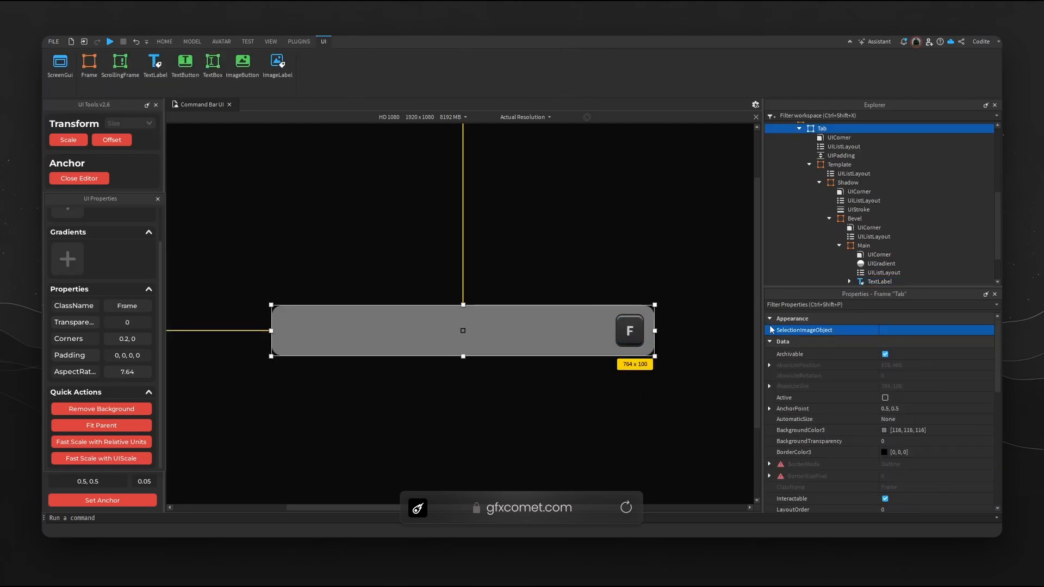
click(879, 281)
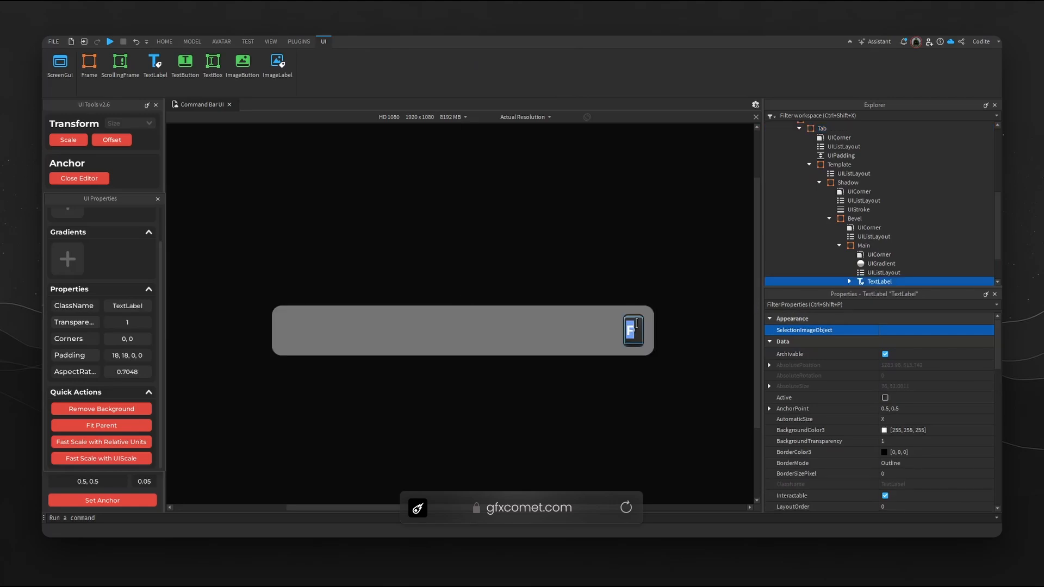
click(823, 128)
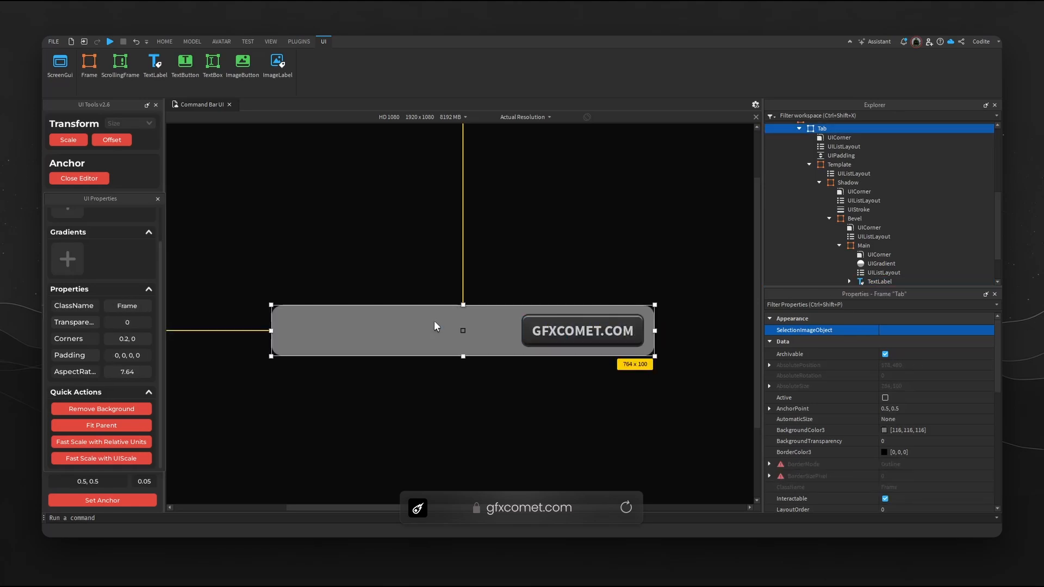
mouse_move(601, 360)
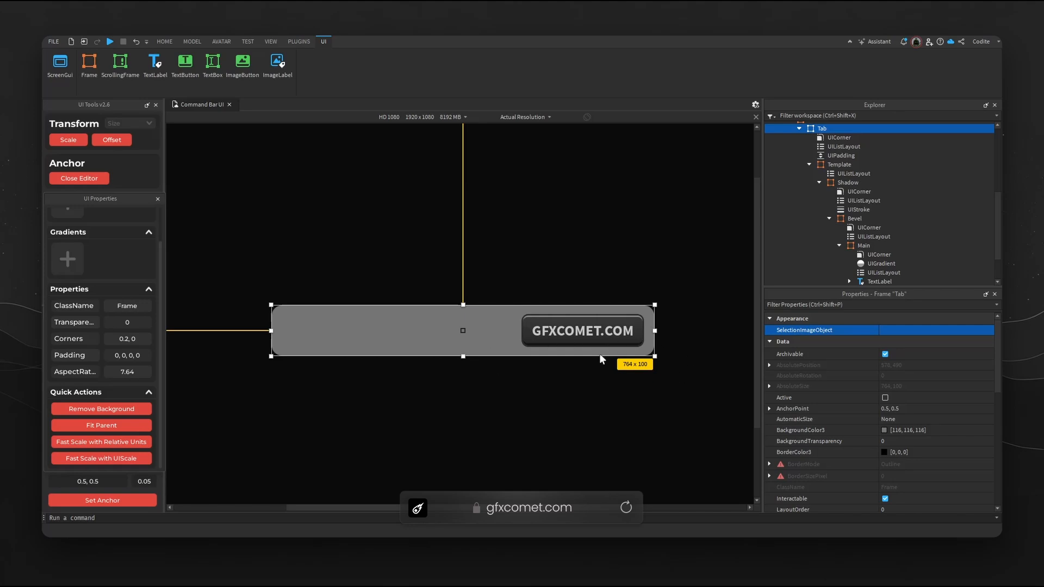